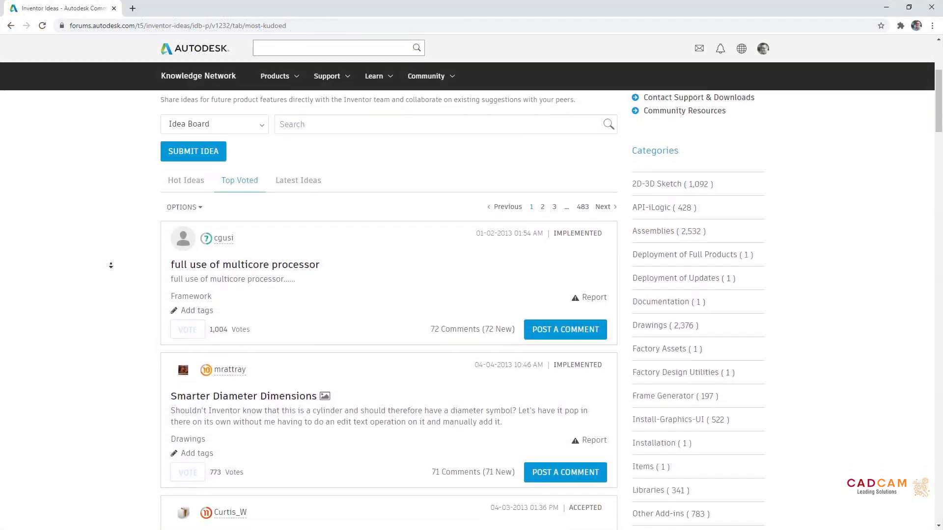
Animate the robot arm drive through its rotation range, then activate the part's FINISHED model state
{"action": "scroll", "scroll_direction": "down", "scroll_amount": 3}
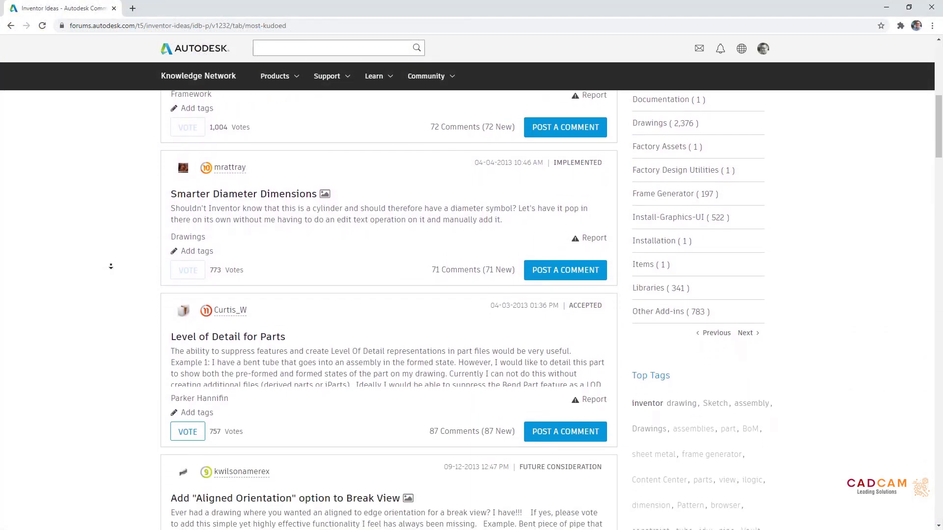
{"action": "scroll", "scroll_direction": "down", "scroll_amount": 3}
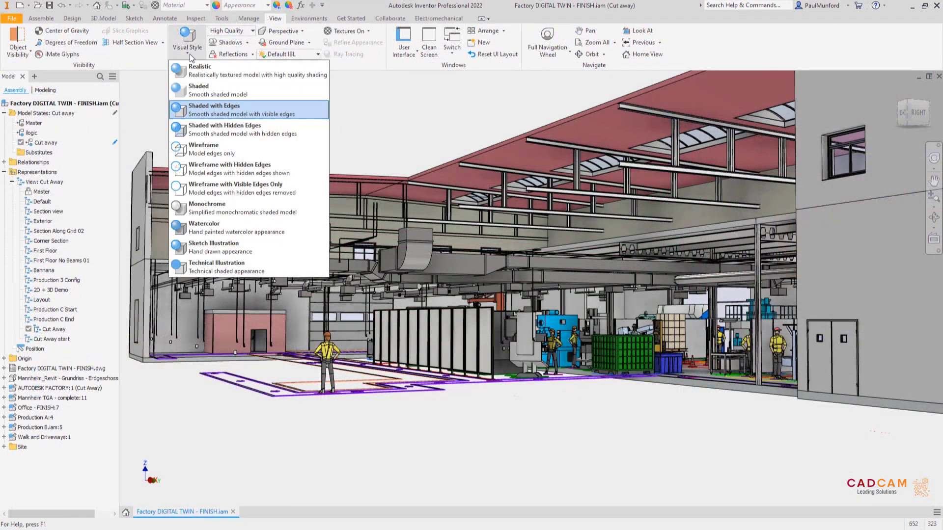
{"action": "left_click", "coordinate": [203, 149]}
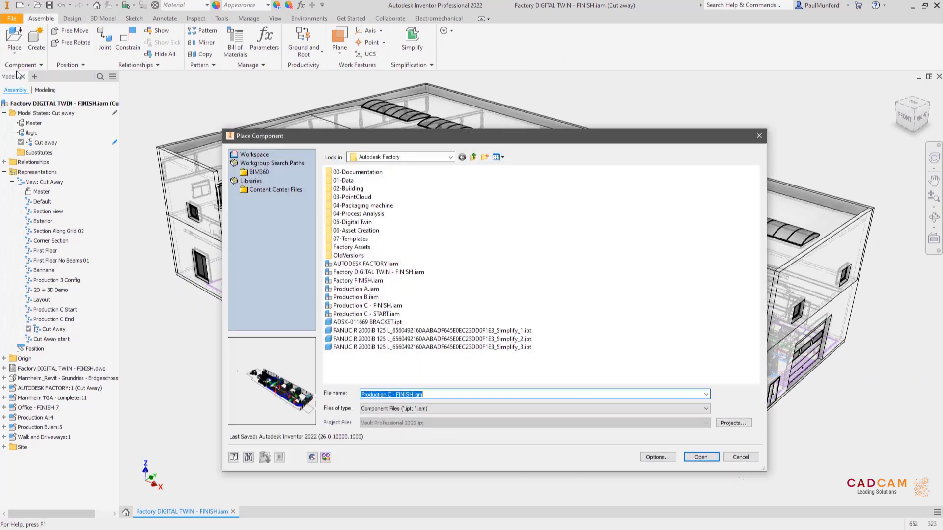
{"action": "left_click", "coordinate": [741, 457]}
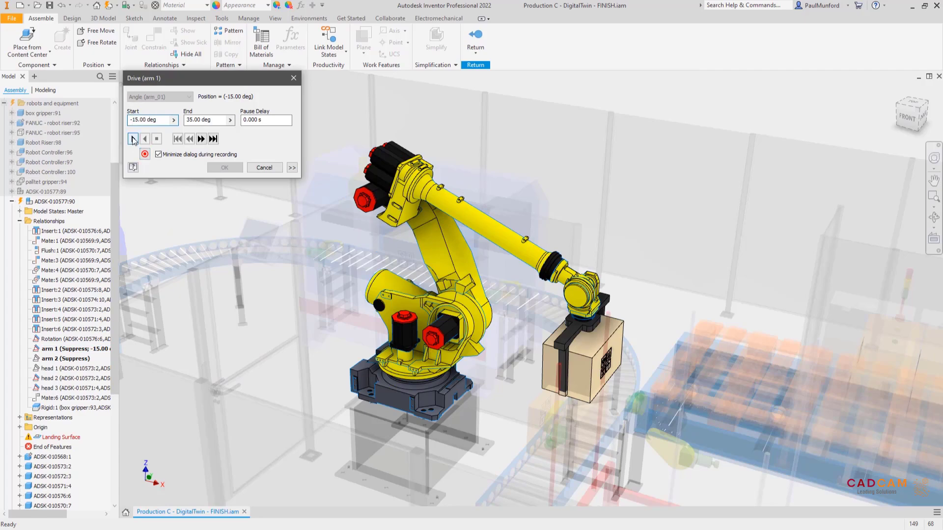
{"action": "left_click", "coordinate": [133, 139]}
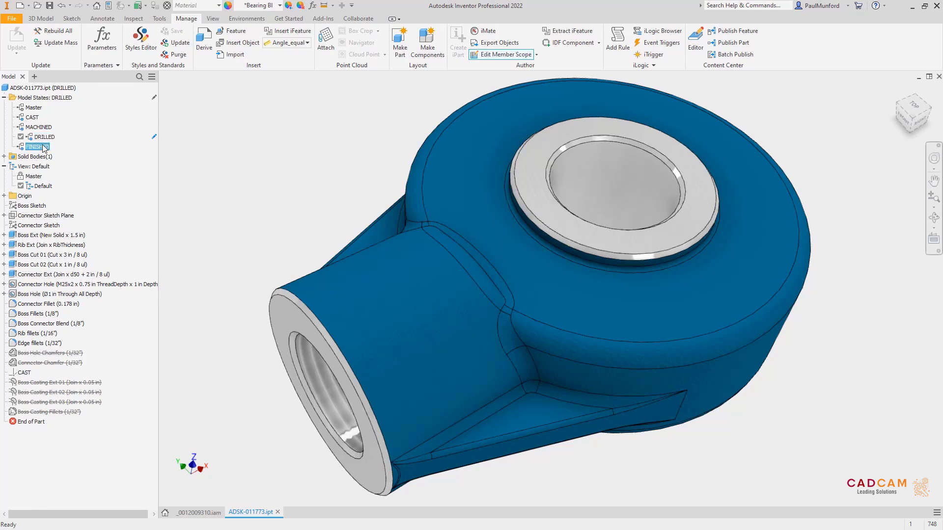
{"action": "double_click", "coordinate": [41, 146]}
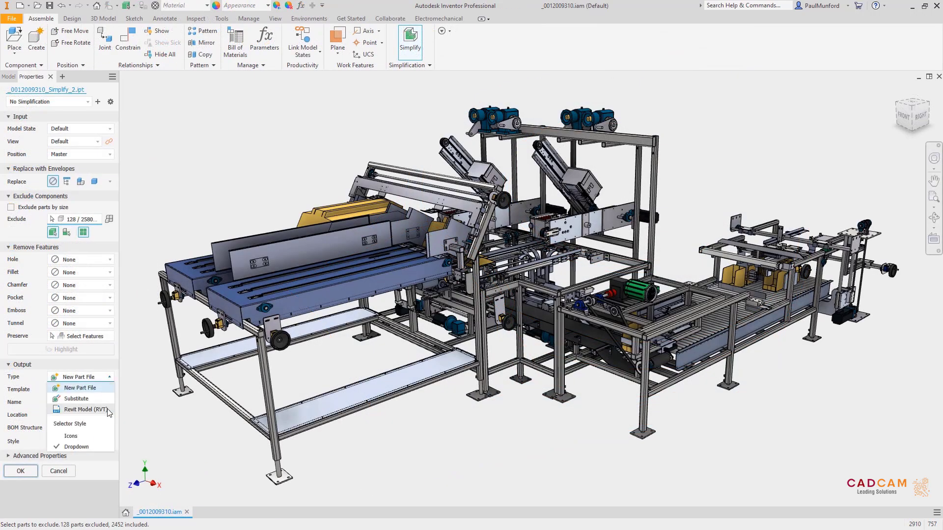
Output the simplified packaging machine as a Revit Model (RVT), excluding parts by size
{"action": "left_click", "coordinate": [81, 409]}
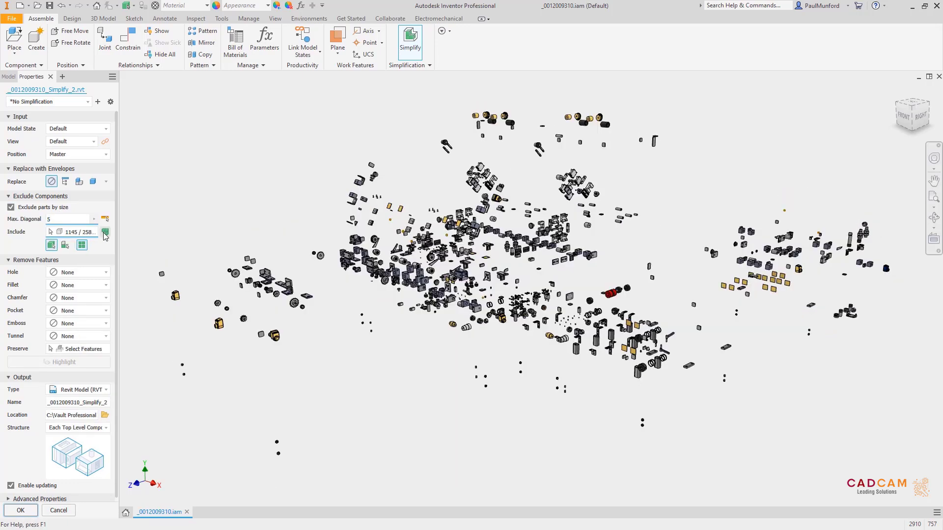
{"action": "left_click", "coordinate": [20, 509]}
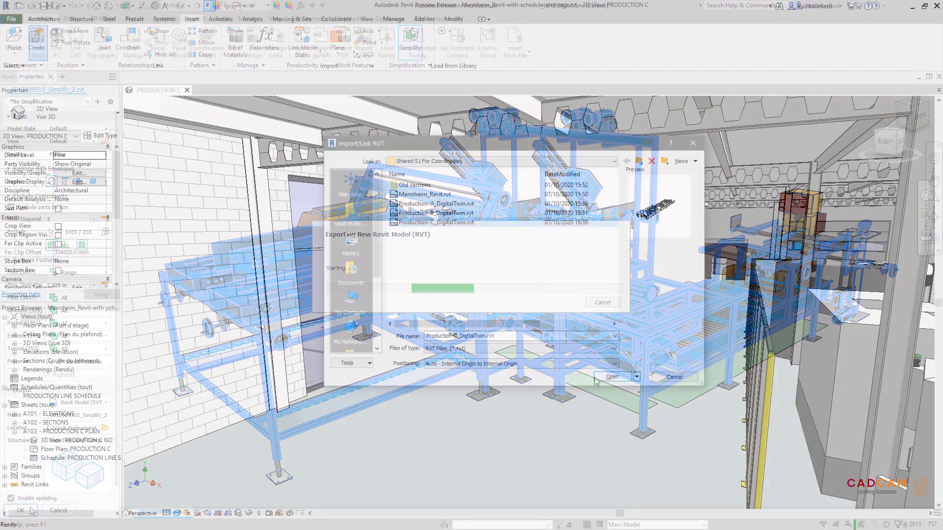
{"action": "left_click", "coordinate": [611, 377]}
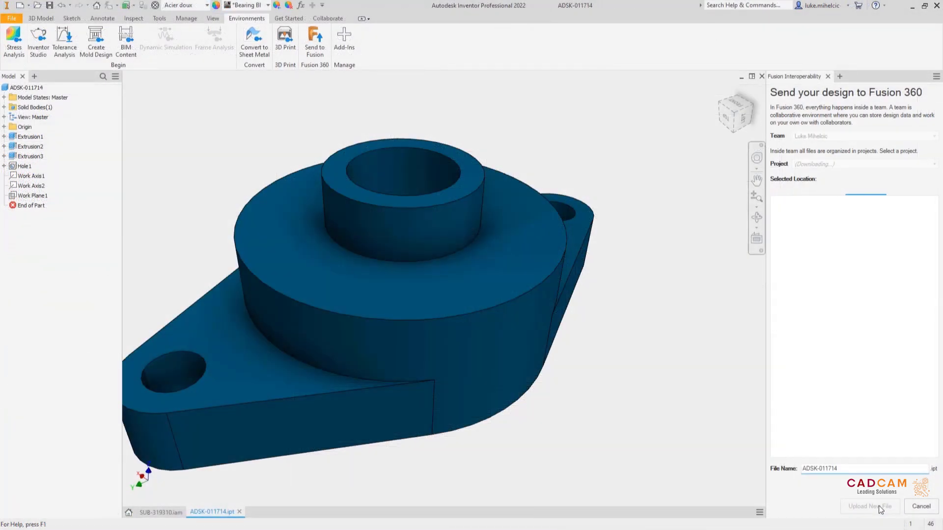
Send the bearing housing to Fusion 360, uploading it as a new file in the chosen project
{"action": "left_click", "coordinate": [866, 164]}
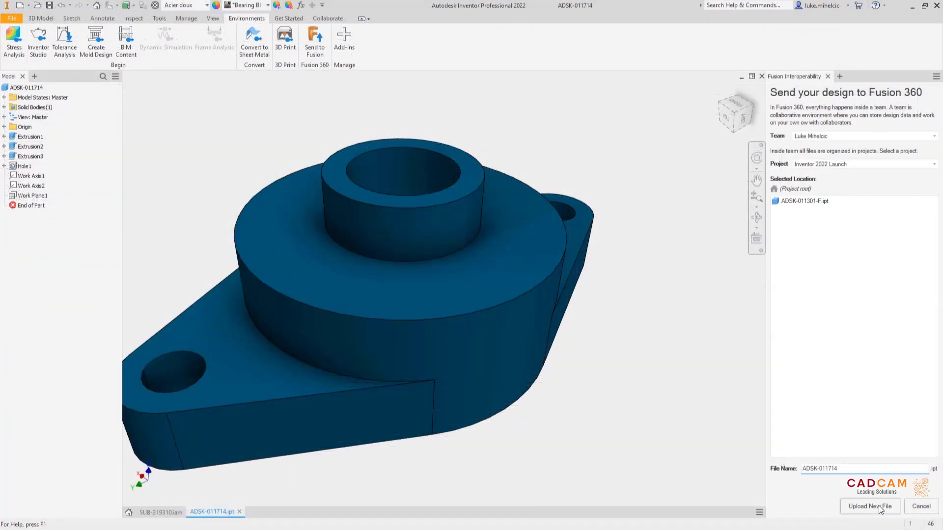
{"action": "left_click", "coordinate": [869, 506]}
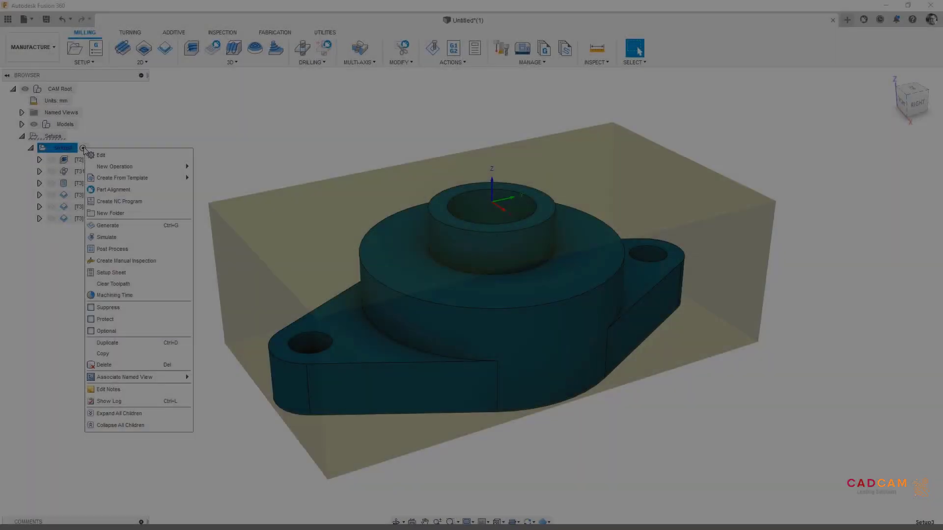
Simulate machining of the bearing housing setup and play the stock-removal animation
{"action": "left_click", "coordinate": [106, 237]}
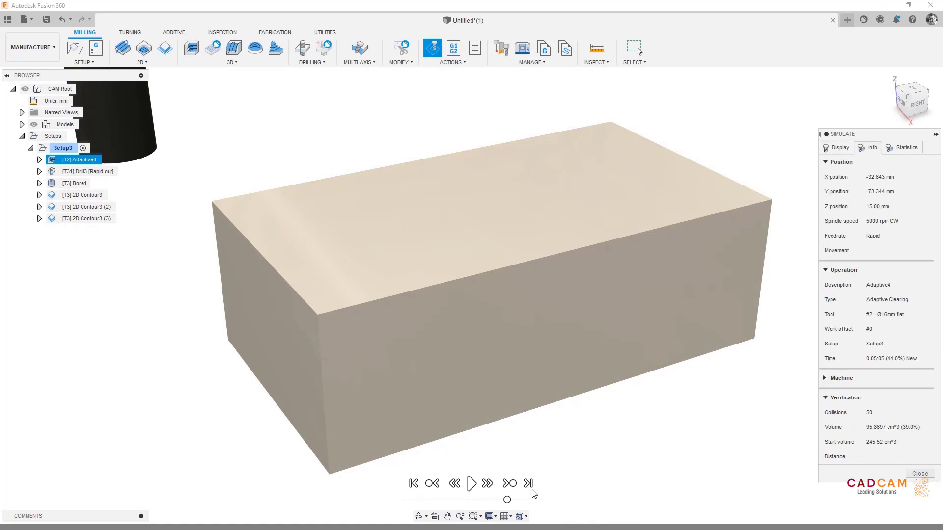
{"action": "left_click", "coordinate": [472, 483]}
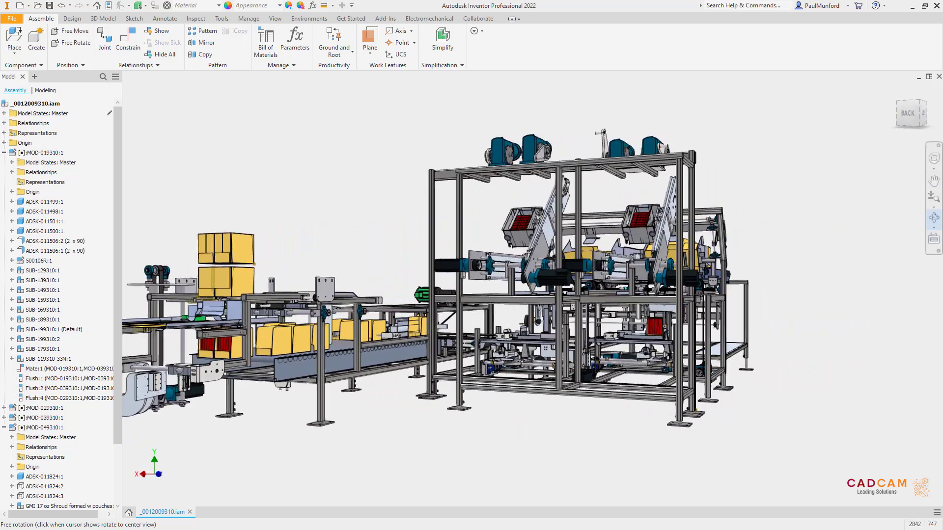
Review the ADSK-011841 impeller's iProperties, then close to show its part number, stock number and 20 blades
{"action": "left_click", "coordinate": [214, 511]}
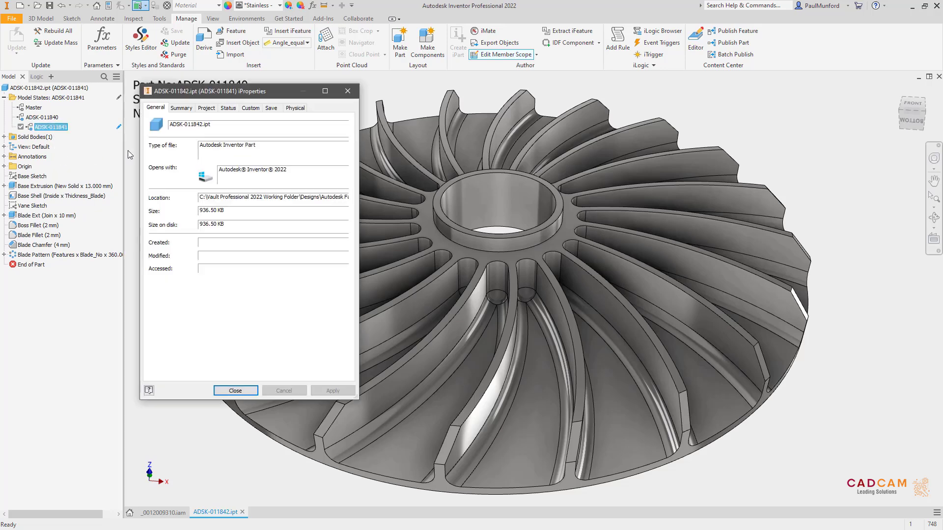
{"action": "left_click", "coordinate": [206, 108]}
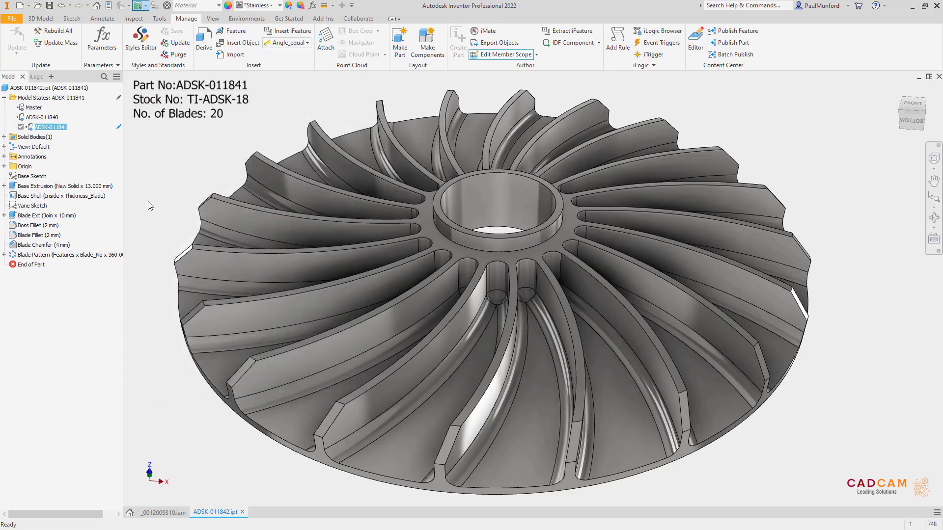
{"action": "left_click", "coordinate": [102, 40]}
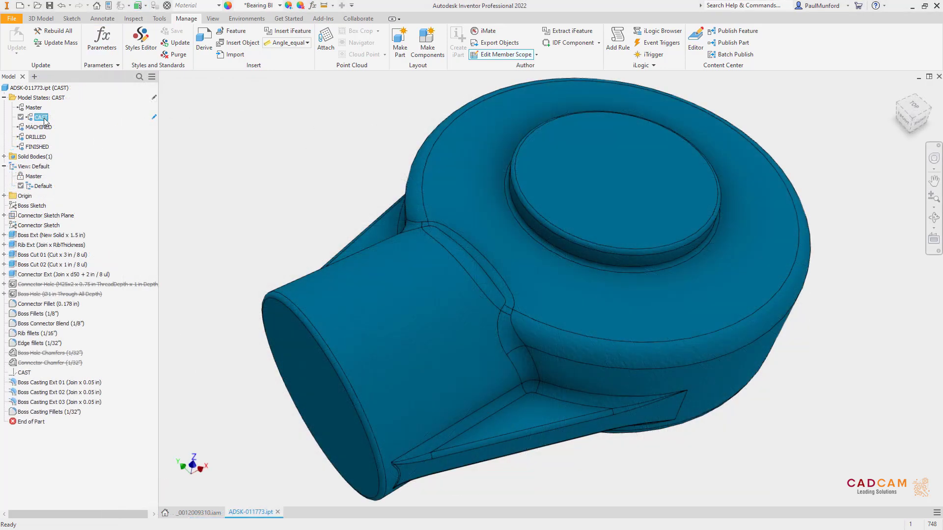
Activate the eye bolt's MACHINED, DRILLED and FINISHED model states in turn
{"action": "double_click", "coordinate": [39, 127]}
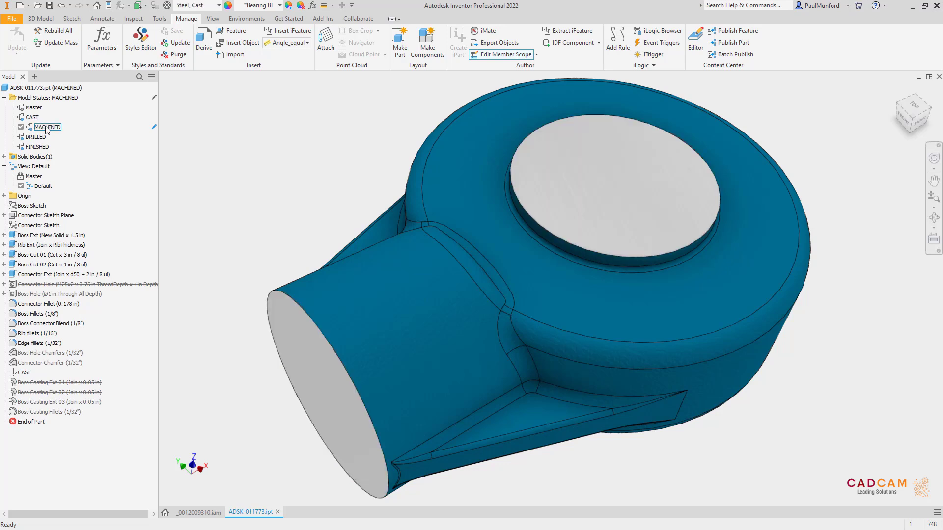
{"action": "left_click", "coordinate": [35, 137]}
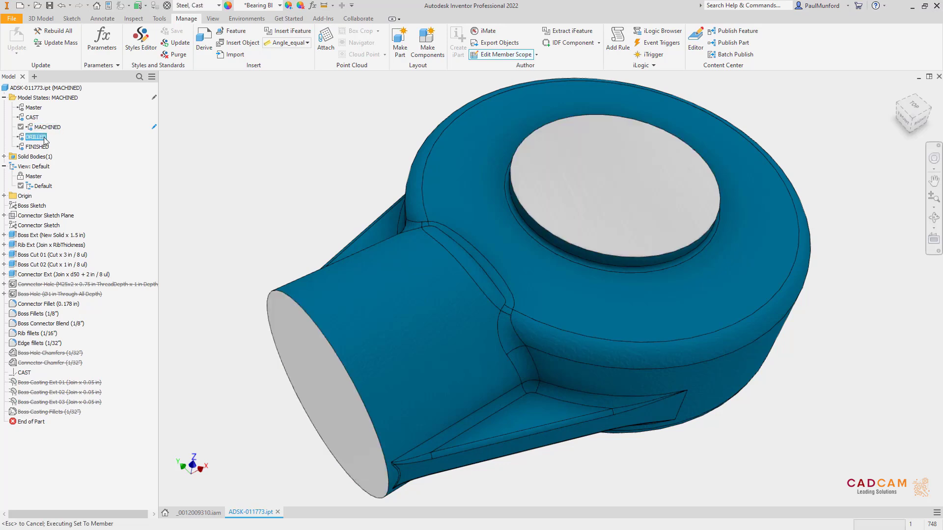
{"action": "double_click", "coordinate": [40, 137]}
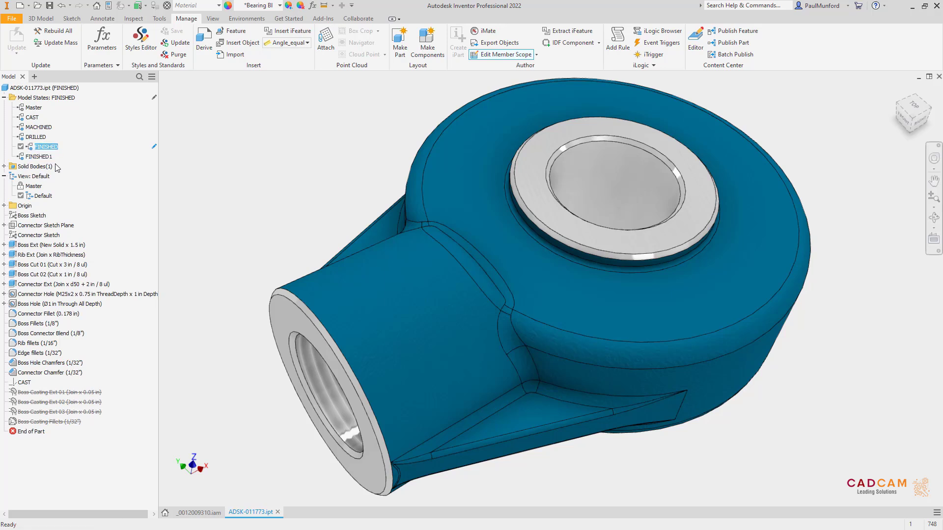
{"action": "left_click", "coordinate": [40, 156]}
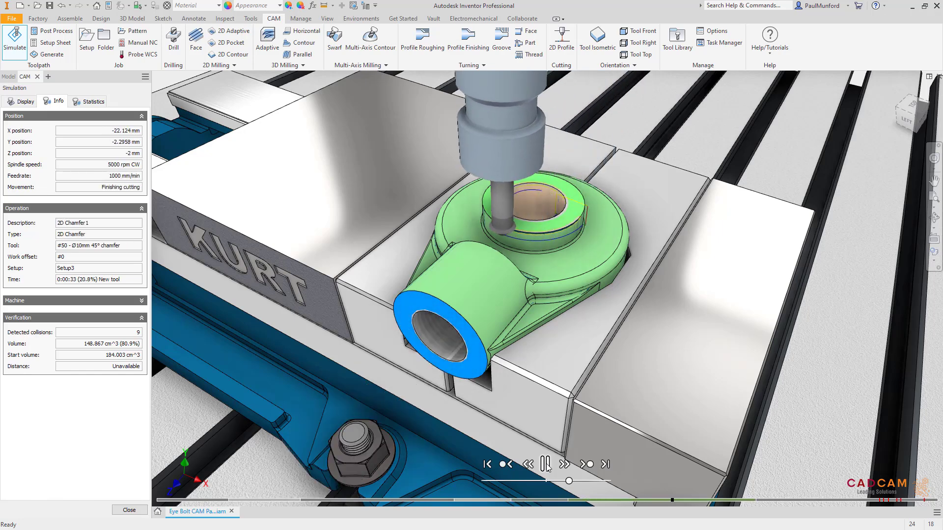
Activate COARSE as the gearbox housing's current model state from the browser
{"action": "left_click", "coordinate": [546, 463]}
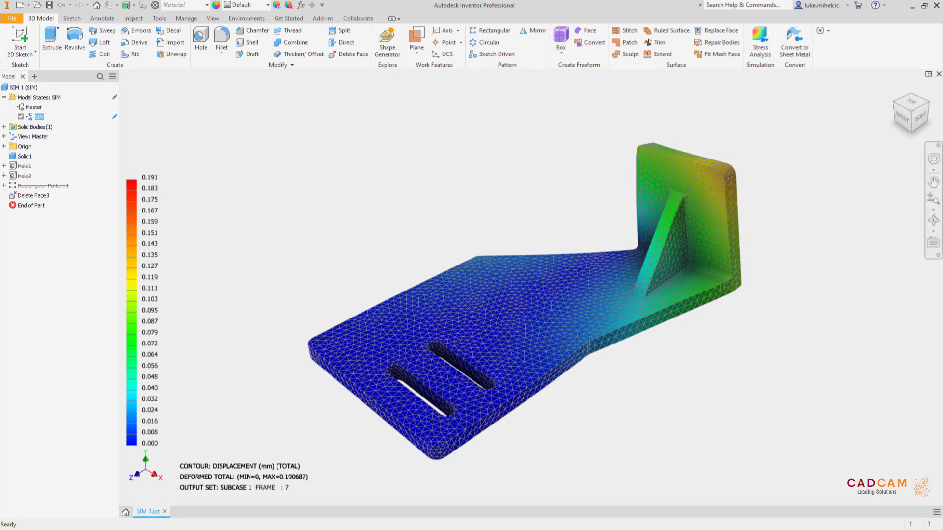
{"action": "right_click", "coordinate": [39, 117]}
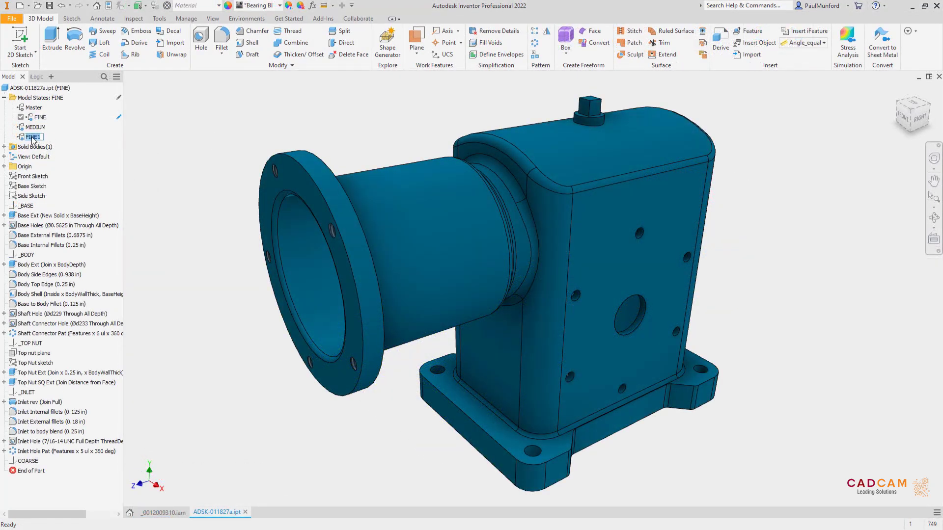
{"action": "right_click", "coordinate": [32, 137]}
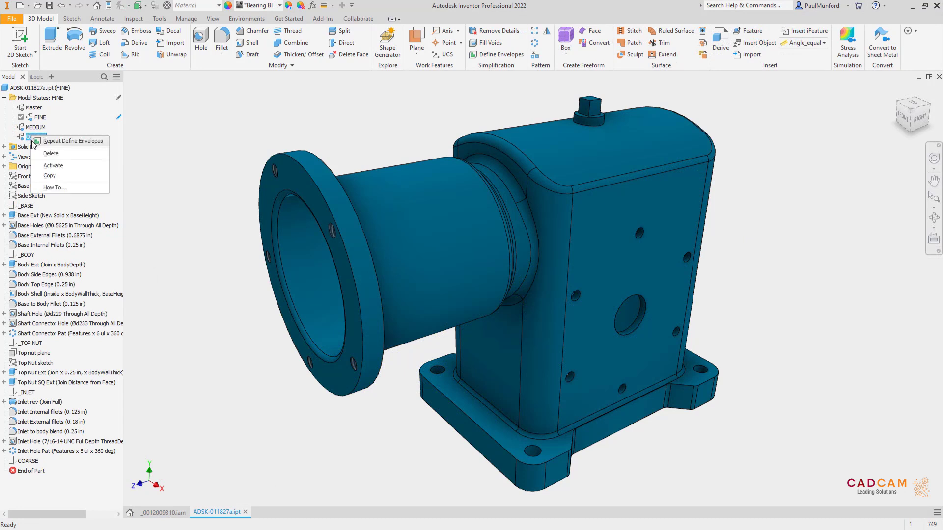
{"action": "left_click", "coordinate": [53, 166]}
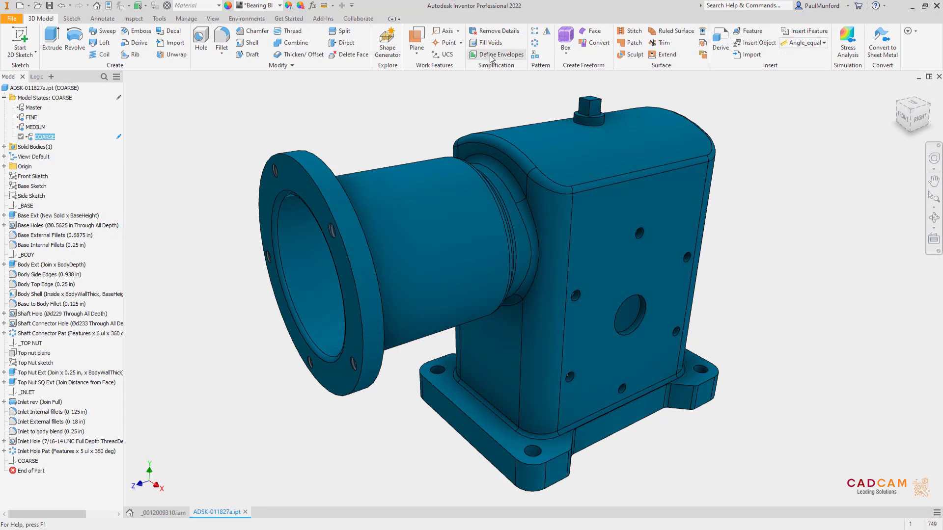
Start Define Envelopes to replace the housing's detail with simple envelope shapes
{"action": "left_click", "coordinate": [498, 54]}
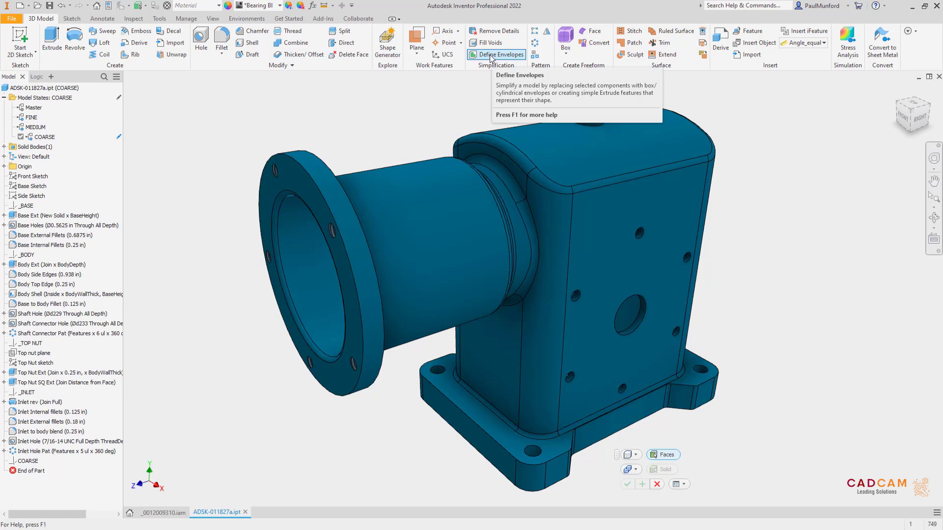
{"action": "left_click", "coordinate": [457, 409]}
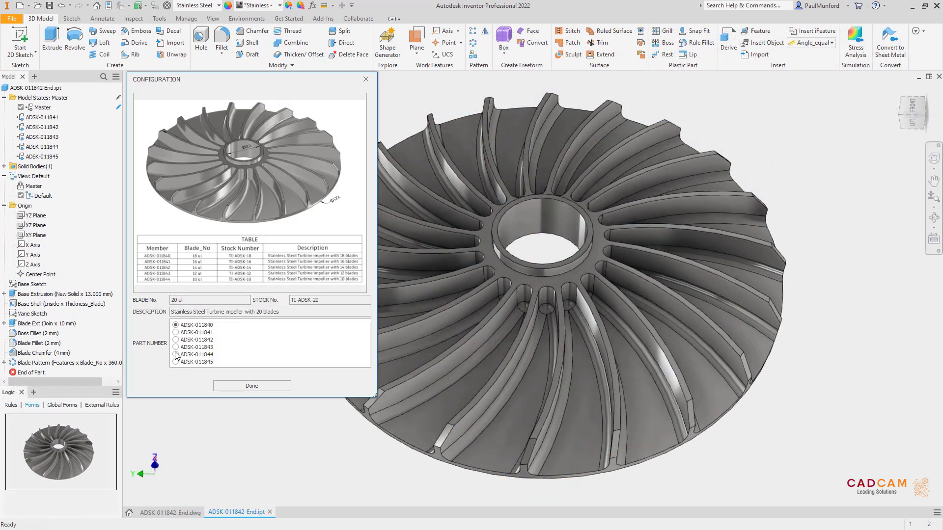
Switch the impeller form to the 16-blade ADSK-011842 and 10-blade ADSK-011845 variants
{"action": "left_click", "coordinate": [176, 340]}
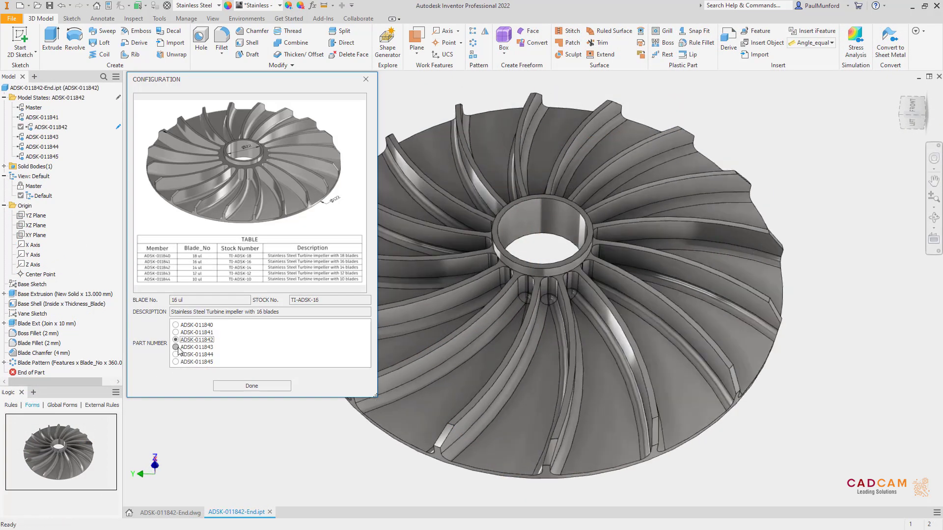
{"action": "left_click", "coordinate": [176, 362]}
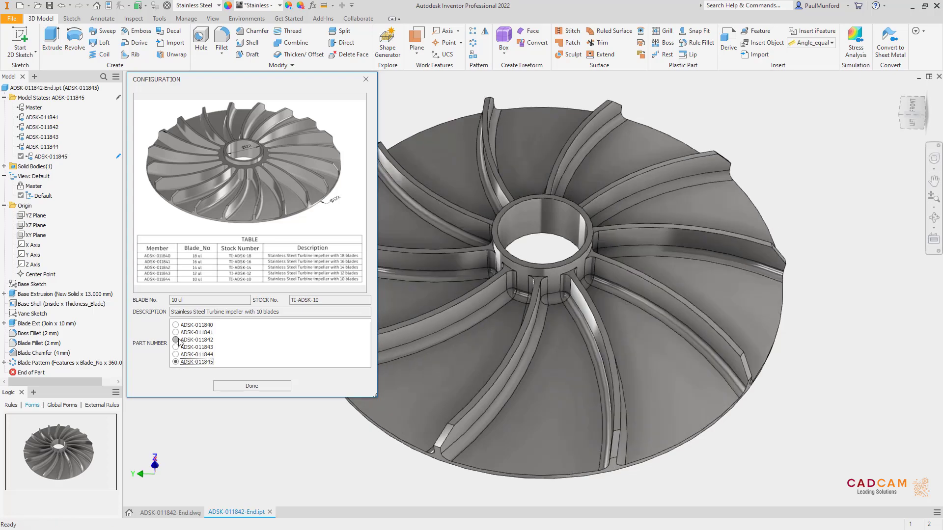
{"action": "left_click", "coordinate": [218, 512]}
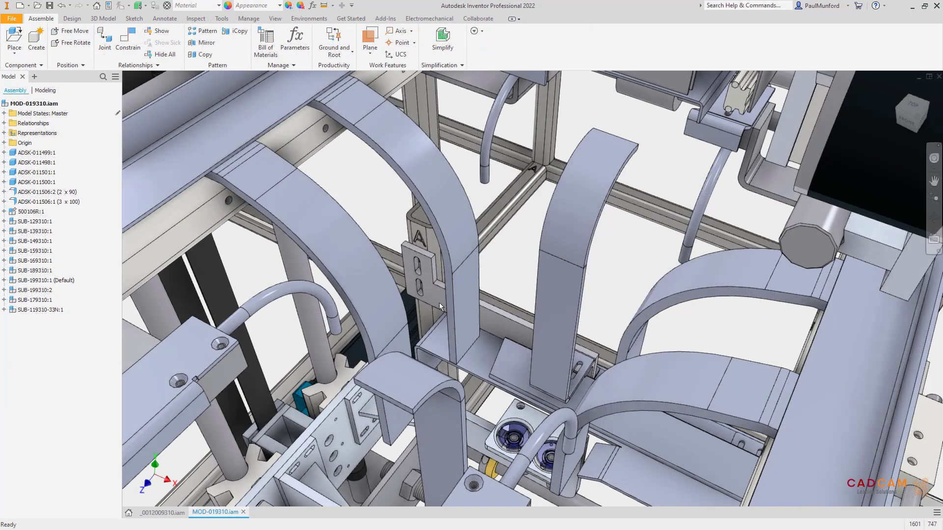
Expand ADSK-011506's model states in the browser and activate another size state
{"action": "left_click", "coordinate": [5, 201]}
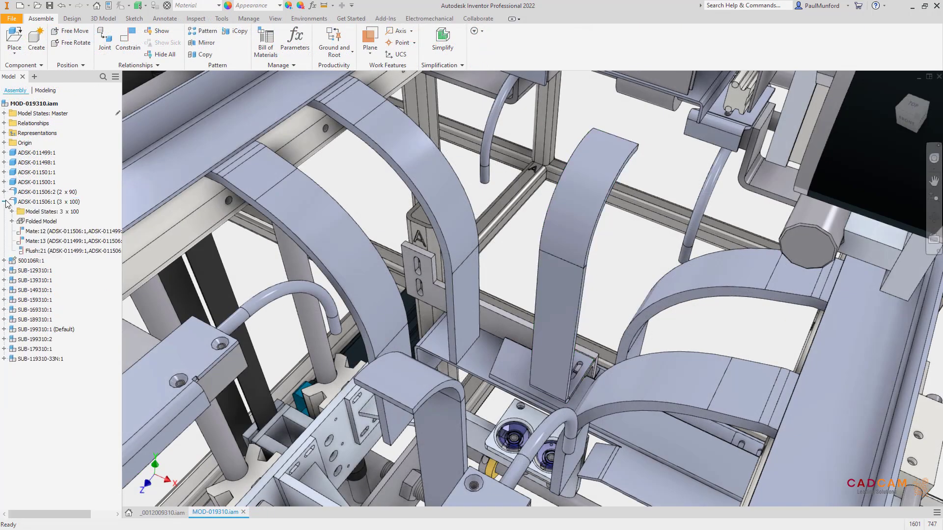
{"action": "left_click", "coordinate": [20, 211]}
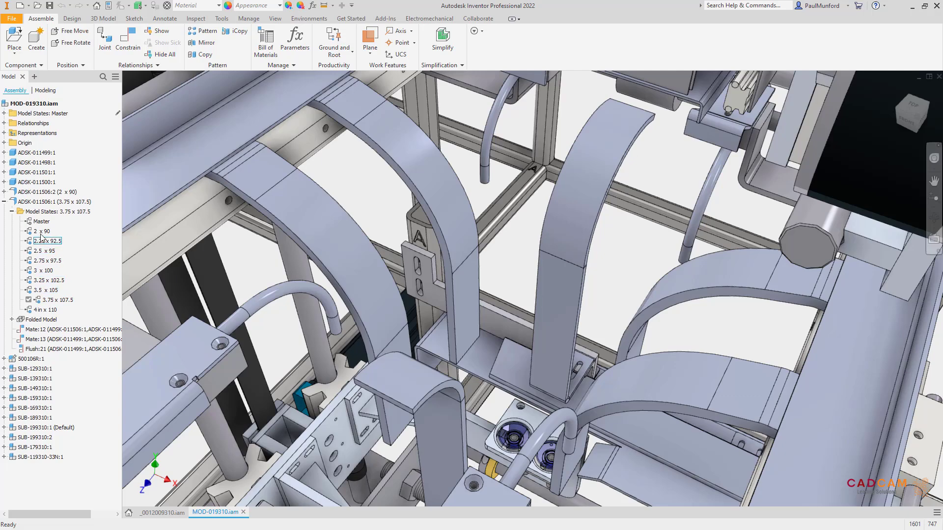
{"action": "double_click", "coordinate": [42, 231]}
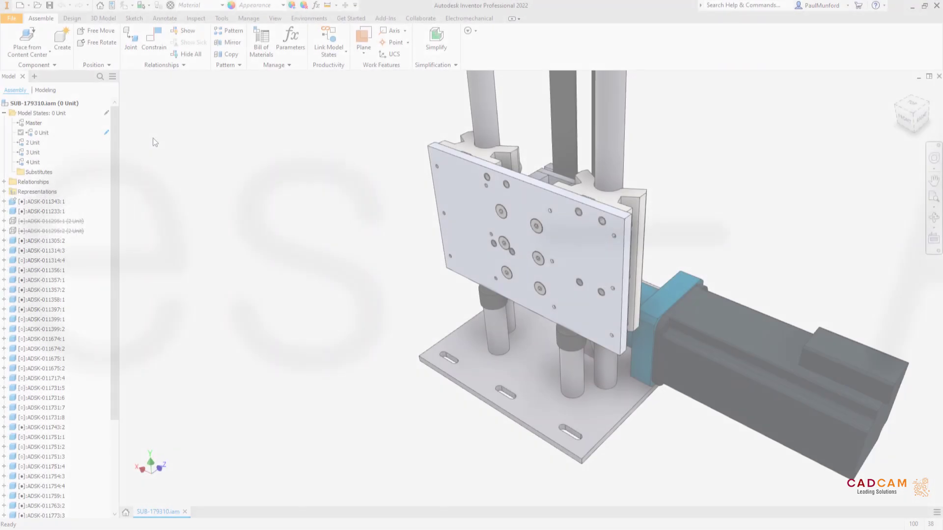
Activate the SUB-179310 assembly's 2 Unit, 3 Unit and 2 Unit gripper model states
{"action": "right_click", "coordinate": [33, 142]}
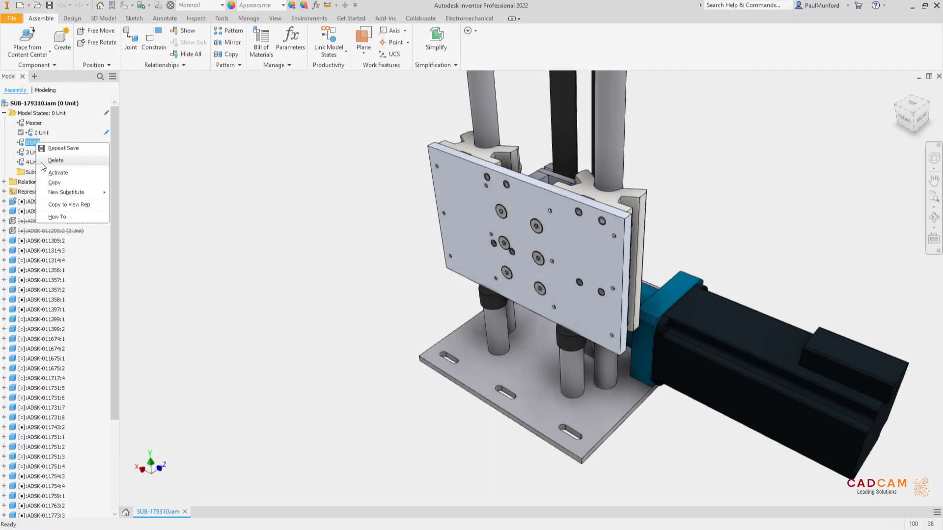
{"action": "left_click", "coordinate": [58, 173]}
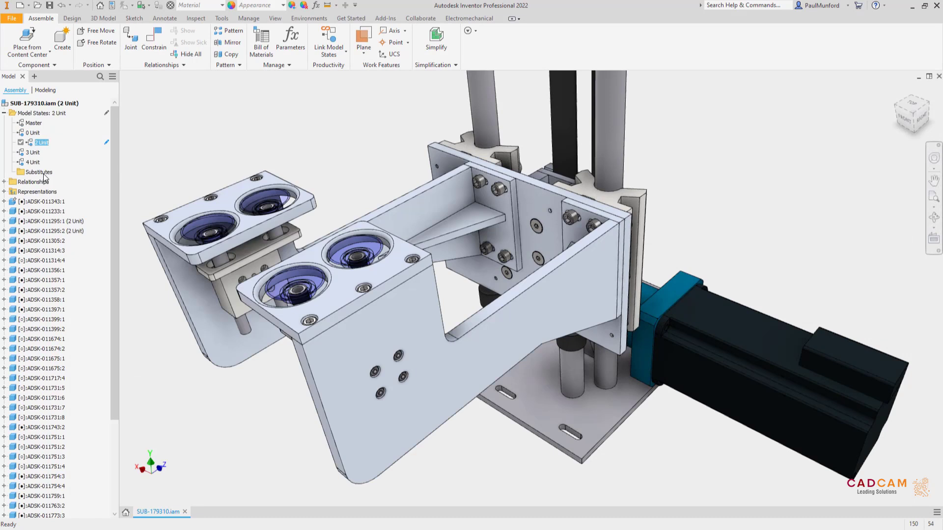
{"action": "left_click", "coordinate": [33, 152]}
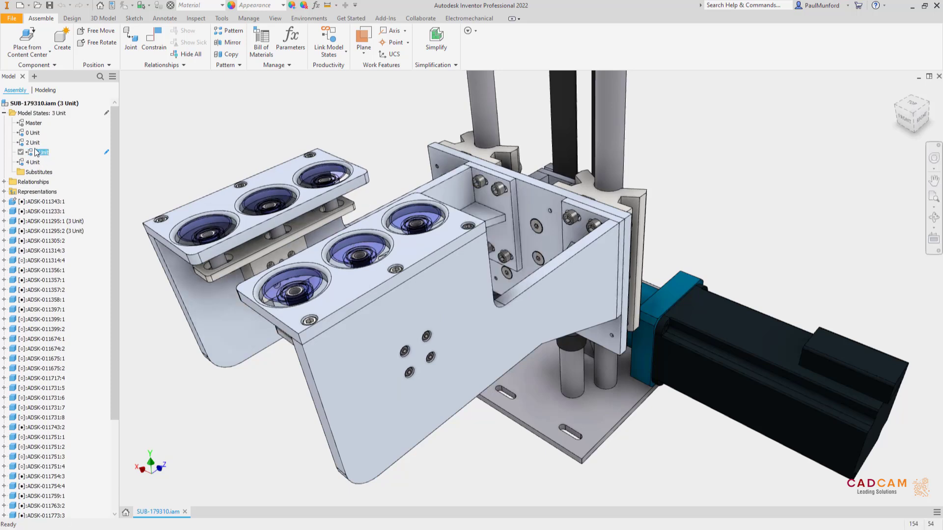
{"action": "double_click", "coordinate": [33, 143]}
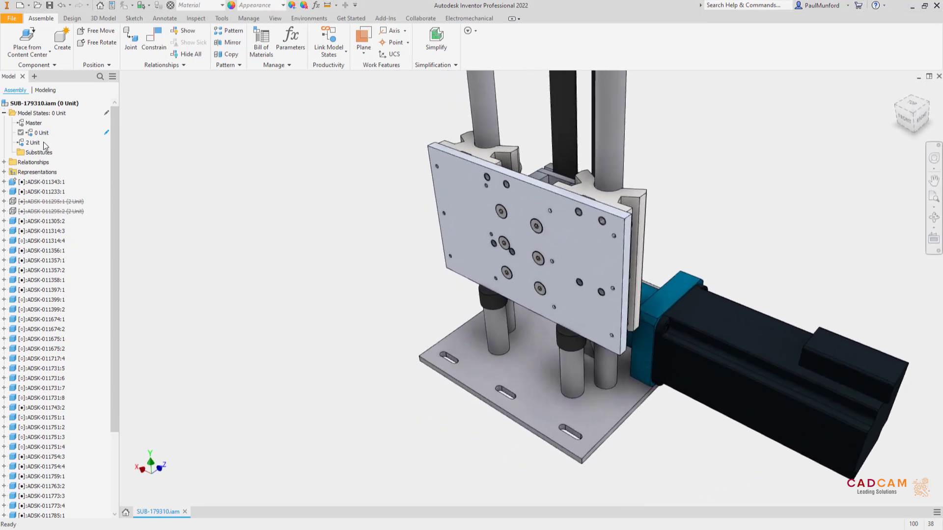
{"action": "double_click", "coordinate": [33, 142]}
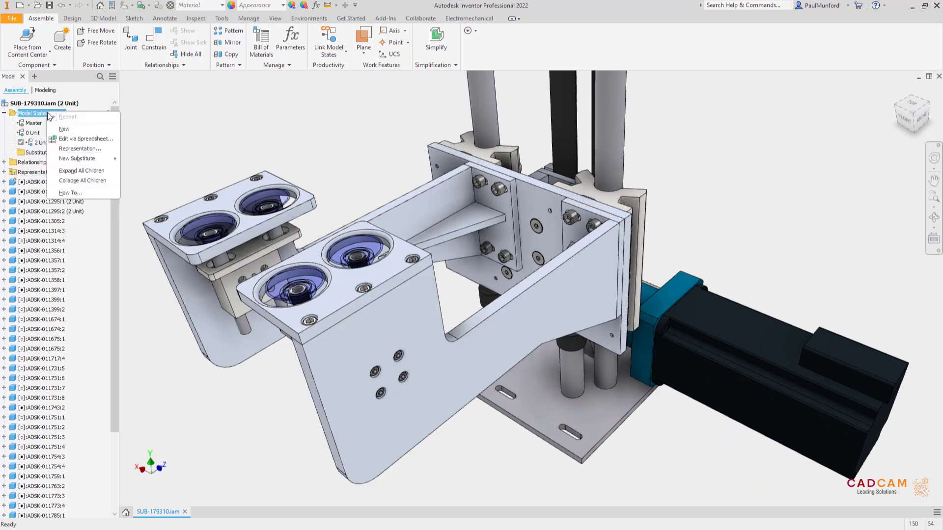
Add a new model state to the assembly, then bring up its bill of materials
{"action": "left_click", "coordinate": [86, 139]}
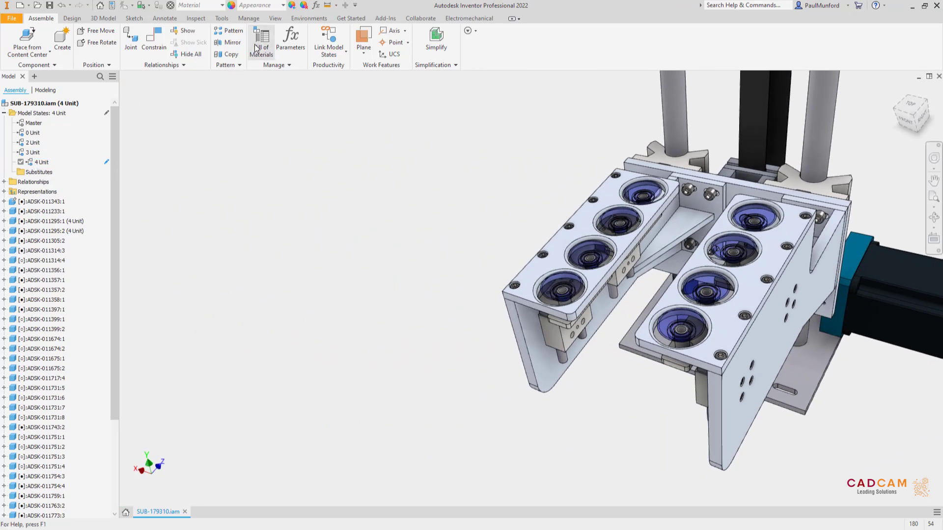
{"action": "left_click", "coordinate": [261, 42]}
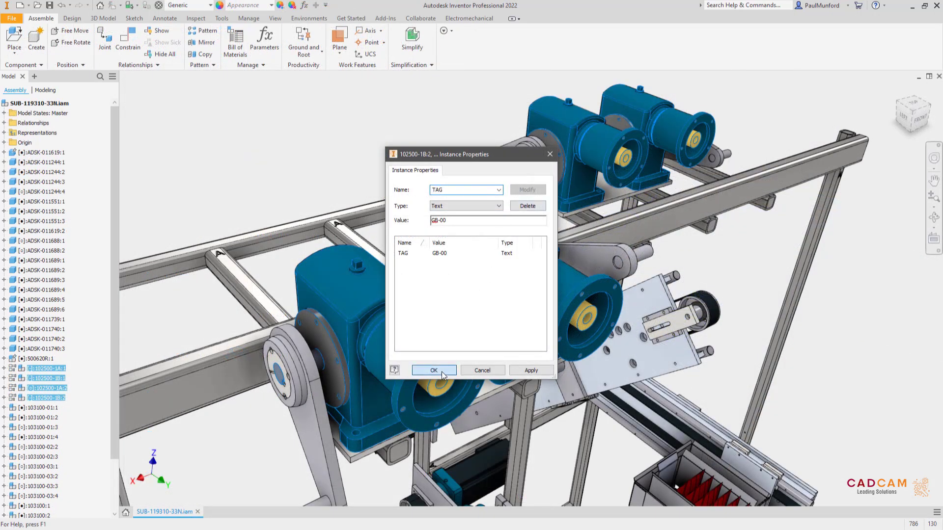
Confirm the gearbox TAG instance property and choose the ADSK Balloon TAG style for the drawing balloons
{"action": "left_click", "coordinate": [434, 370]}
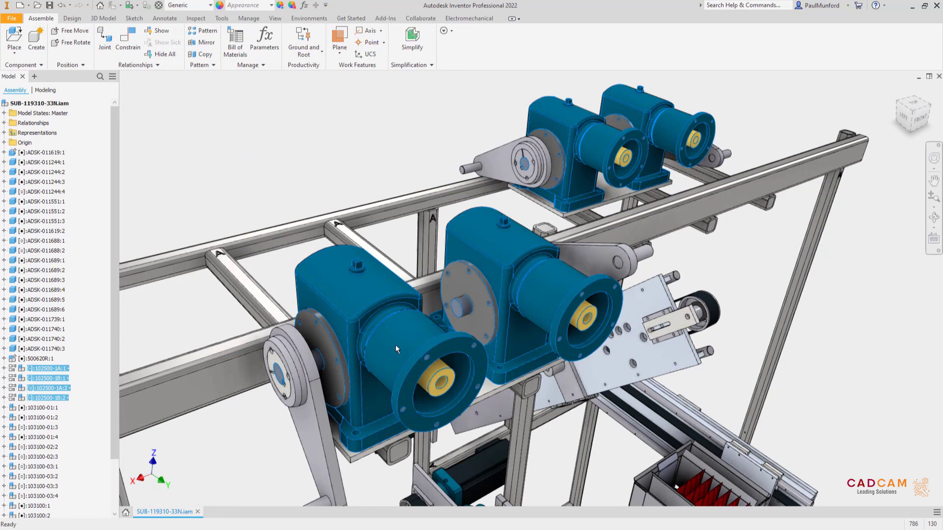
{"action": "left_click", "coordinate": [235, 46]}
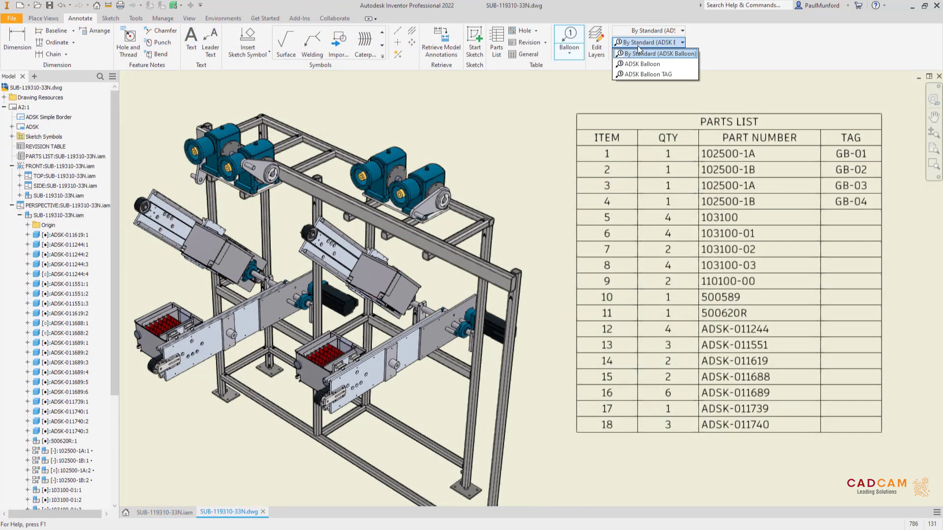
{"action": "left_click", "coordinate": [645, 74]}
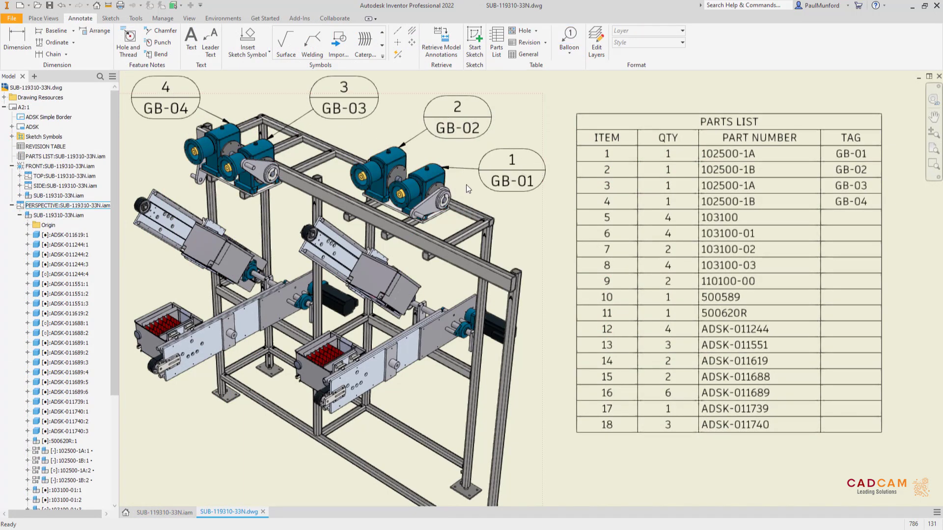
Switch the conveyor assembly among Medium, Fine and Coarse model states, ending on Fine
{"action": "left_click", "coordinate": [226, 513]}
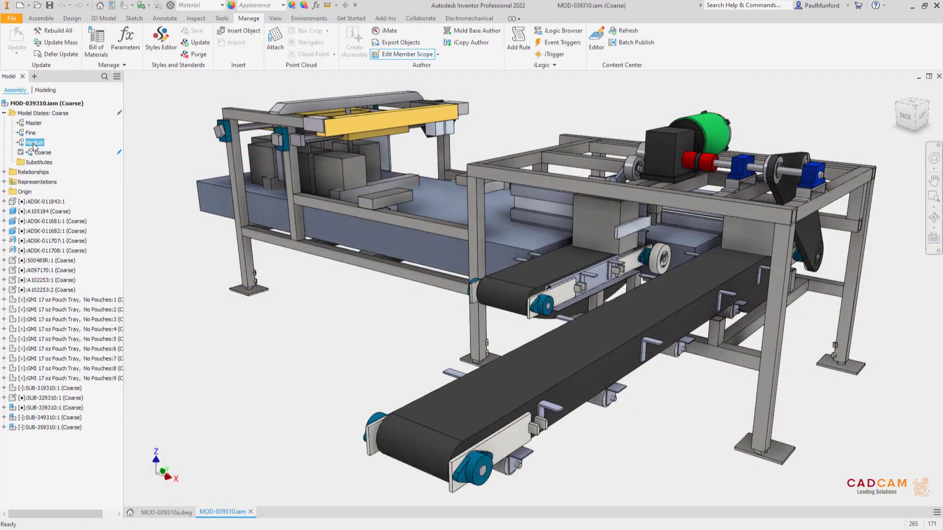
{"action": "double_click", "coordinate": [36, 142]}
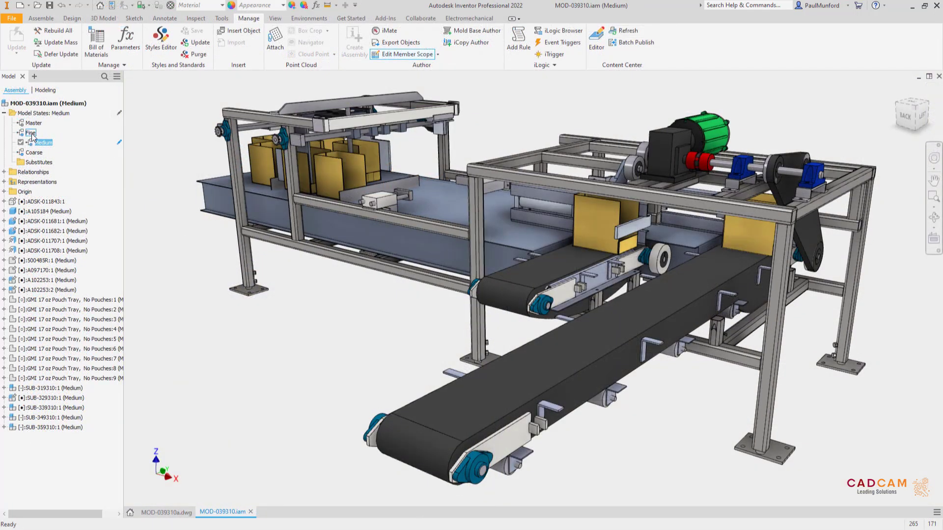
{"action": "double_click", "coordinate": [30, 133]}
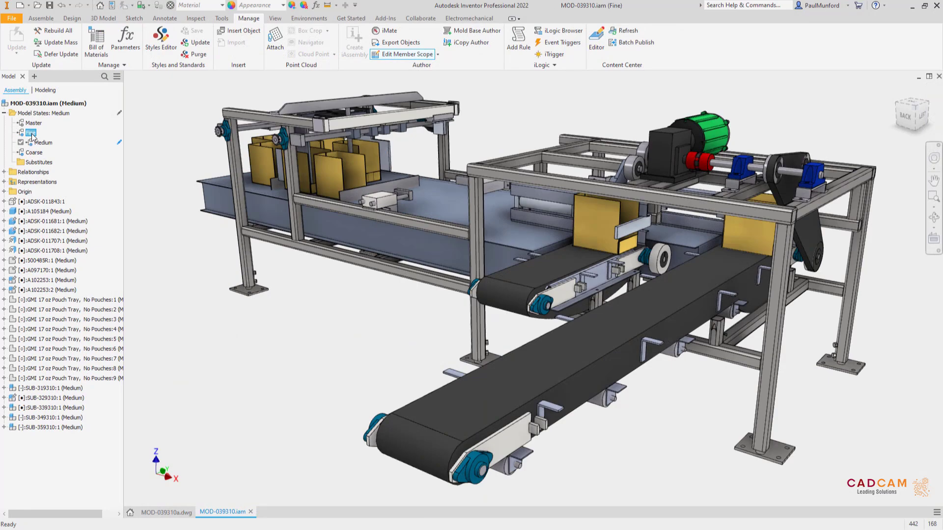
{"action": "double_click", "coordinate": [30, 132]}
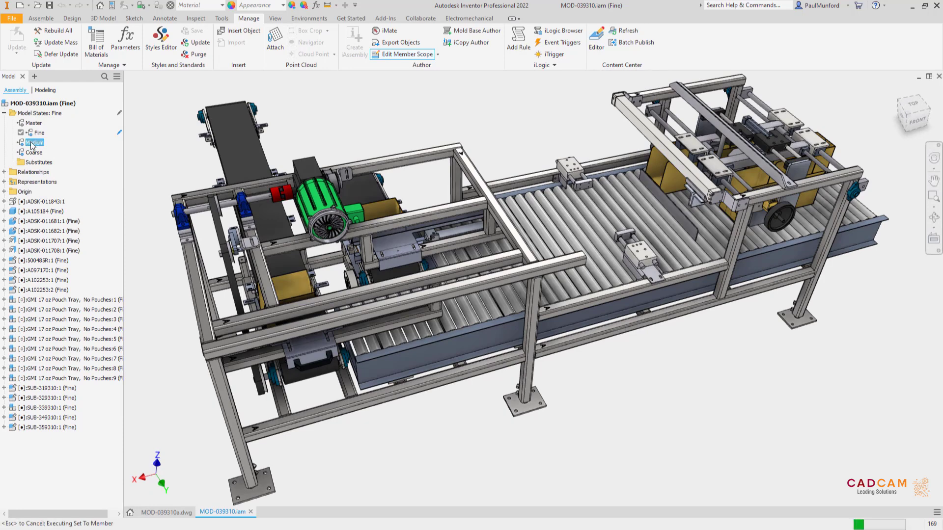
{"action": "double_click", "coordinate": [35, 142]}
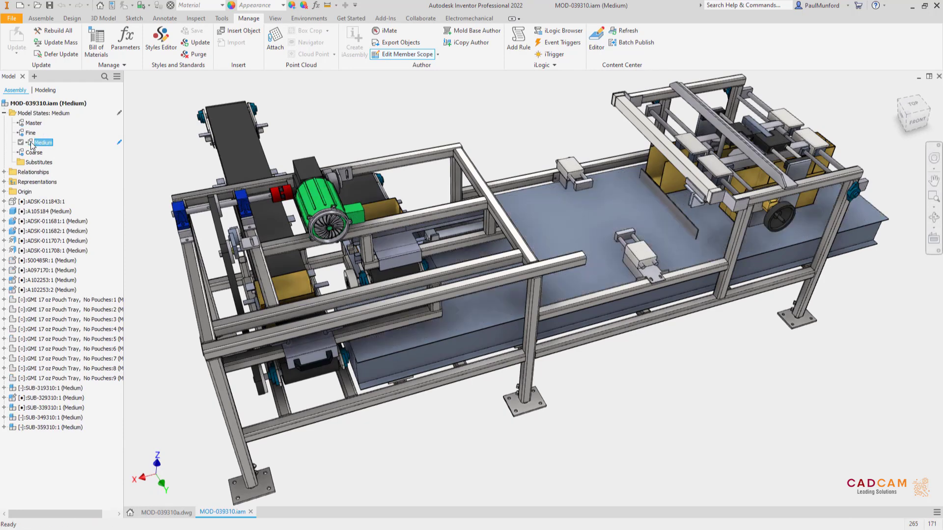
{"action": "double_click", "coordinate": [34, 153]}
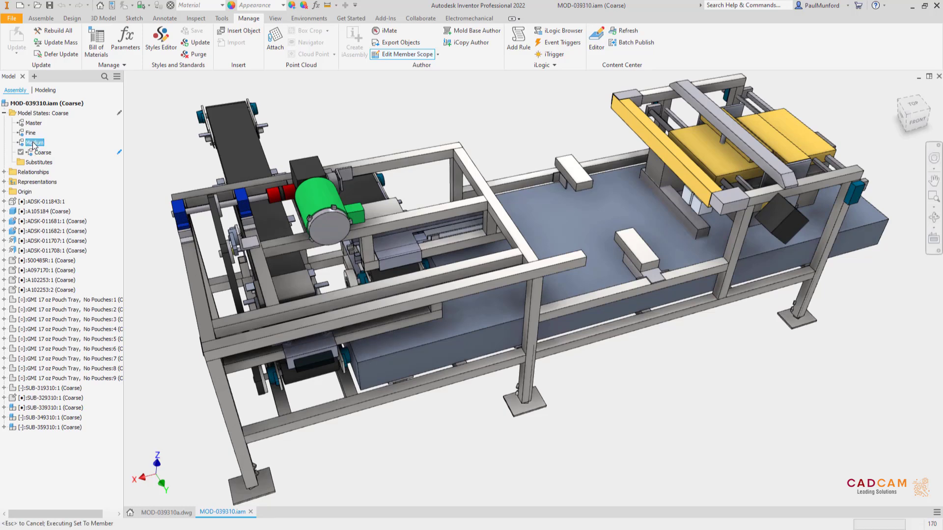
{"action": "double_click", "coordinate": [34, 142]}
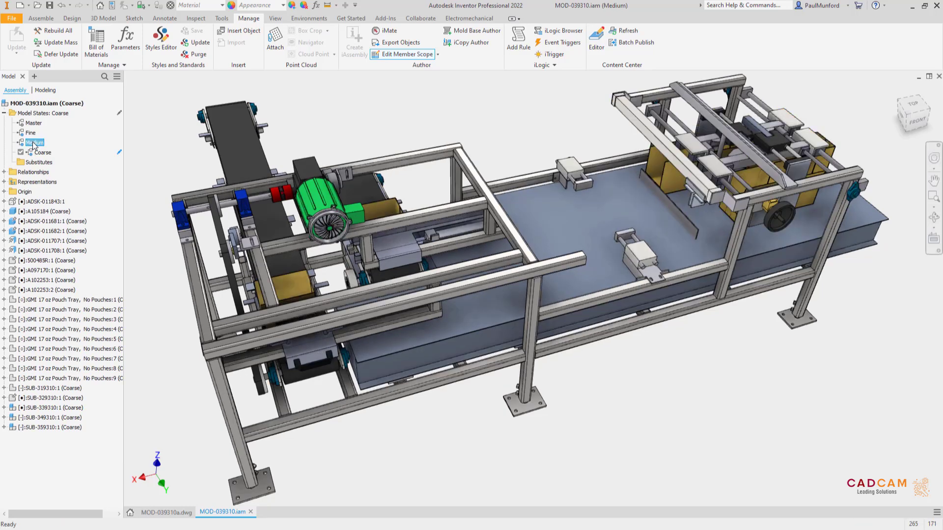
{"action": "double_click", "coordinate": [30, 133]}
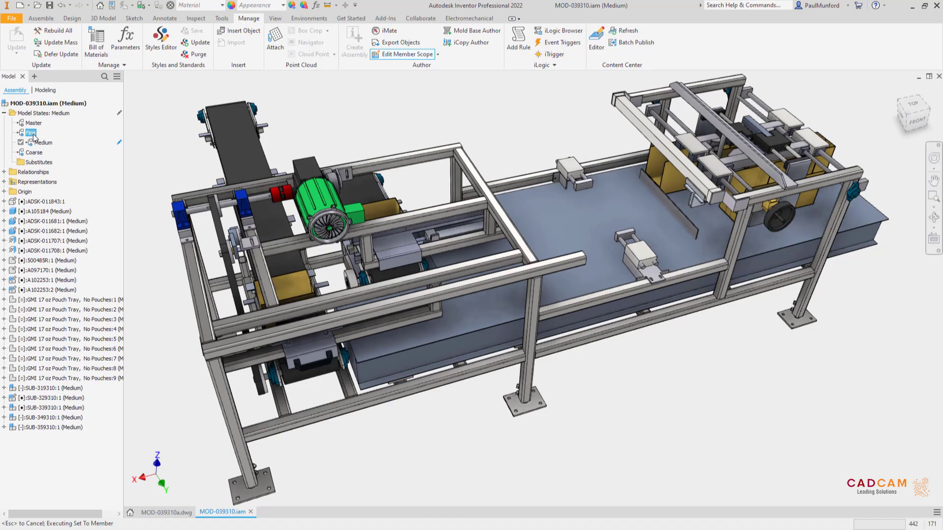
{"action": "double_click", "coordinate": [30, 132]}
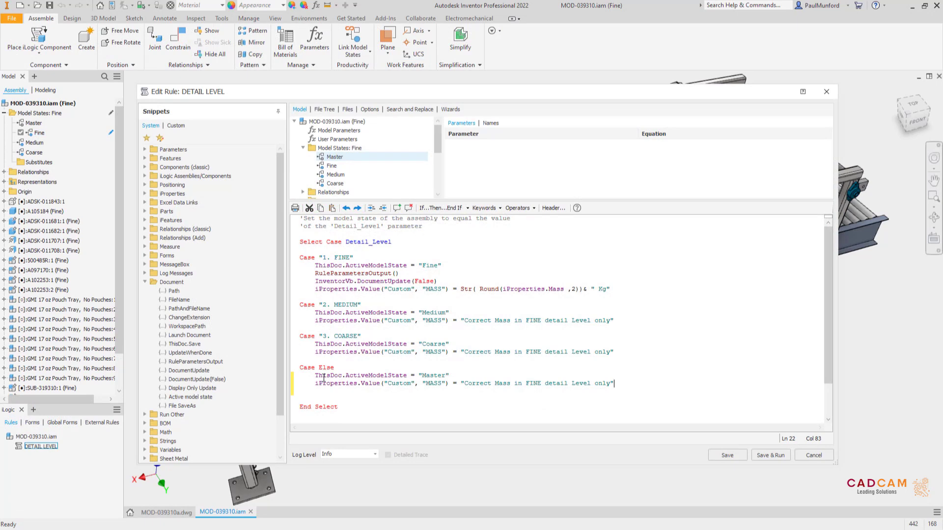
Close the iLogic rule editor and apply detail level 2. MEDIUM in the Conveyor Detail Level form
{"action": "left_click", "coordinate": [769, 455]}
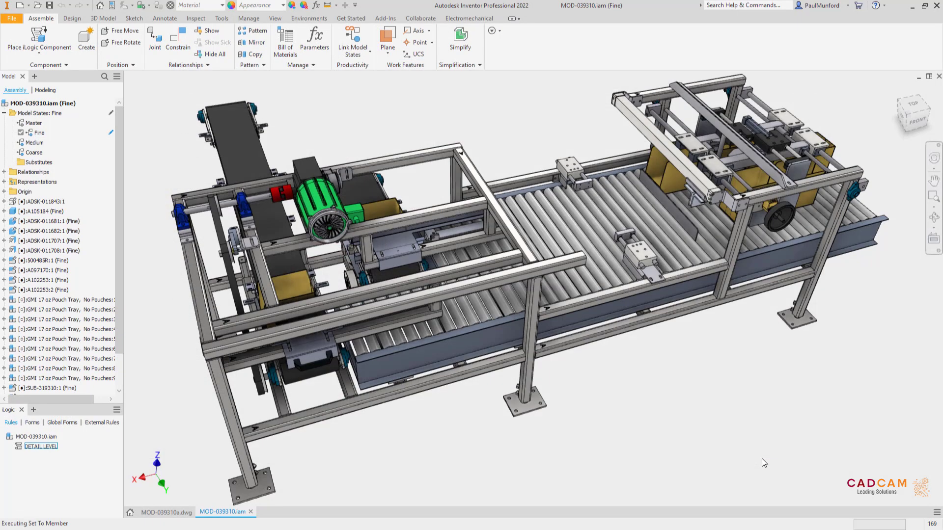
{"action": "left_click", "coordinate": [265, 258]}
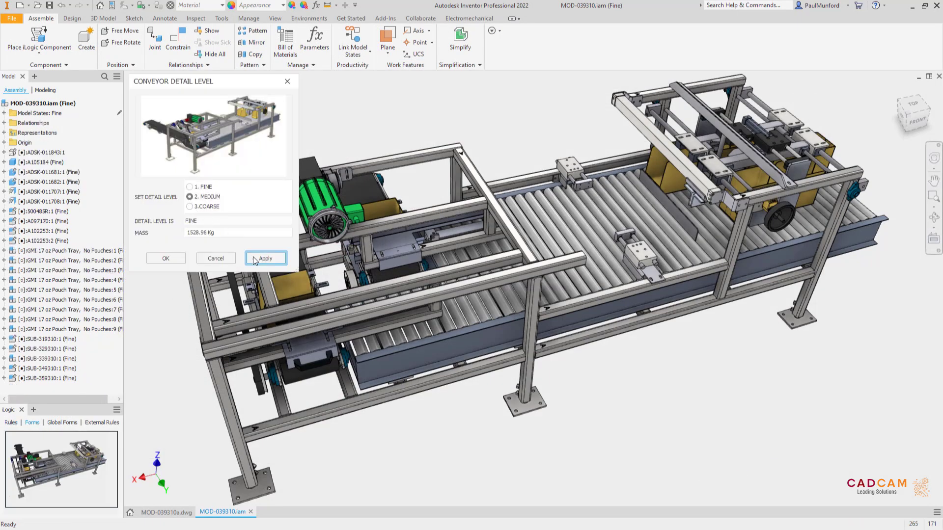
{"action": "left_click", "coordinate": [265, 257]}
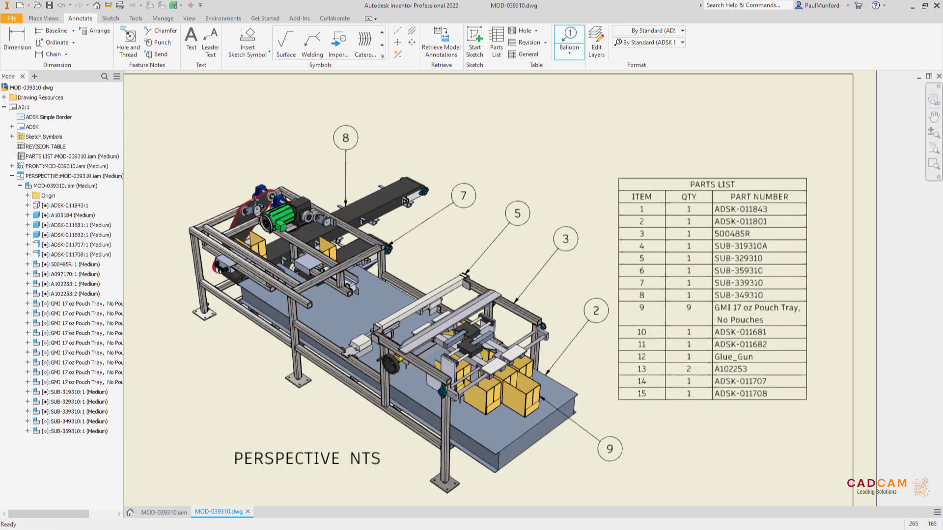
Switch to the MOD-039310.dwg drawing to see the Medium-state perspective view and parts list
{"action": "left_click", "coordinate": [162, 513]}
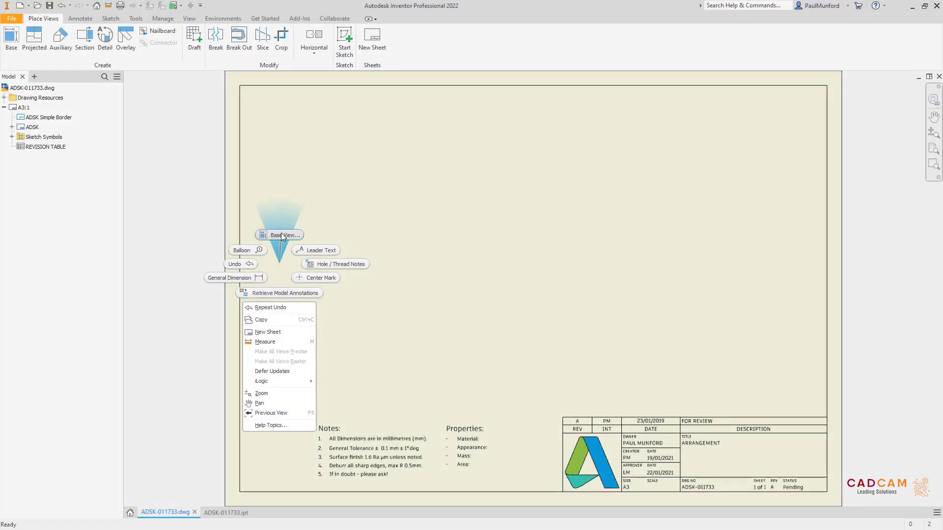
Place a FRONT base view of ADSK-011733 with Camera View representation, projecting top, side and isometric views
{"action": "left_click", "coordinate": [279, 235]}
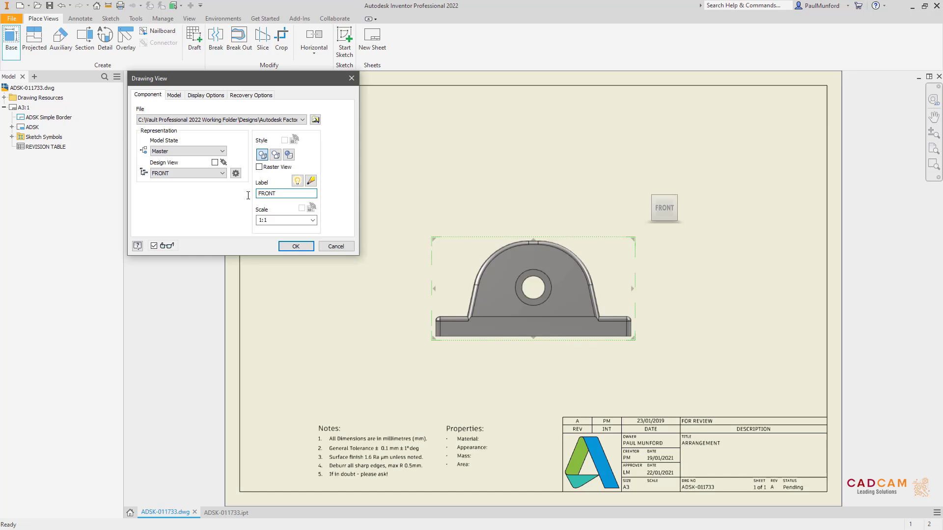
{"action": "left_click", "coordinate": [222, 163]}
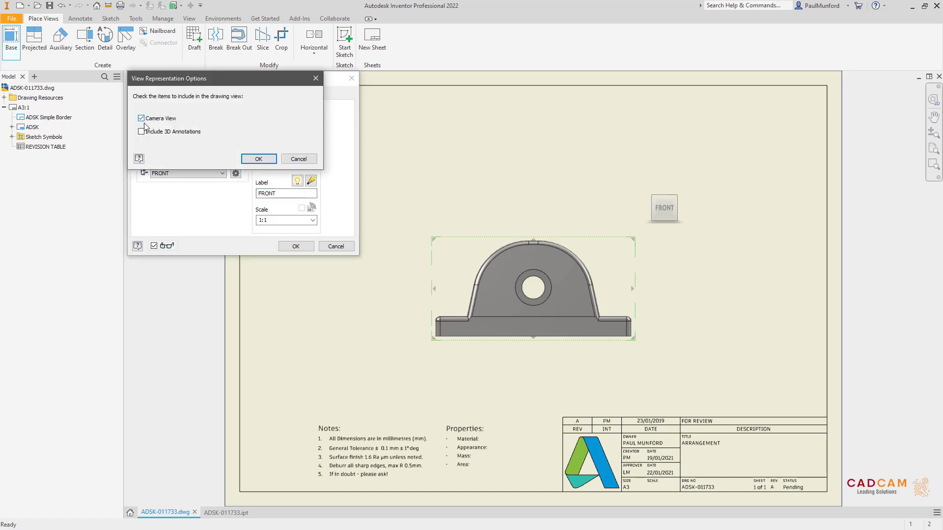
{"action": "left_click", "coordinate": [258, 159]}
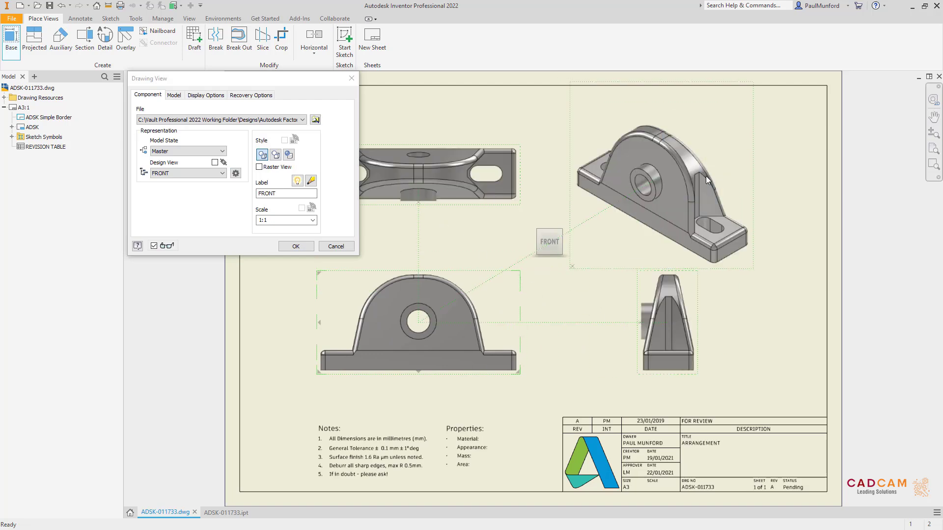
{"action": "left_click", "coordinate": [295, 246]}
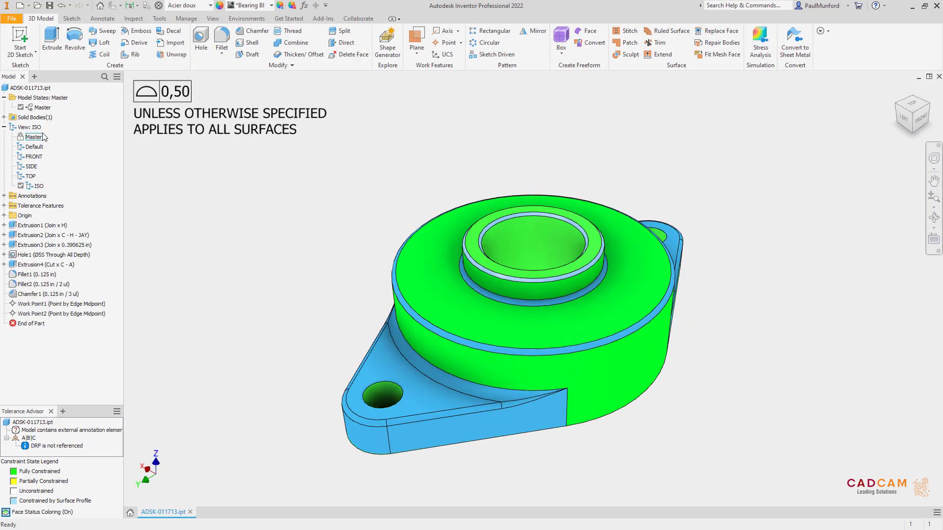
Return the bearing block to its Master design view and switch to the ADSK-011713 drawing sheet
{"action": "left_click", "coordinate": [11, 19]}
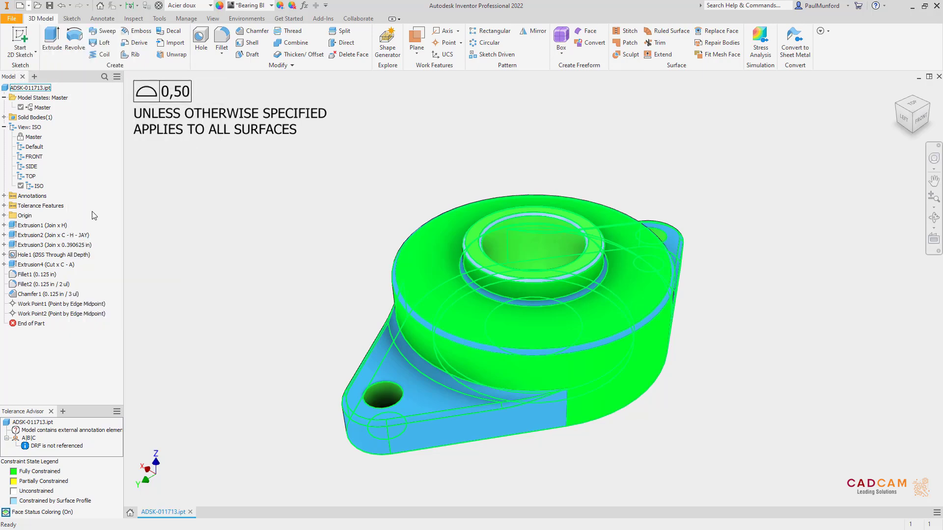
{"action": "left_click", "coordinate": [211, 512]}
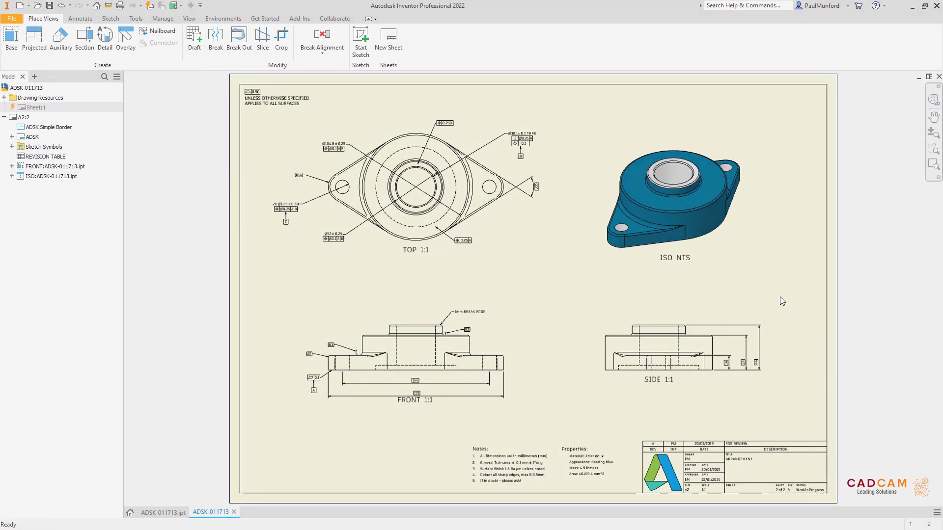
Copy the eye bolt sheet and paste it as Copy of A3:3 in the drawing browser
{"action": "right_click", "coordinate": [21, 117]}
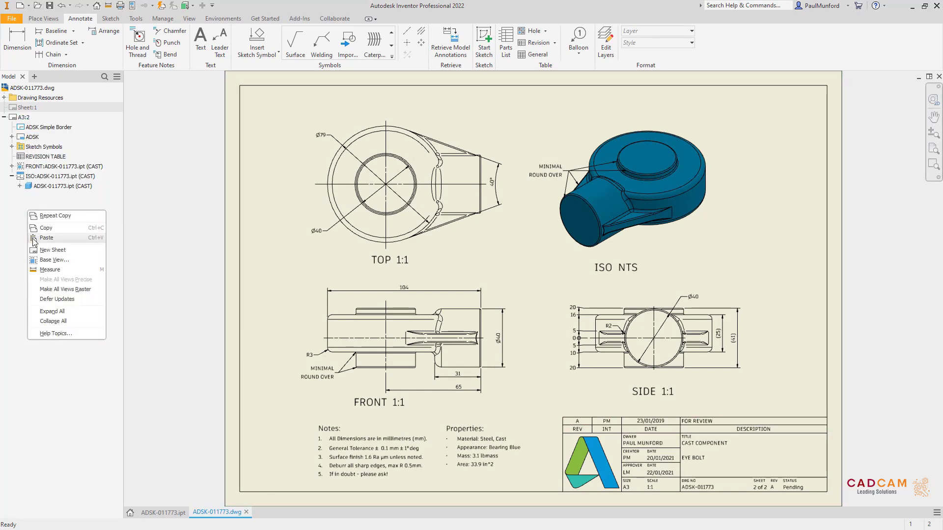
{"action": "left_click", "coordinate": [52, 250]}
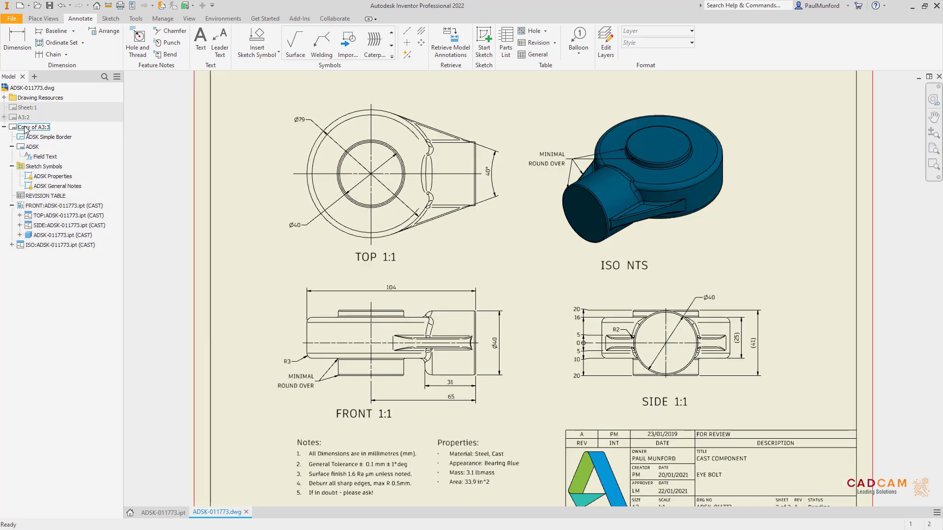
Switch to the bracket assembly and set its lighting style to Grid Light
{"action": "left_click", "coordinate": [142, 511]}
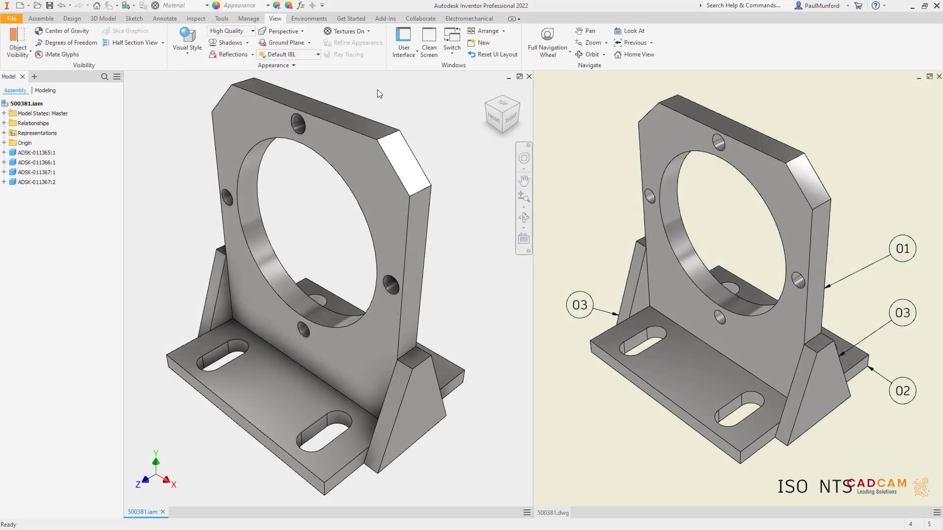
{"action": "left_click", "coordinate": [317, 54]}
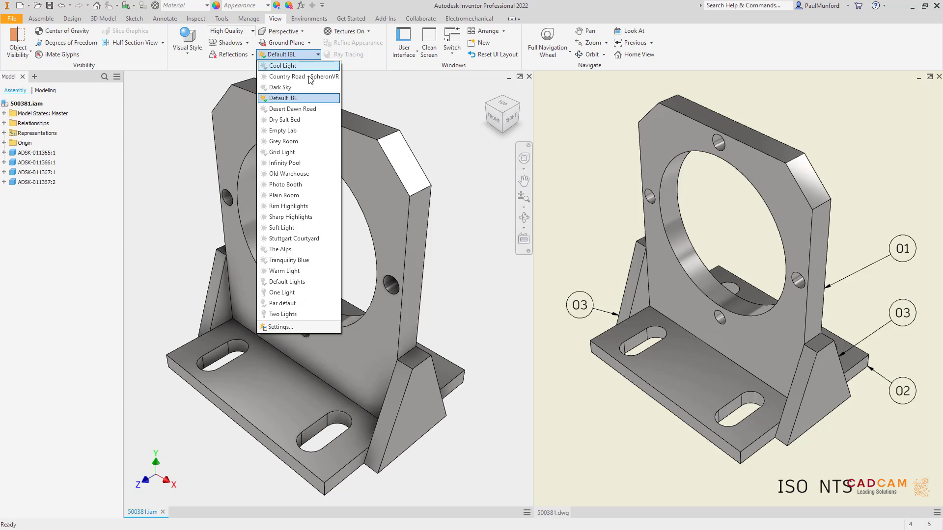
{"action": "left_click", "coordinate": [282, 152]}
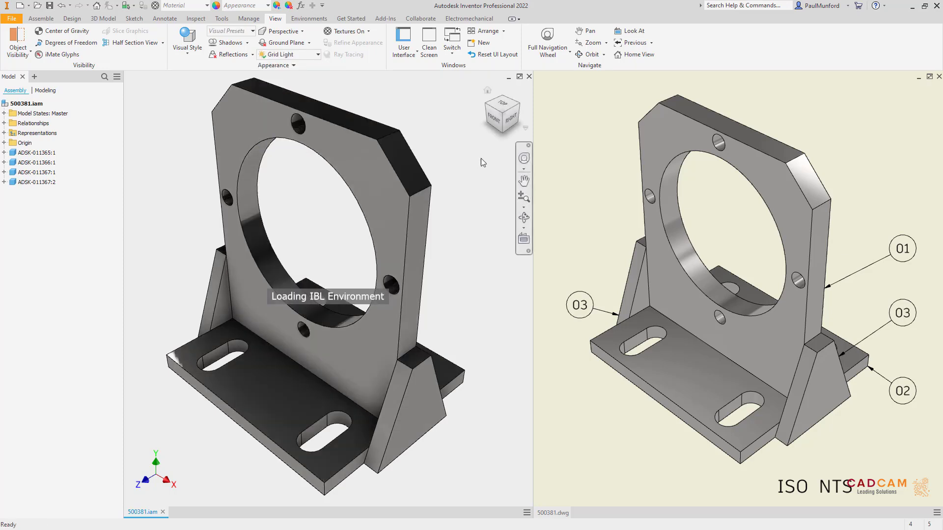
{"action": "left_click", "coordinate": [553, 512]}
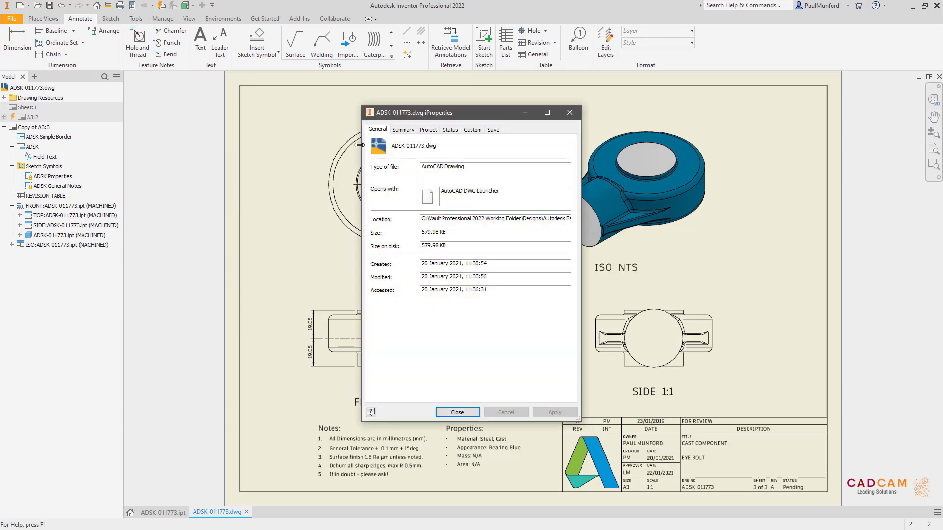
Set the drawing's Title in the iProperties Summary to MACHINED COMPONENT
{"action": "left_click", "coordinate": [403, 129]}
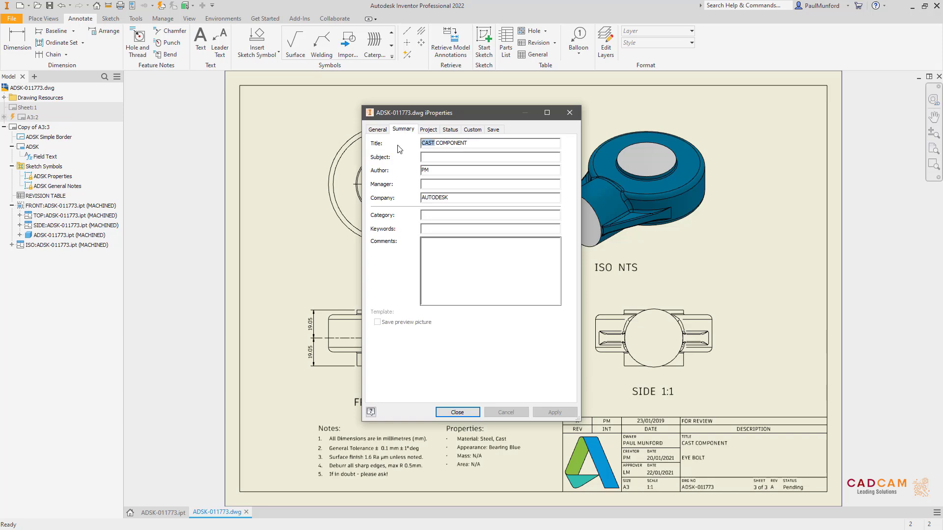
{"action": "type", "text": "MACHINED COMPONENT"}
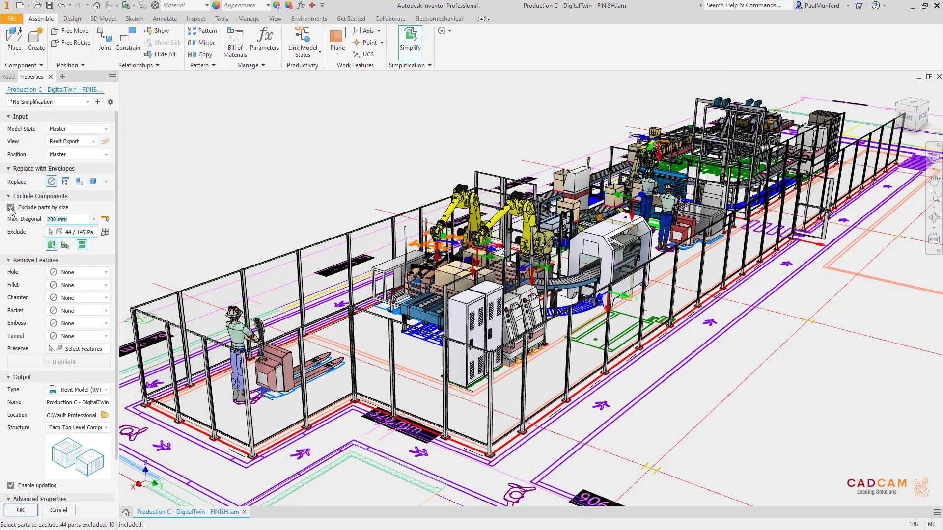
Import Mannheim_Revit.rvt as a Reference Model including the Site category
{"action": "left_click", "coordinate": [81, 181]}
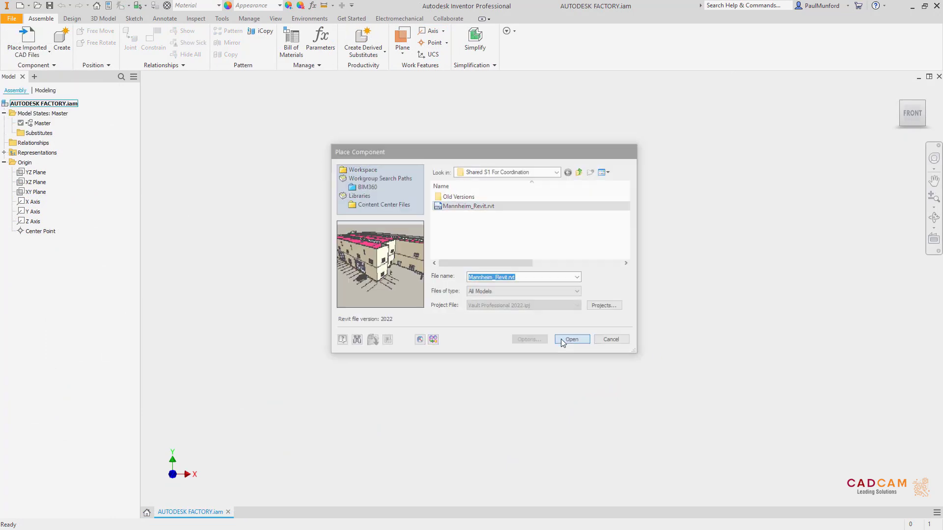
{"action": "left_click", "coordinate": [570, 339]}
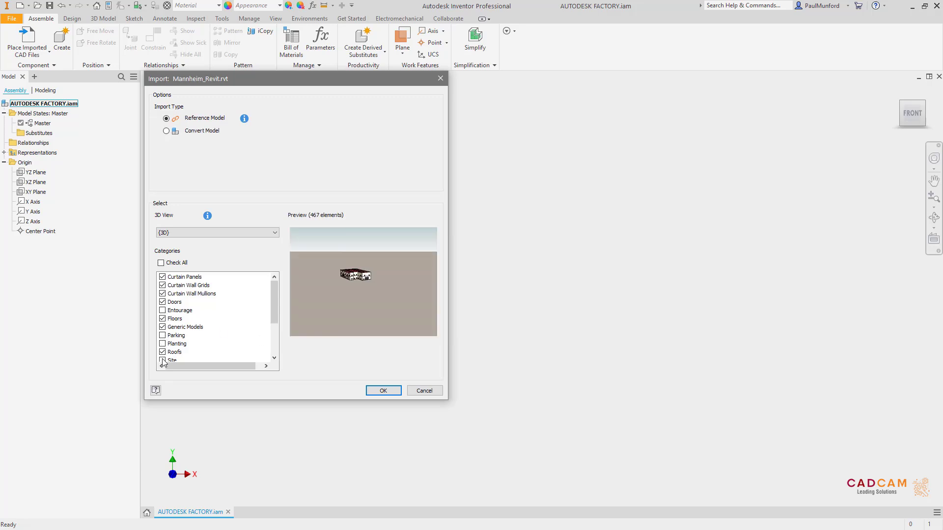
{"action": "left_click", "coordinate": [383, 391]}
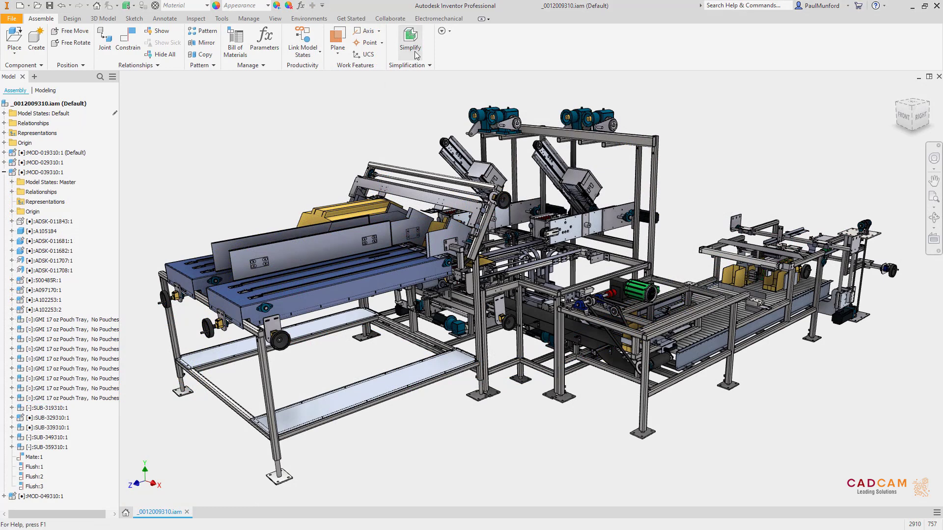
Simplify the conveyor's Default model state to a Revit model, excluding parts smaller than 5 in
{"action": "left_click", "coordinate": [410, 42]}
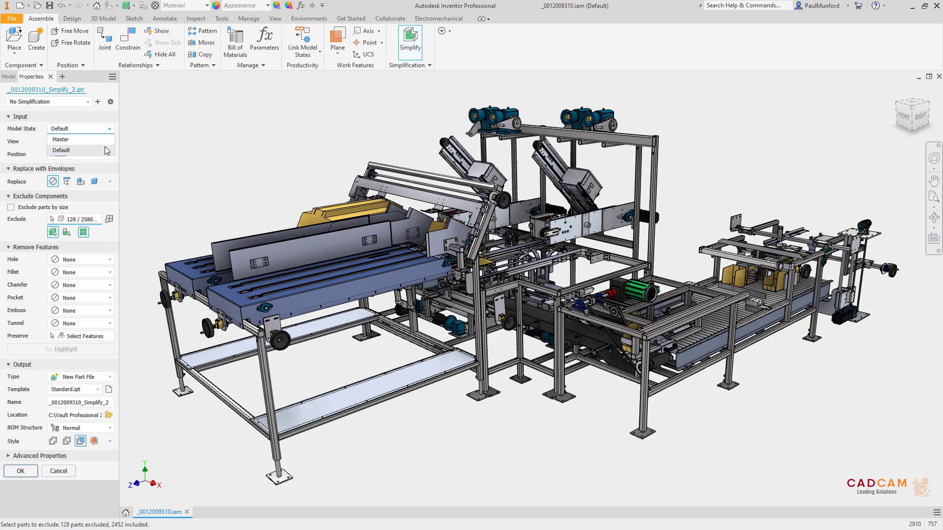
{"action": "left_click", "coordinate": [60, 140]}
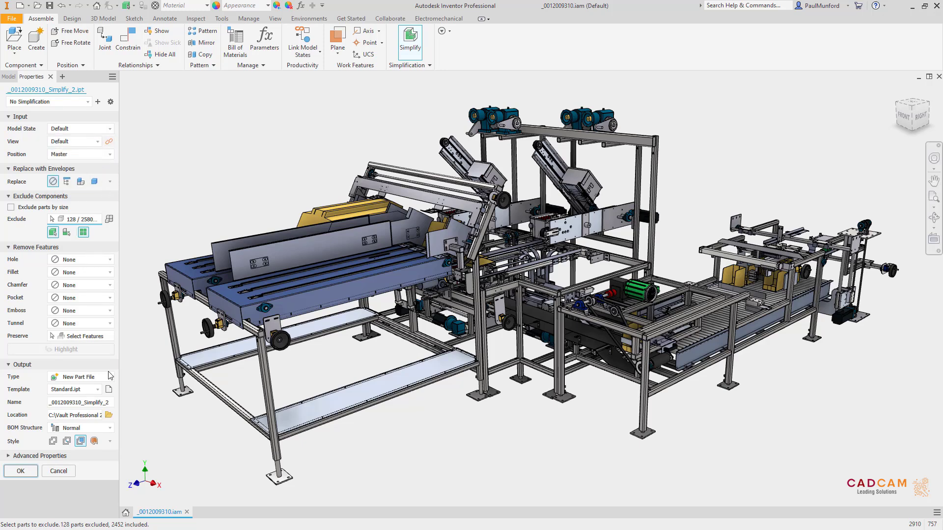
{"action": "left_click", "coordinate": [78, 377]}
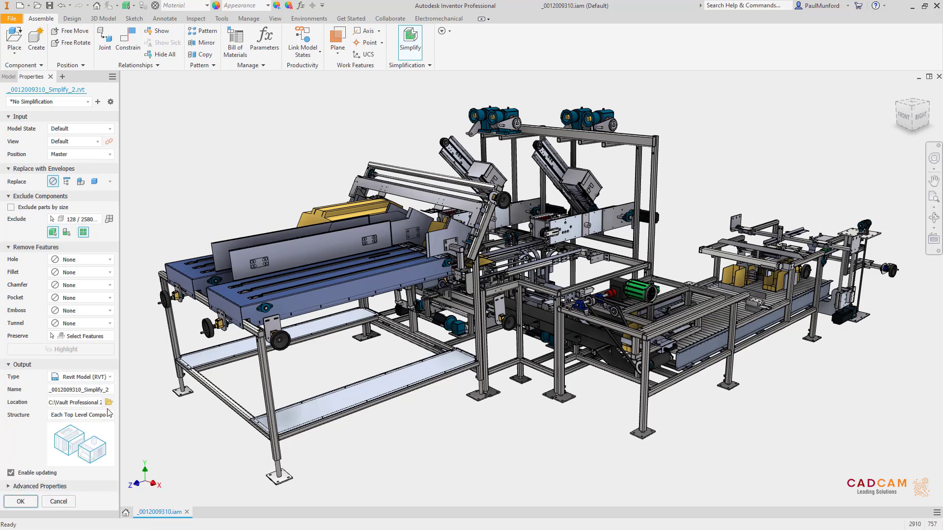
{"action": "left_click", "coordinate": [10, 207]}
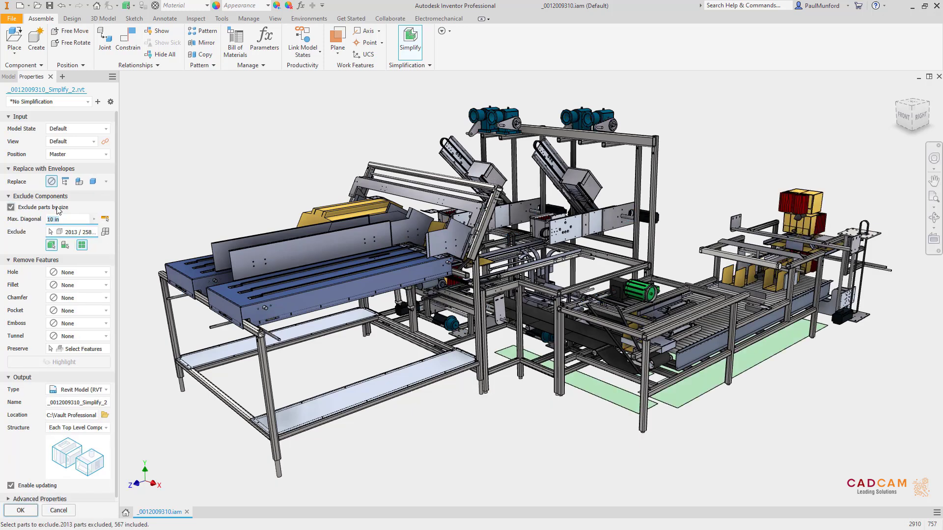
{"action": "type", "text": "5"}
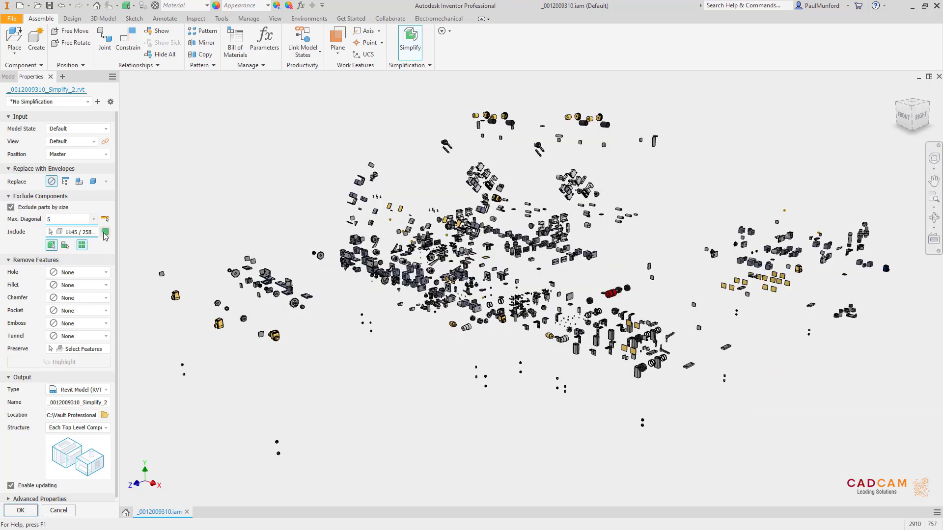
{"action": "left_click", "coordinate": [104, 233]}
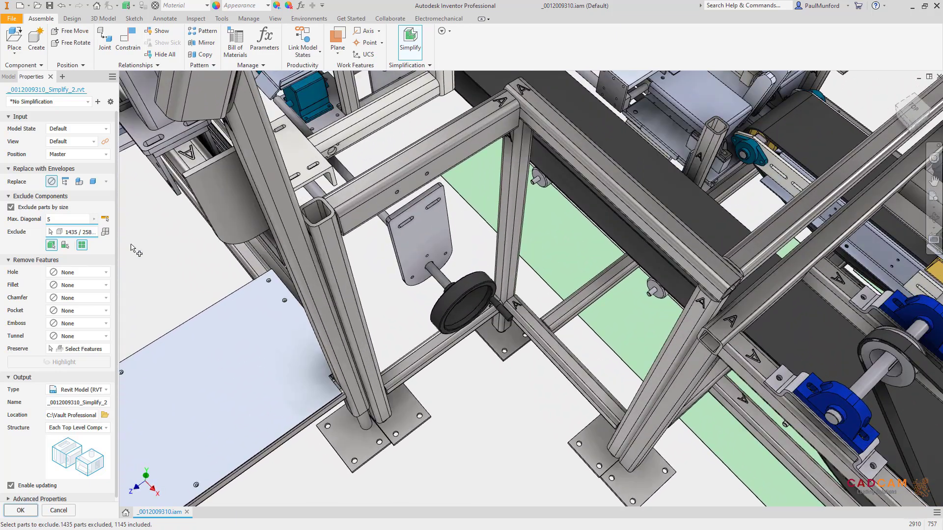
Remove holes by diameter range and all fillets, chamfers, embosses and tunnels, one element per top-level component, and export
{"action": "left_click", "coordinate": [75, 272]}
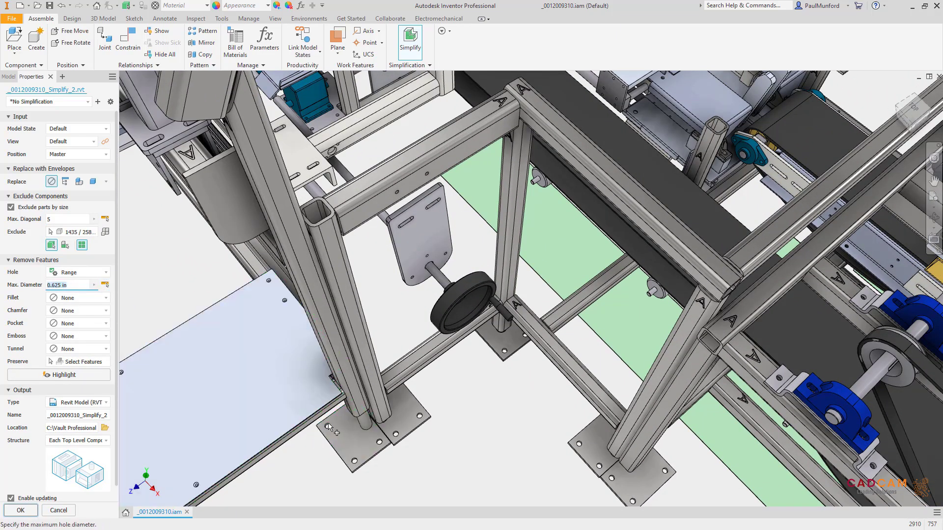
{"action": "left_click", "coordinate": [77, 297]}
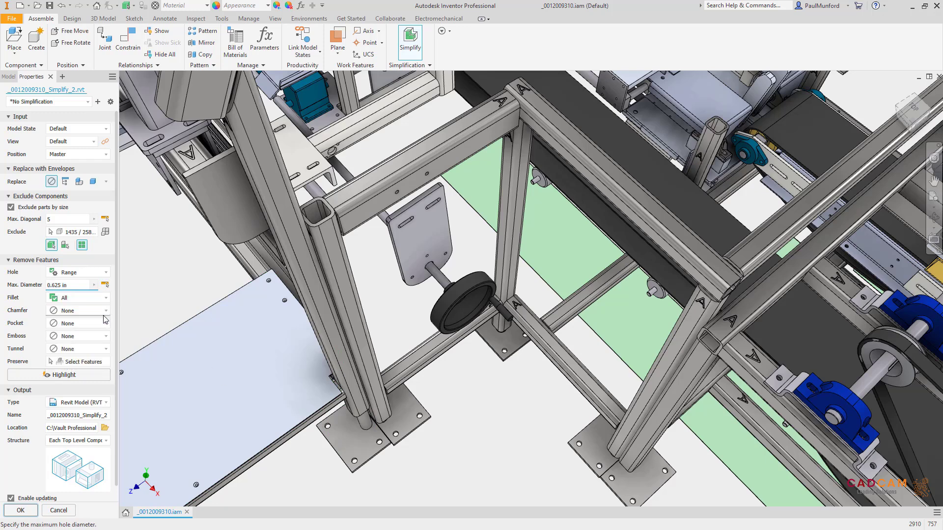
{"action": "left_click", "coordinate": [67, 310]}
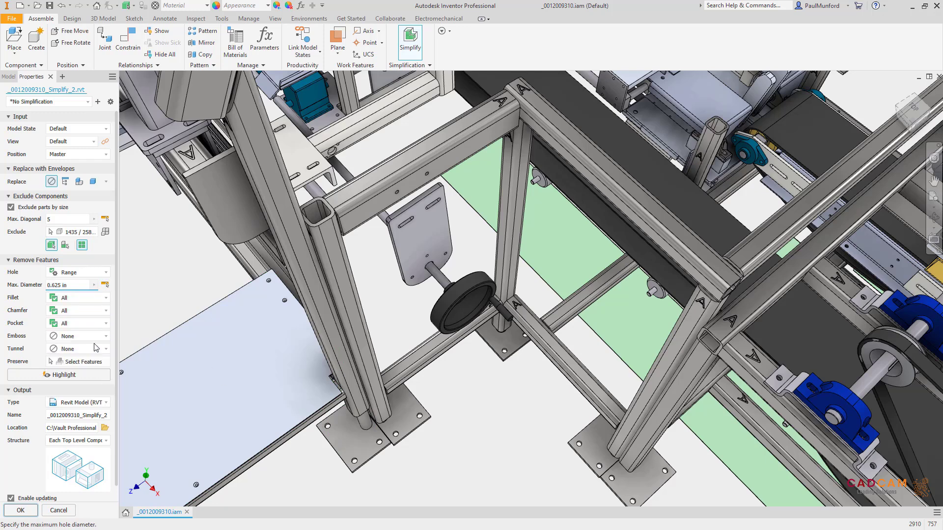
{"action": "left_click", "coordinate": [106, 349]}
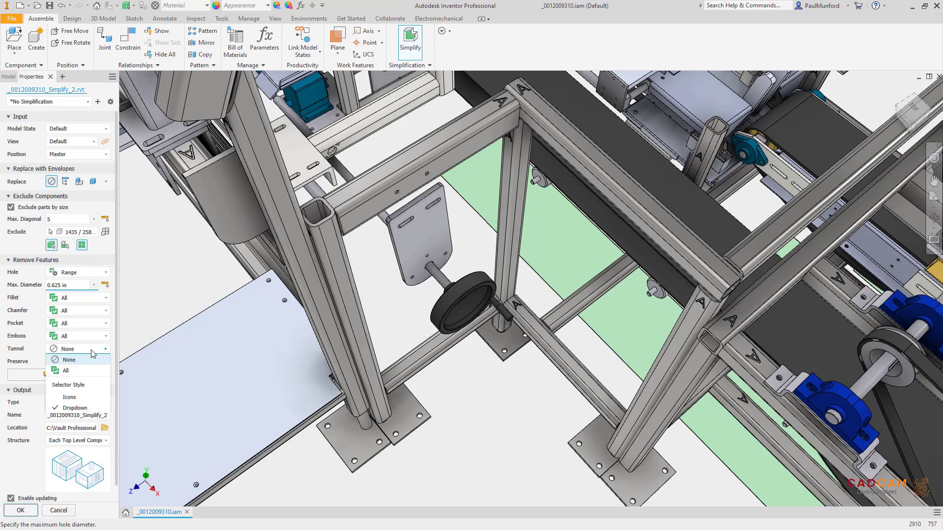
{"action": "left_click", "coordinate": [68, 370]}
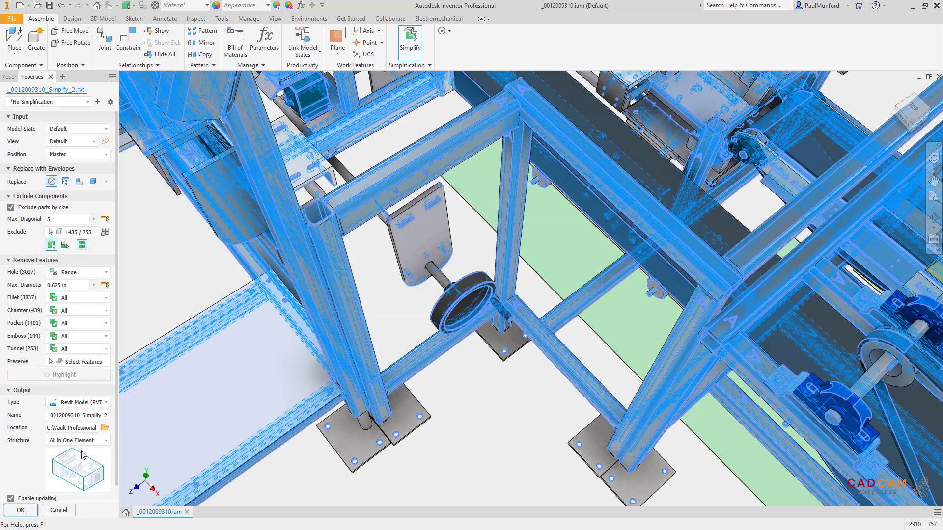
{"action": "left_click", "coordinate": [104, 440]}
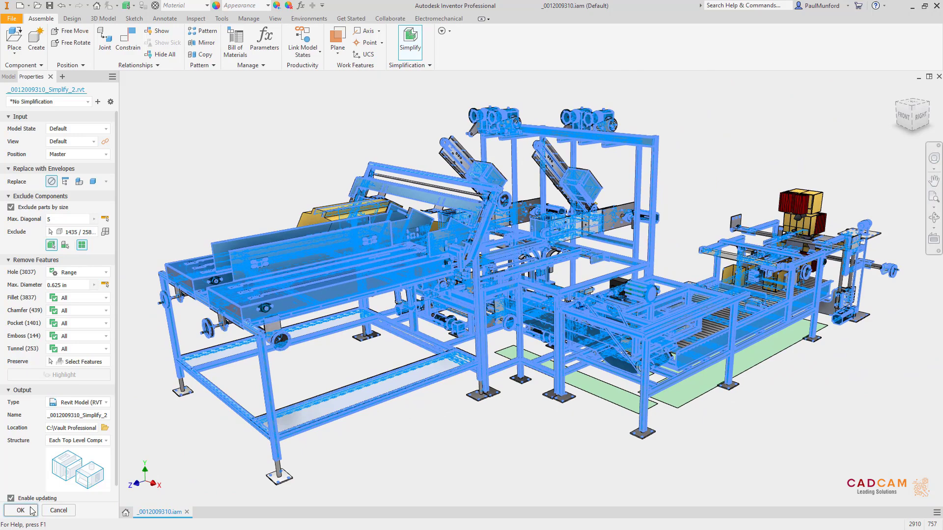
{"action": "left_click", "coordinate": [19, 510]}
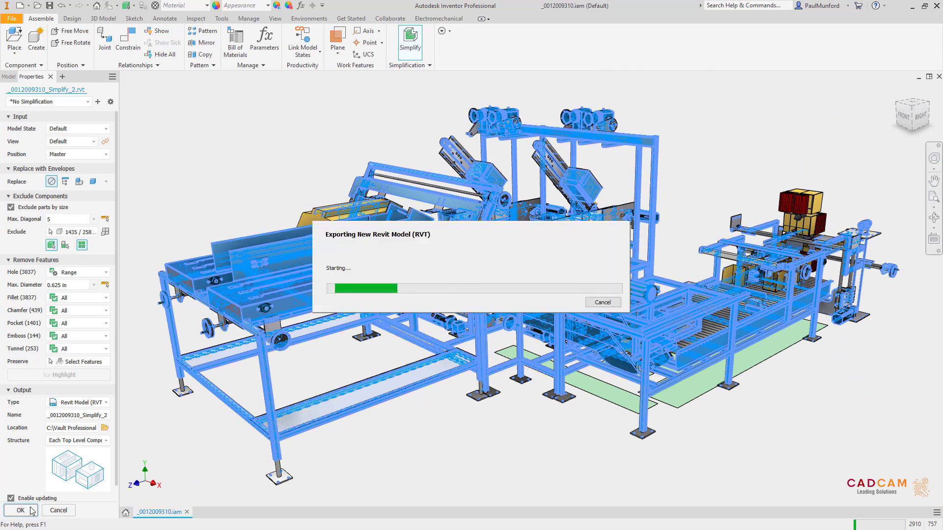
Simplify the factory layout assembly to a Revit model with bounding-envelope components and export it
{"action": "left_click", "coordinate": [17, 511]}
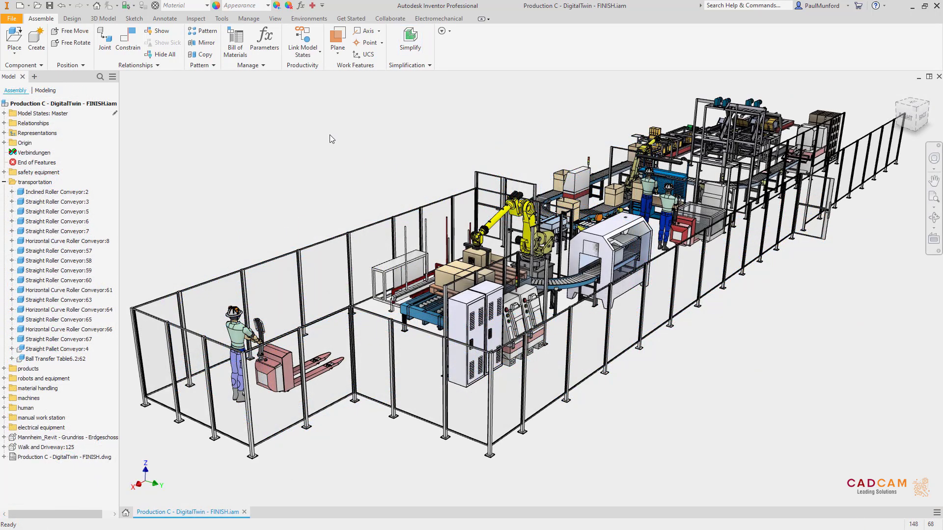
{"action": "left_click", "coordinate": [410, 43]}
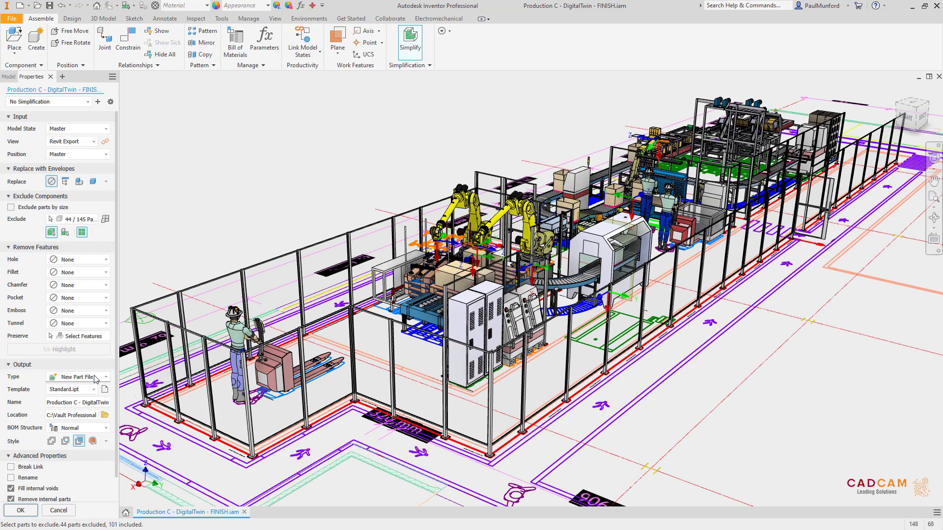
{"action": "left_click", "coordinate": [11, 206]}
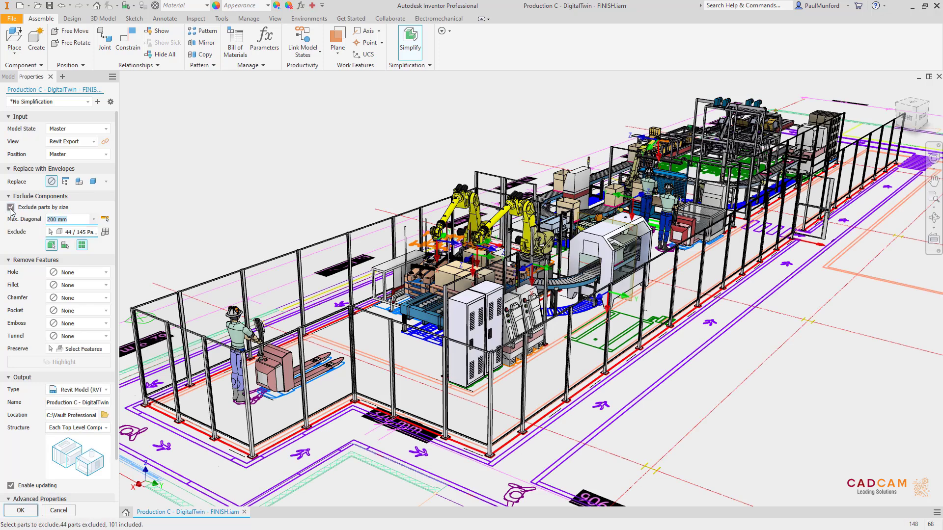
{"action": "left_click", "coordinate": [93, 182]}
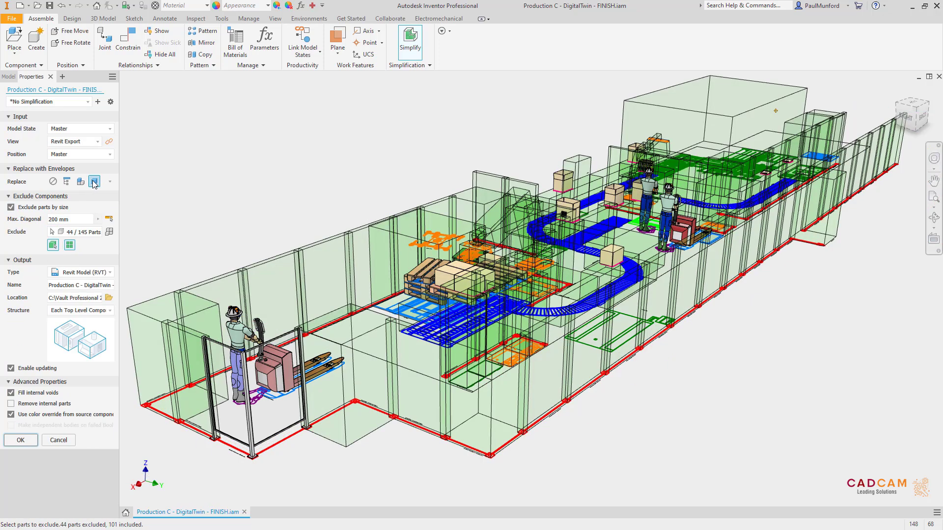
{"action": "left_click", "coordinate": [80, 182]}
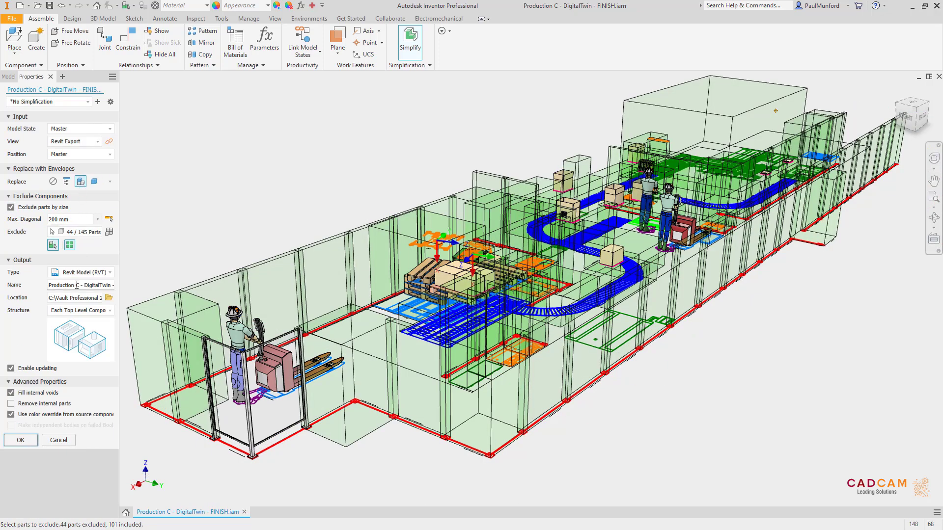
{"action": "mouse_move", "coordinate": [65, 393]}
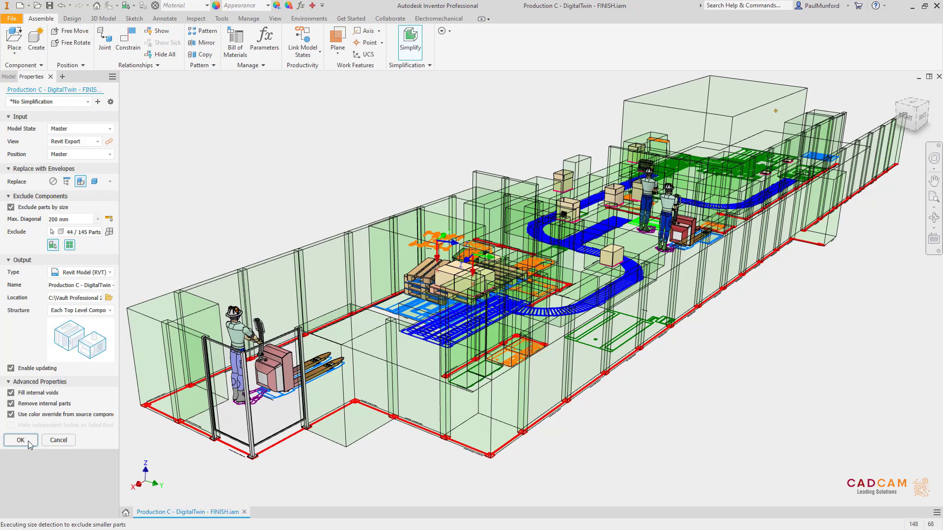
{"action": "left_click", "coordinate": [19, 440]}
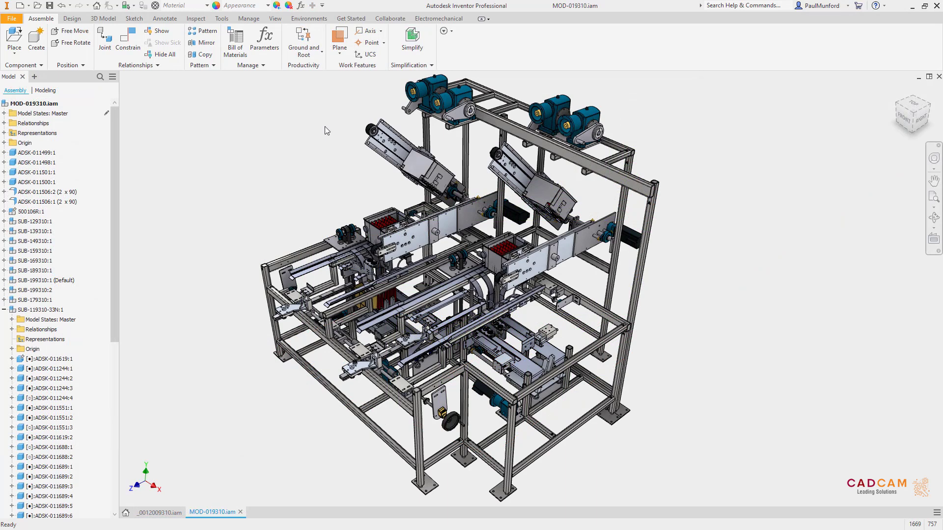
Simplify the packaging machine with the most-detail envelope preset and export it as a Revit RVT model
{"action": "left_click", "coordinate": [411, 43]}
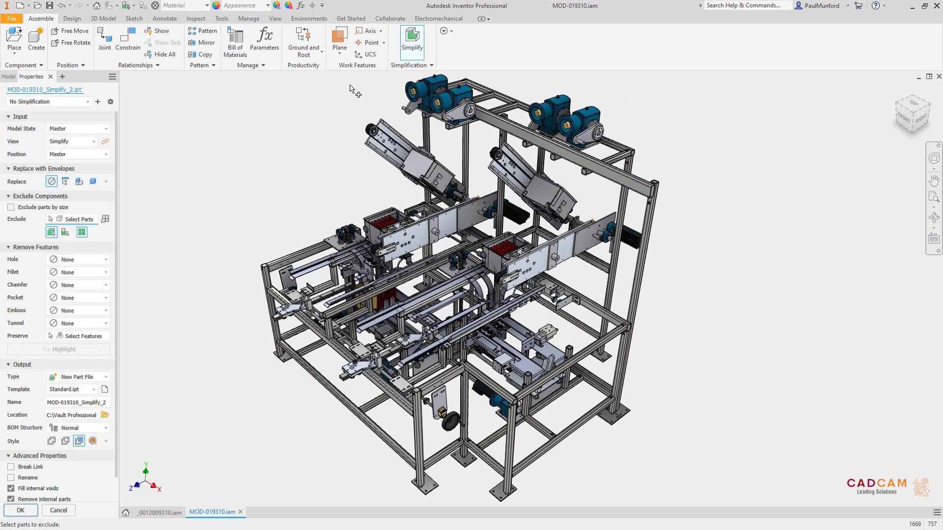
{"action": "left_click", "coordinate": [48, 102]}
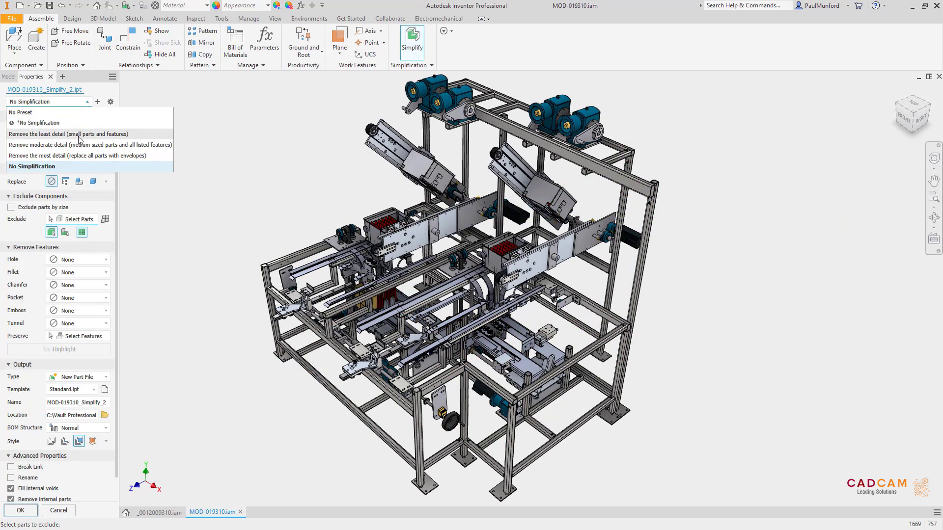
{"action": "left_click", "coordinate": [69, 134]}
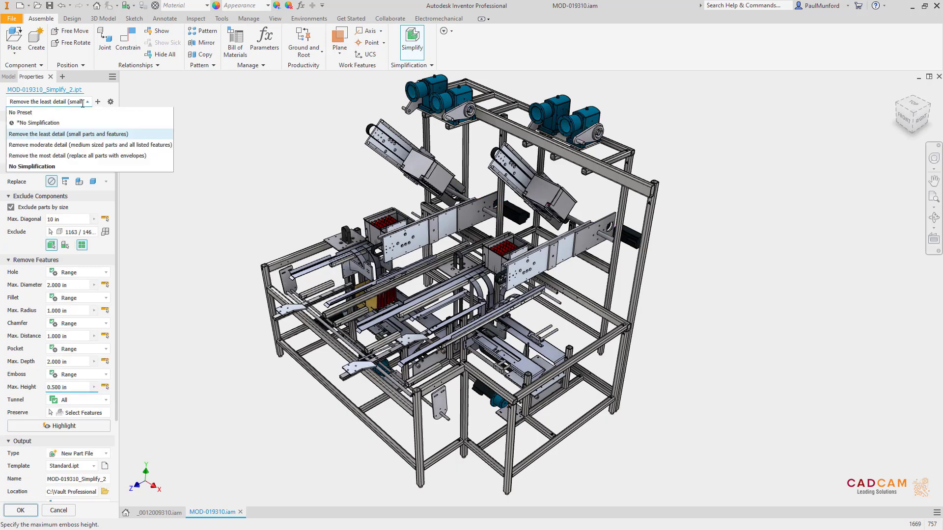
{"action": "left_click", "coordinate": [89, 145]}
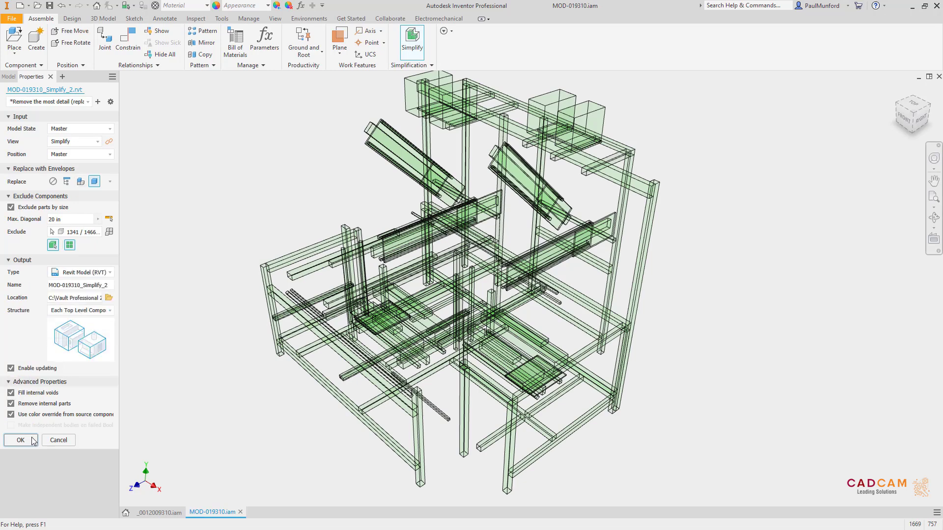
{"action": "left_click", "coordinate": [21, 440]}
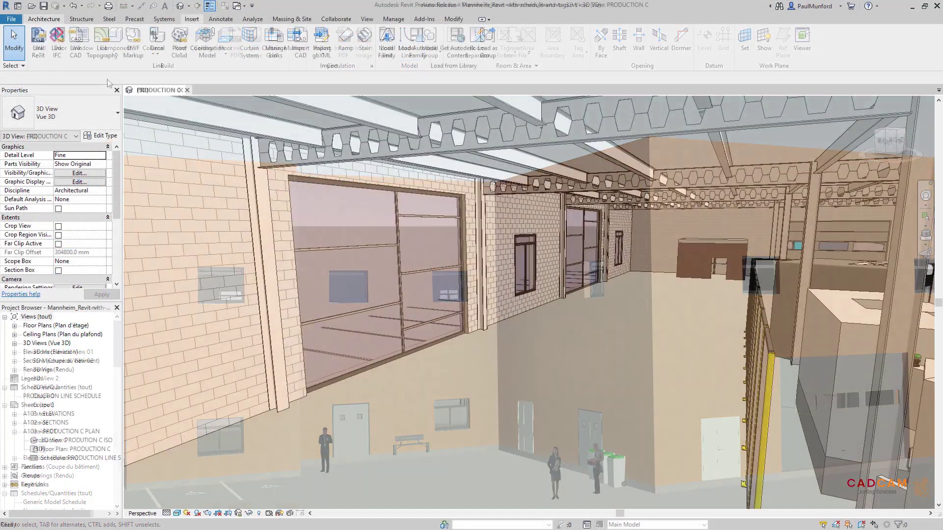
Link Production-C_DigitalTwin.rvt into the factory building project
{"action": "left_click", "coordinate": [37, 40]}
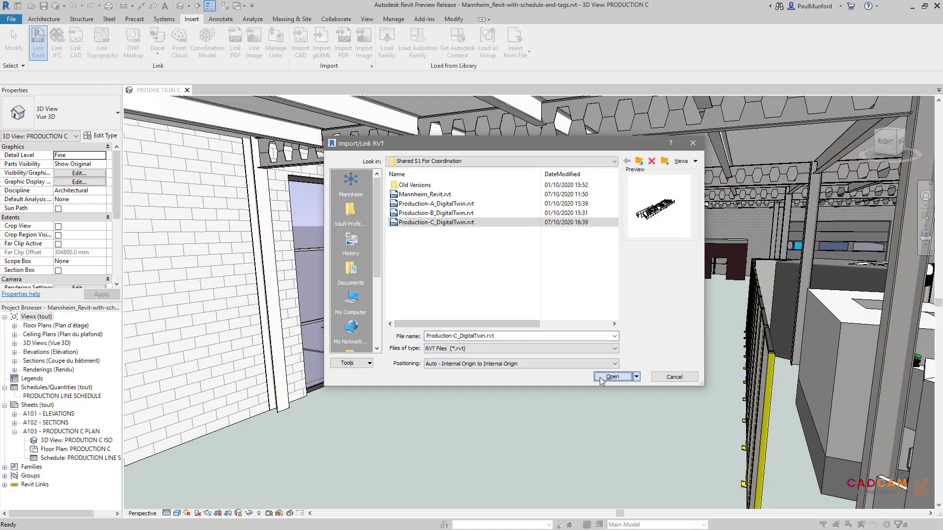
{"action": "left_click", "coordinate": [612, 377]}
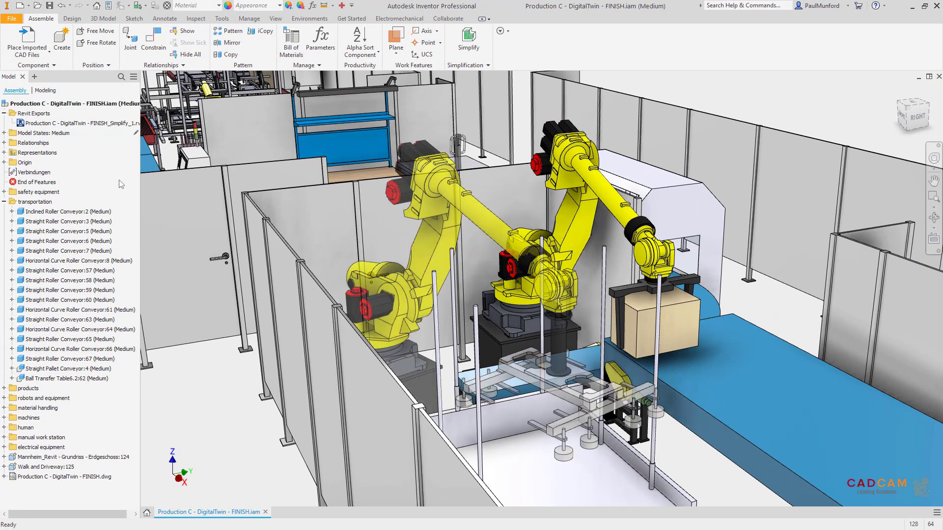
Show the PRODUCTION C ROBOTS 3D view and expand the Revit Links in the Project Browser
{"action": "right_click", "coordinate": [55, 123]}
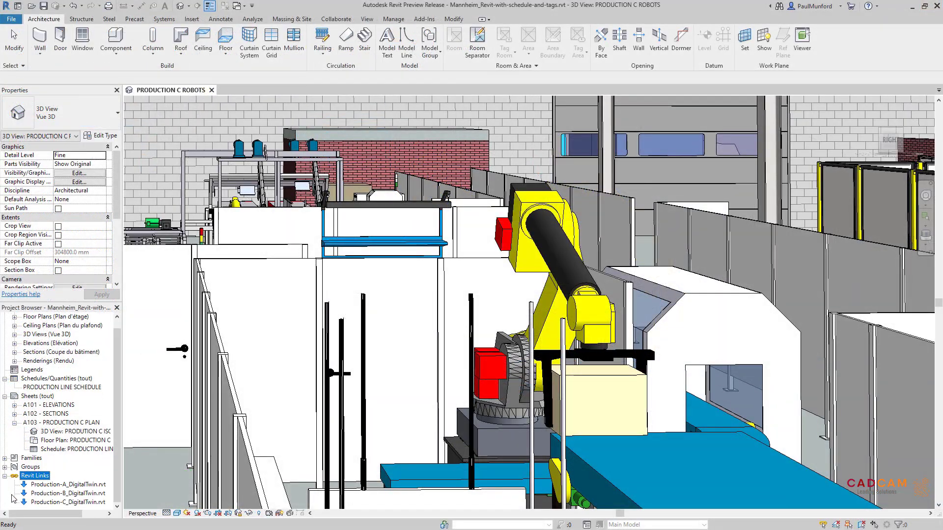
{"action": "left_click", "coordinate": [68, 502]}
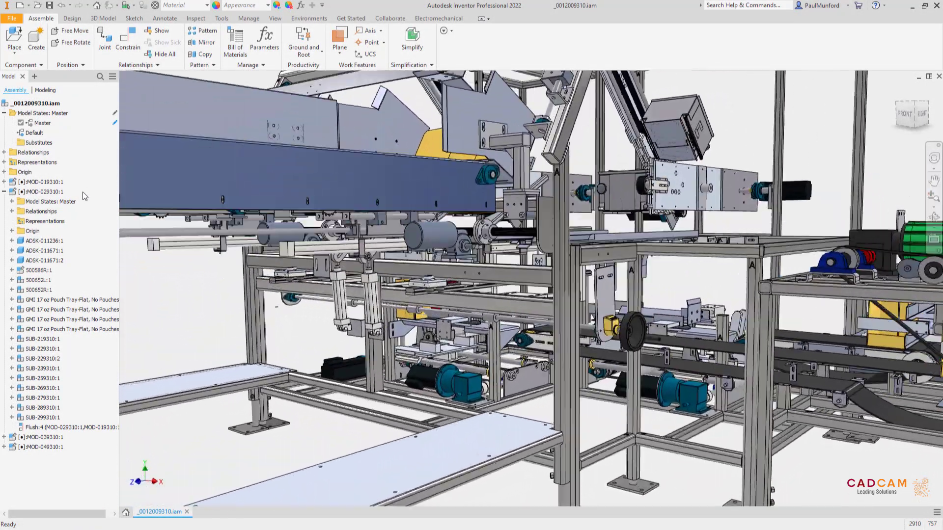
Activate the MOD-029310 subassembly and create the ADSK-011669 BRACKET component in place
{"action": "double_click", "coordinate": [43, 191]}
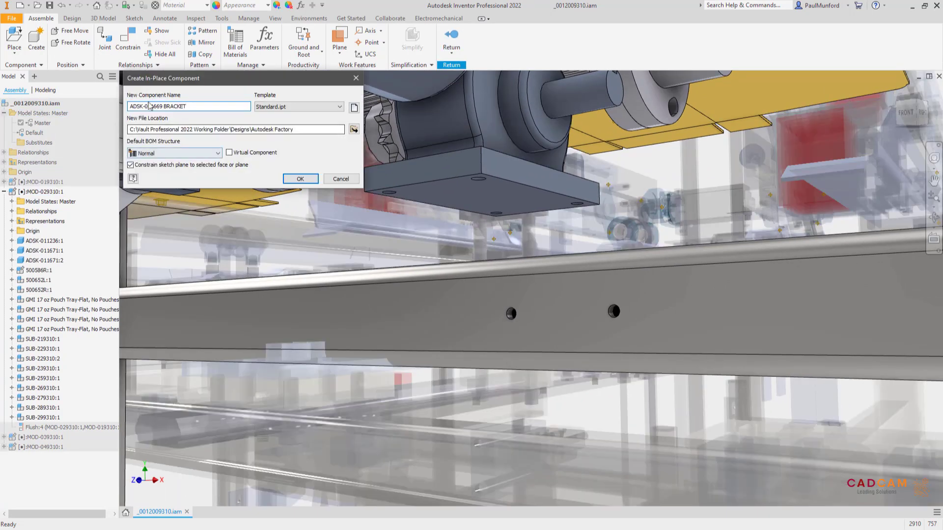
{"action": "left_click", "coordinate": [300, 179]}
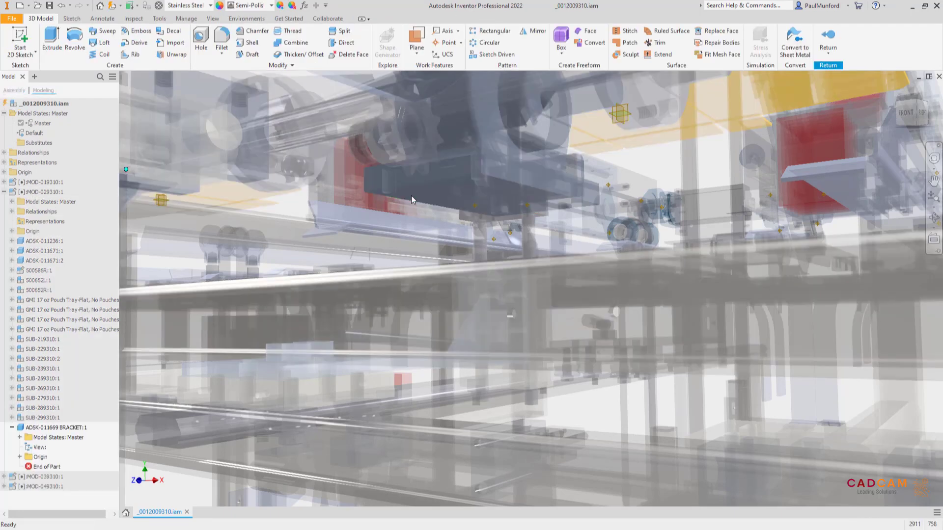
Hide all work features, then place a work plane on the motor base edge for the bracket
{"action": "left_click", "coordinate": [212, 18]}
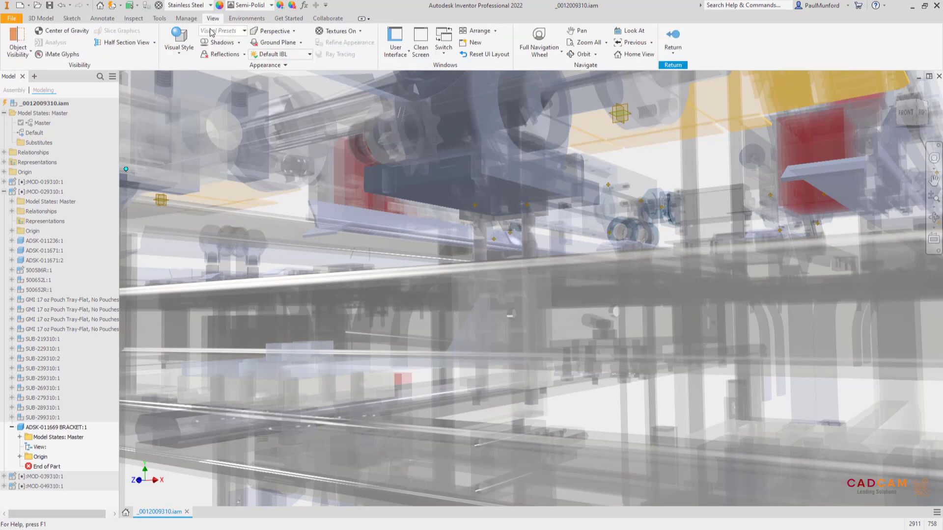
{"action": "left_click", "coordinate": [17, 38]}
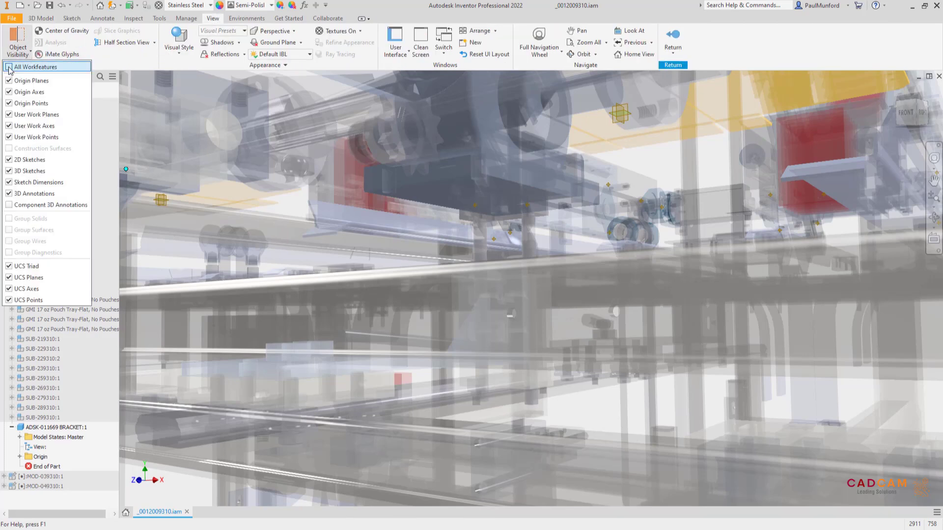
{"action": "left_click", "coordinate": [8, 67]}
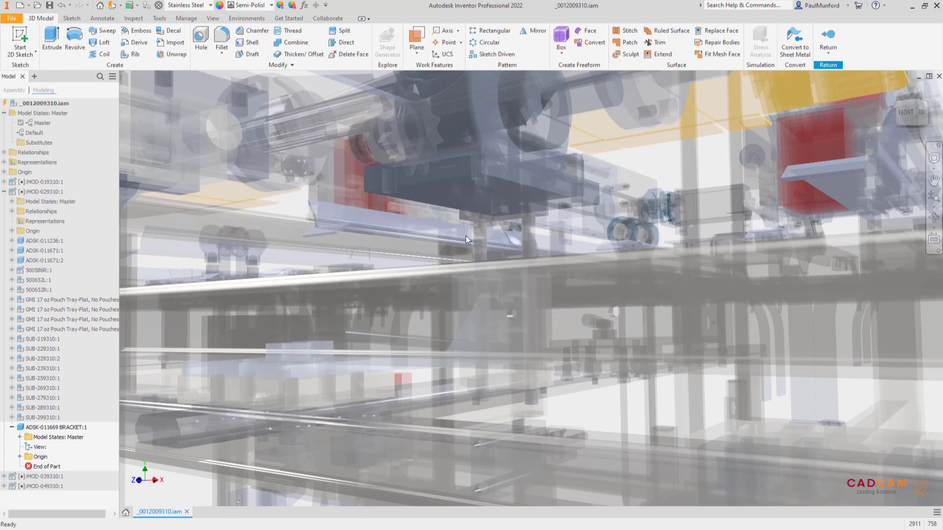
{"action": "right_click", "coordinate": [469, 239]}
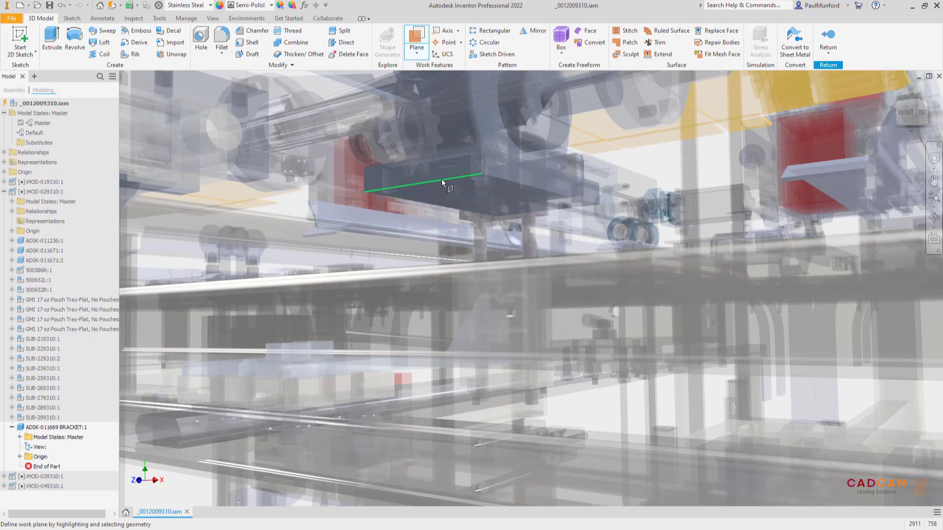
{"action": "left_click", "coordinate": [417, 183]}
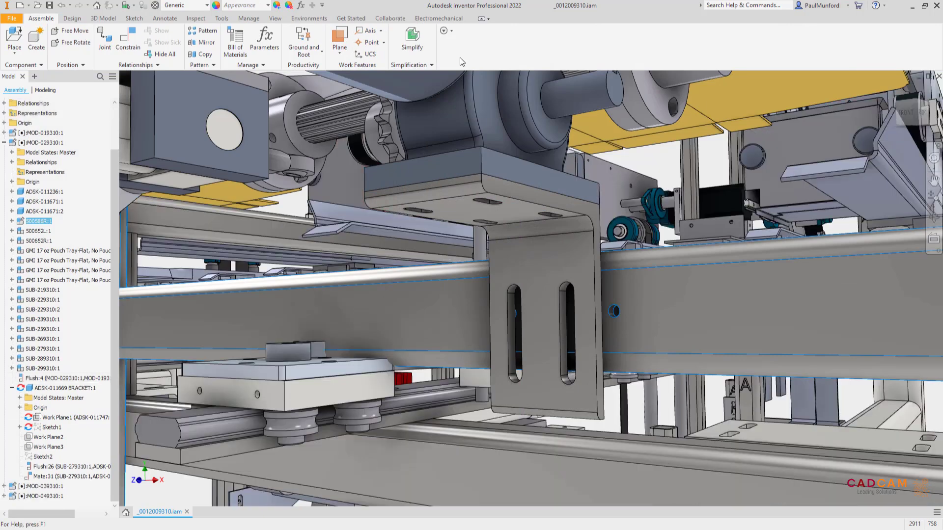
Give the SUB-339310 subassembly the project description 'Motor sub a' in iProperties and apply it
{"action": "double_click", "coordinate": [36, 221]}
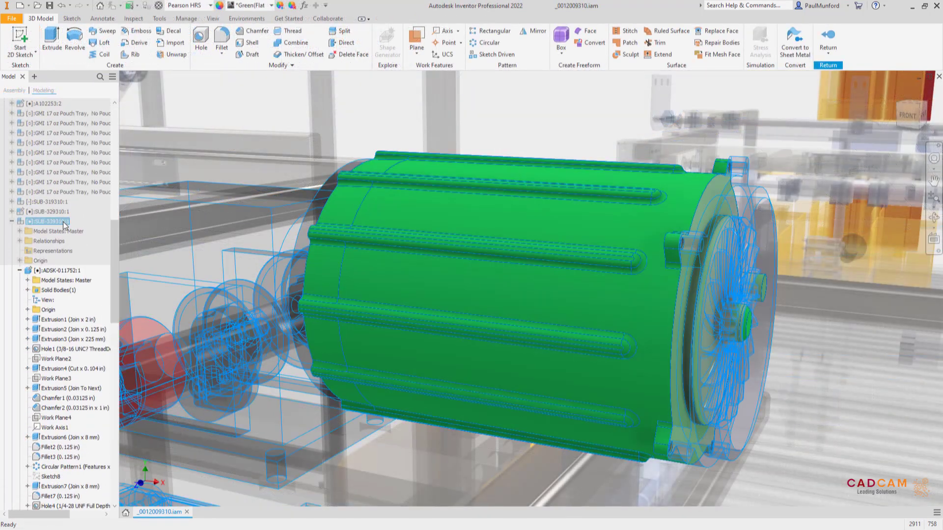
{"action": "left_click", "coordinate": [428, 129]}
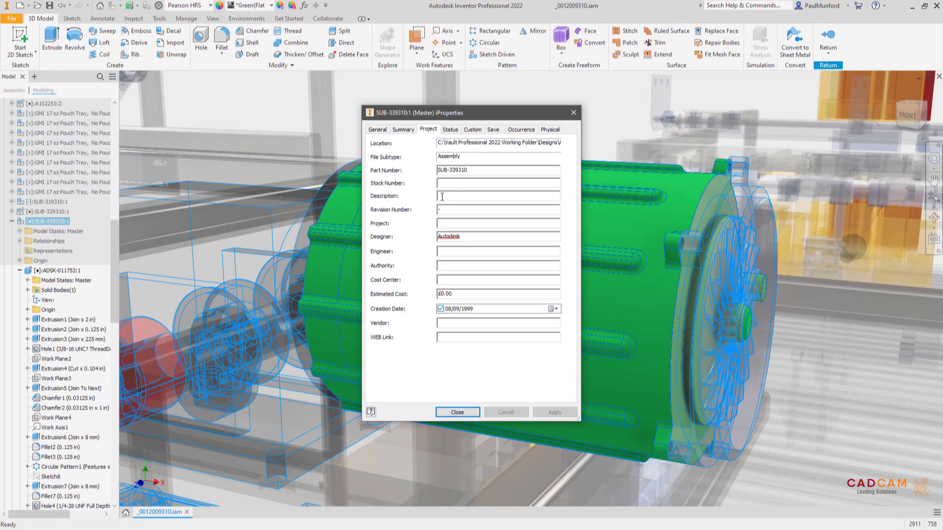
{"action": "type", "text": "Motor sub a"}
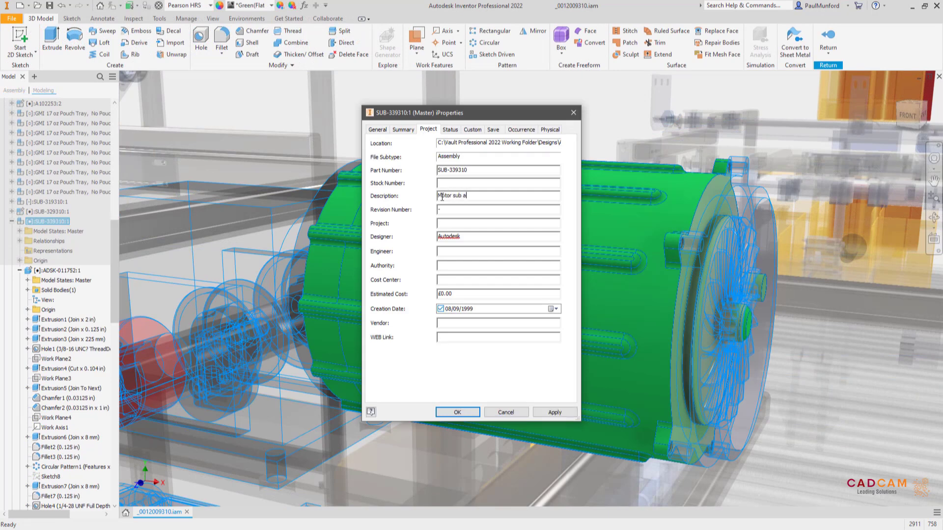
{"action": "left_click", "coordinate": [456, 413]}
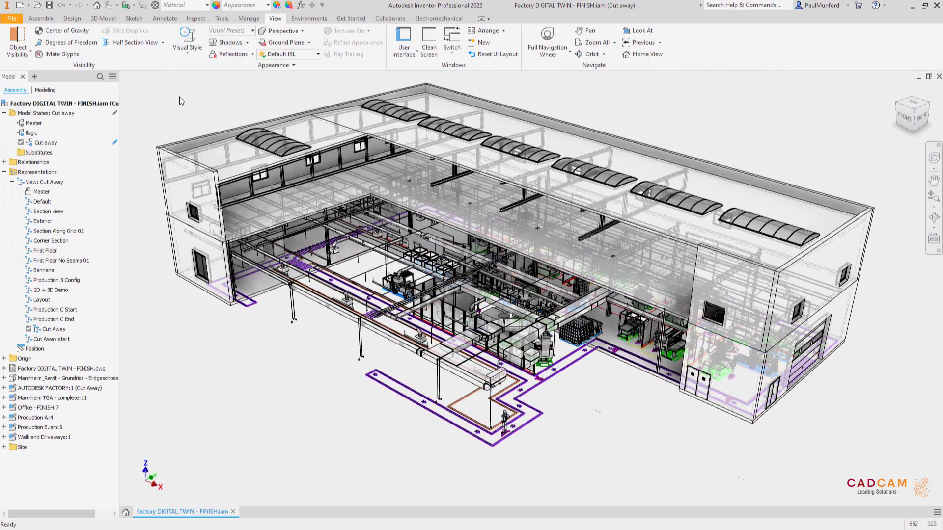
Place the Production C - FINISH.iam assembly into the factory digital twin
{"action": "left_click", "coordinate": [41, 18]}
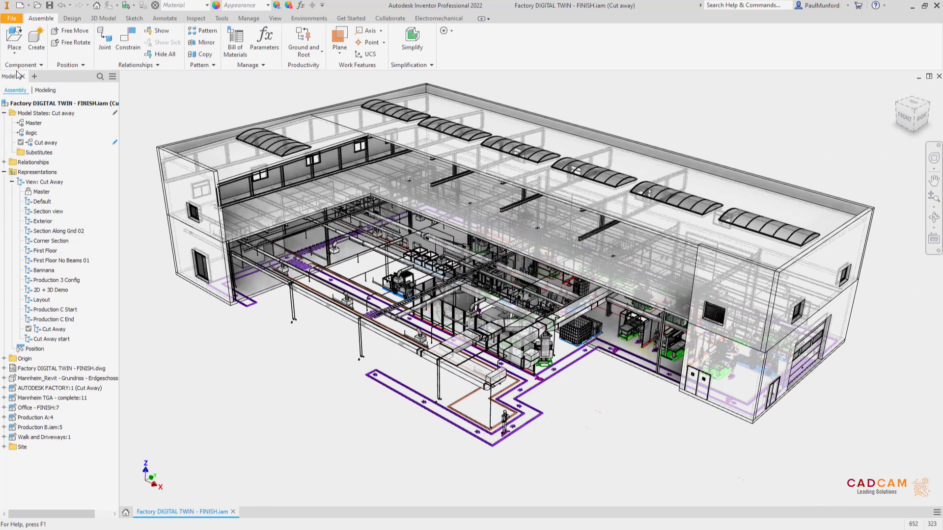
{"action": "left_click", "coordinate": [13, 40]}
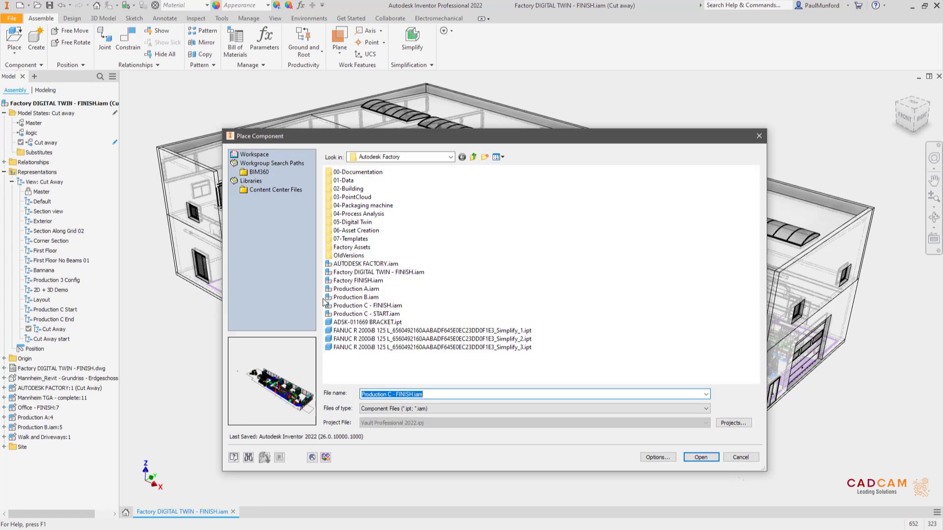
{"action": "left_click", "coordinate": [368, 305]}
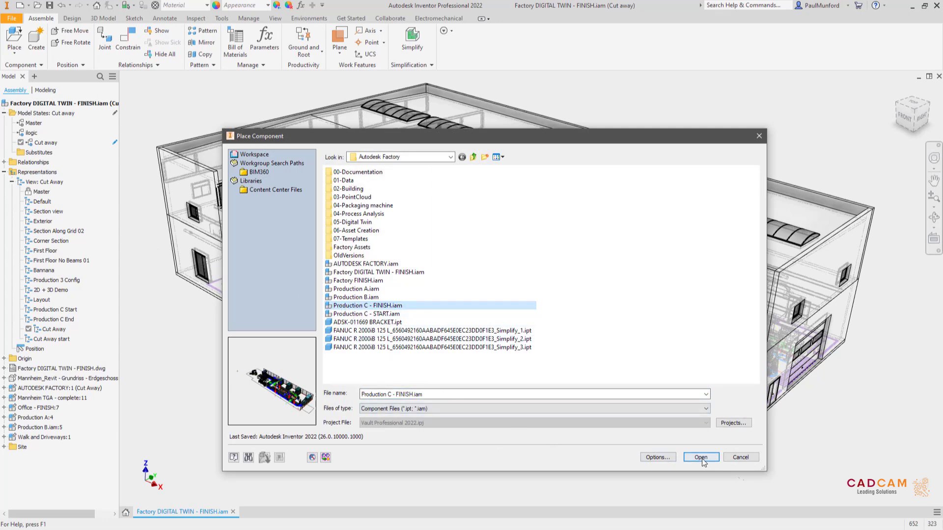
{"action": "left_click", "coordinate": [699, 458]}
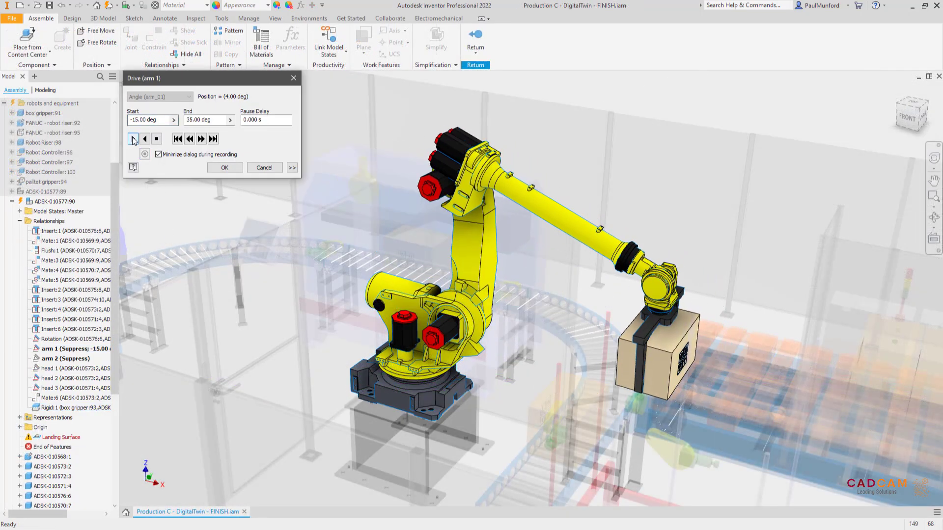
Drive the arm 1 constraint forward, in reverse, and forward again between -15 and 35 degrees
{"action": "left_click", "coordinate": [145, 139]}
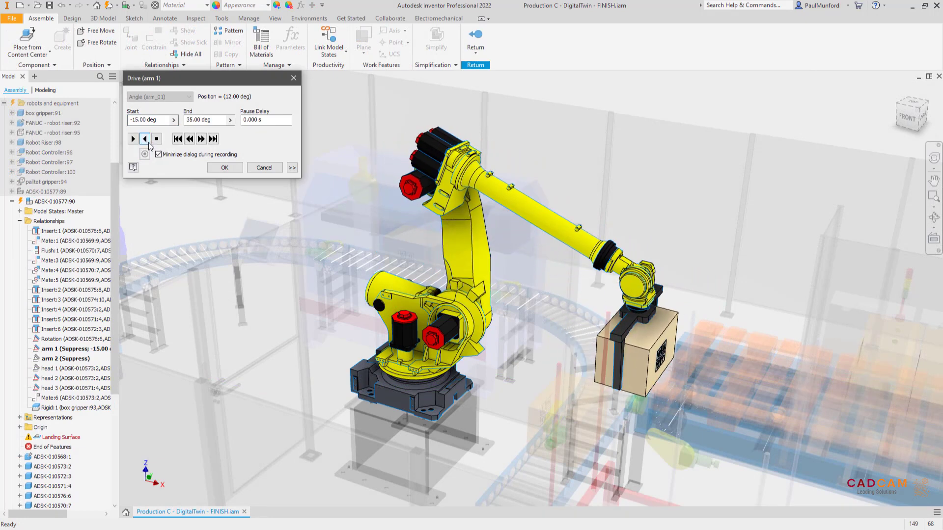
{"action": "left_click", "coordinate": [133, 139]}
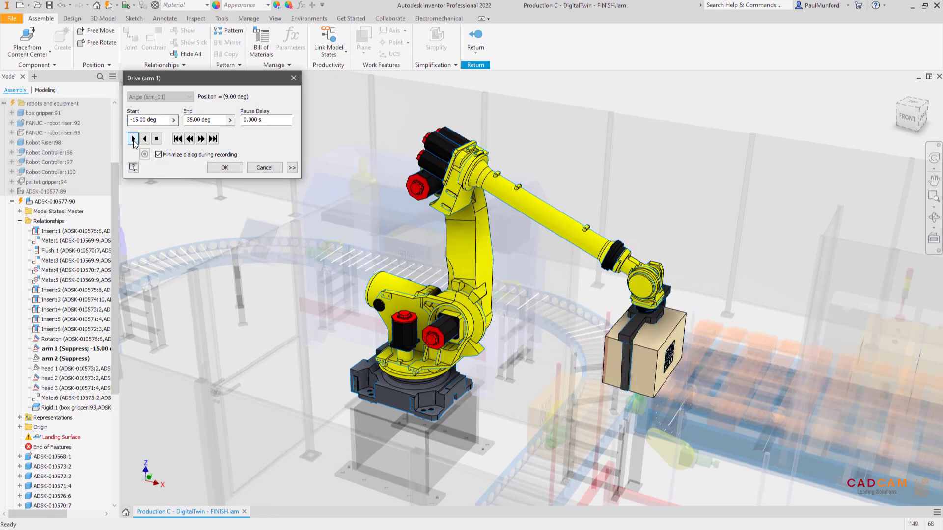
{"action": "left_click", "coordinate": [132, 139]}
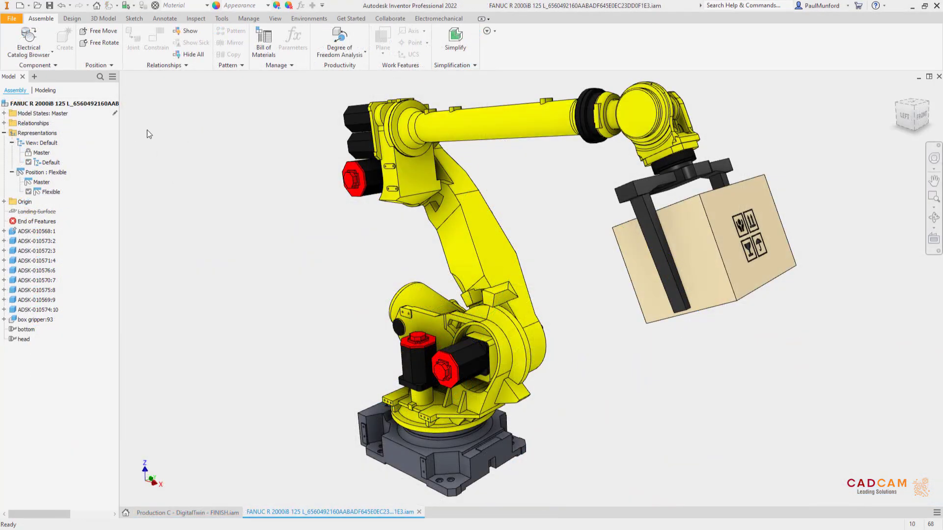
Show constraint state beside each browser component and hide the fully constrained ones
{"action": "left_click", "coordinate": [112, 77]}
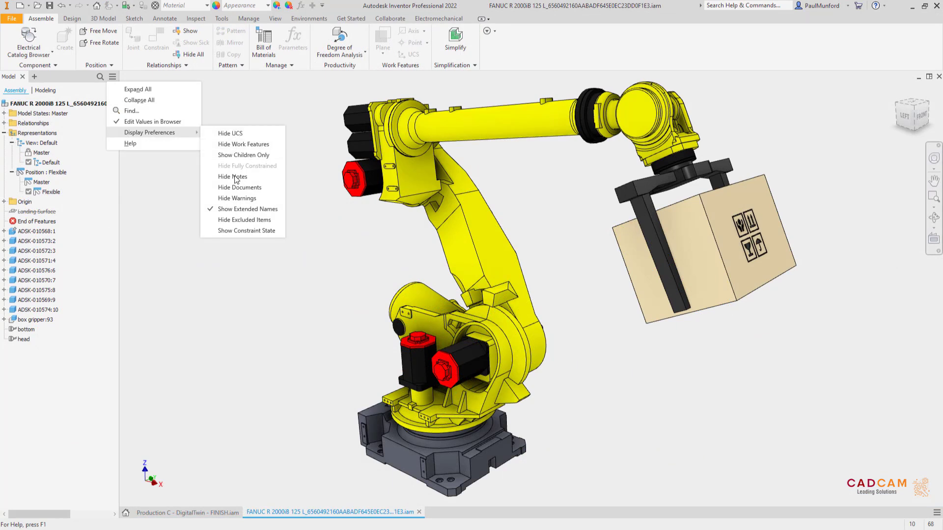
{"action": "mouse_move", "coordinate": [234, 231]}
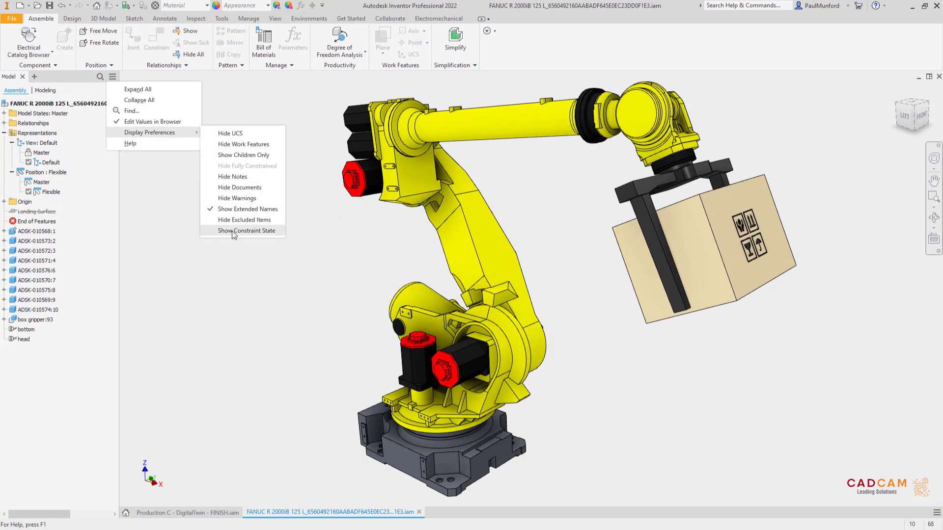
{"action": "left_click", "coordinate": [238, 231]}
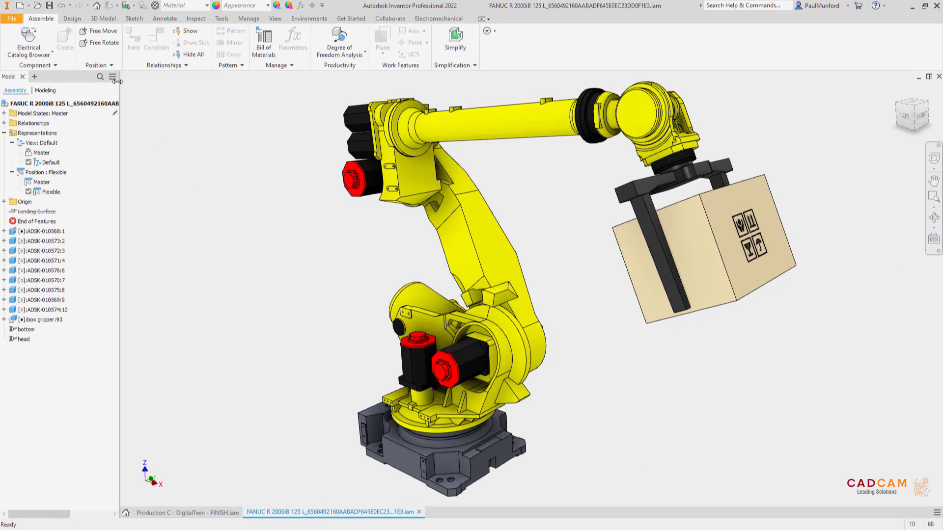
{"action": "left_click", "coordinate": [112, 77]}
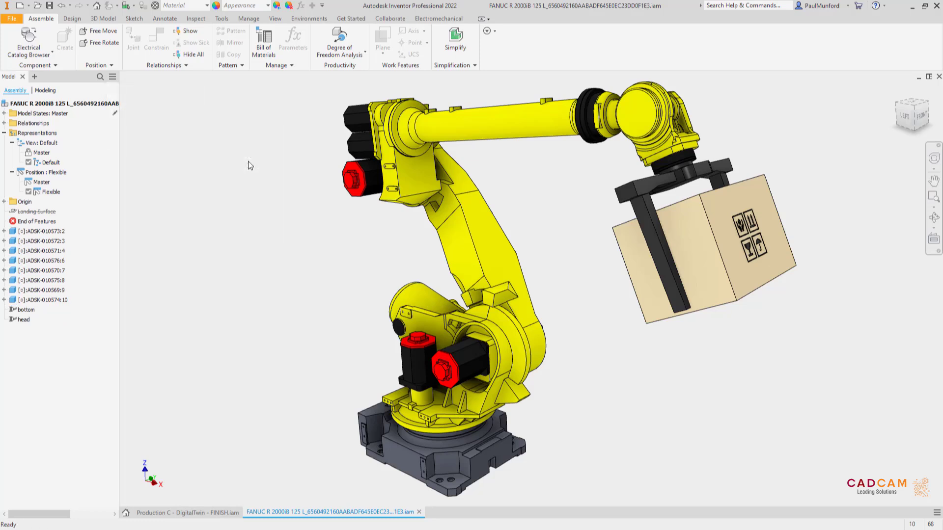
Run a Degree of Freedom Analysis on the FANUC robot assembly
{"action": "left_click", "coordinate": [339, 44]}
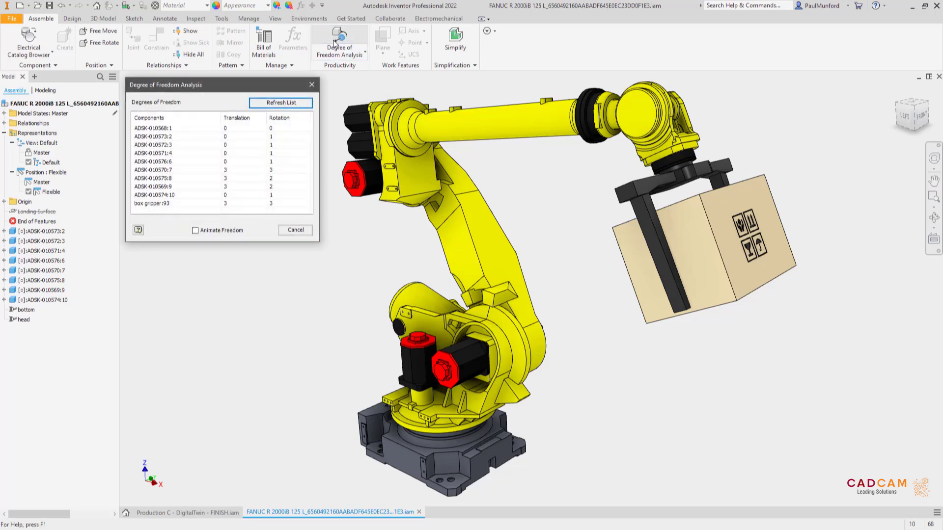
{"action": "left_click", "coordinate": [195, 230]}
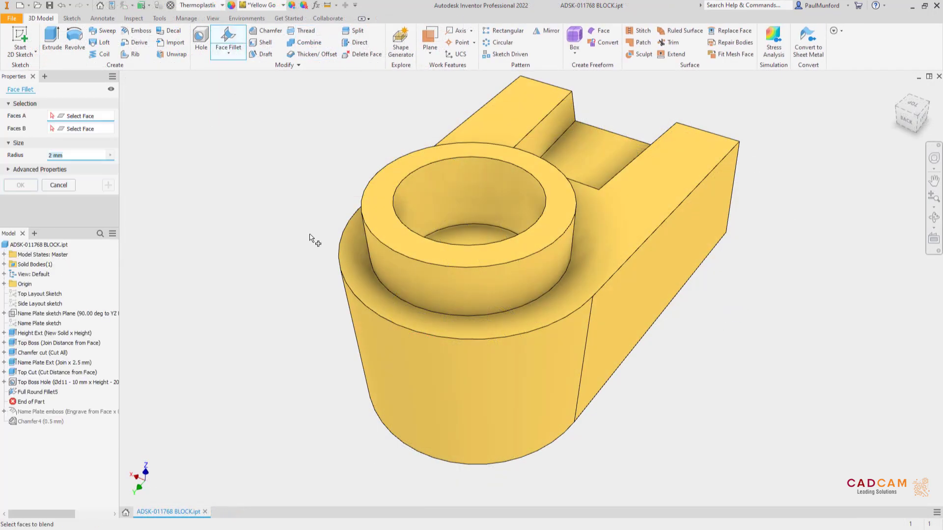
Select a block face to blend in the 2 mm face fillet
{"action": "left_click", "coordinate": [373, 253]}
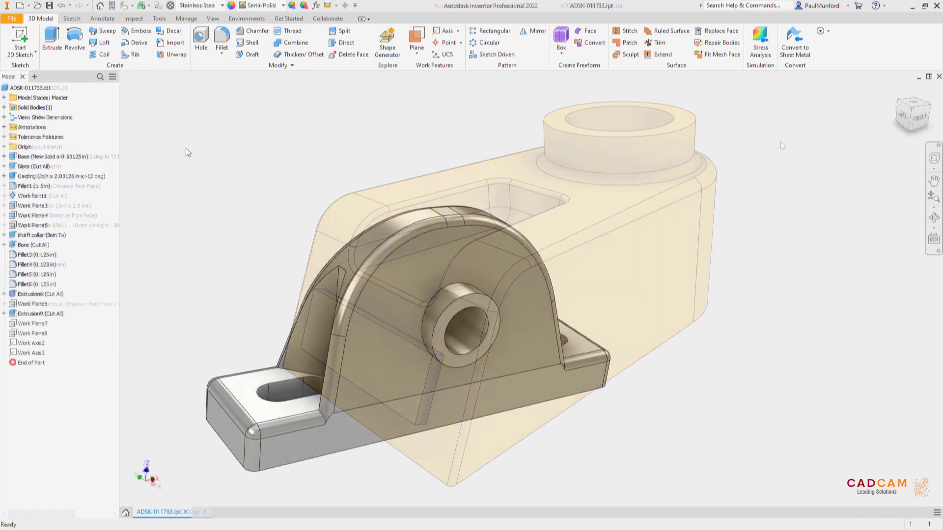
Show Fillet1's dimensions on the pillow block and edit the 1.500 value
{"action": "left_click", "coordinate": [32, 186]}
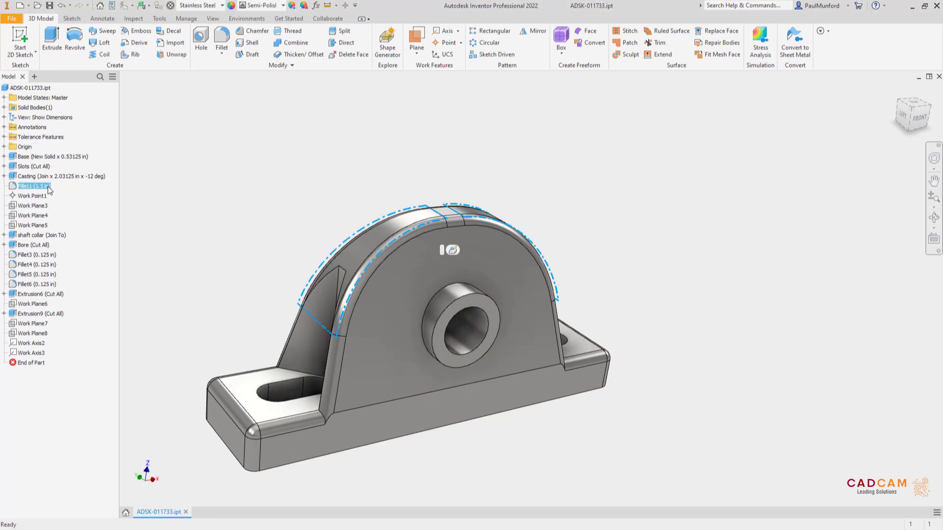
{"action": "right_click", "coordinate": [35, 185]}
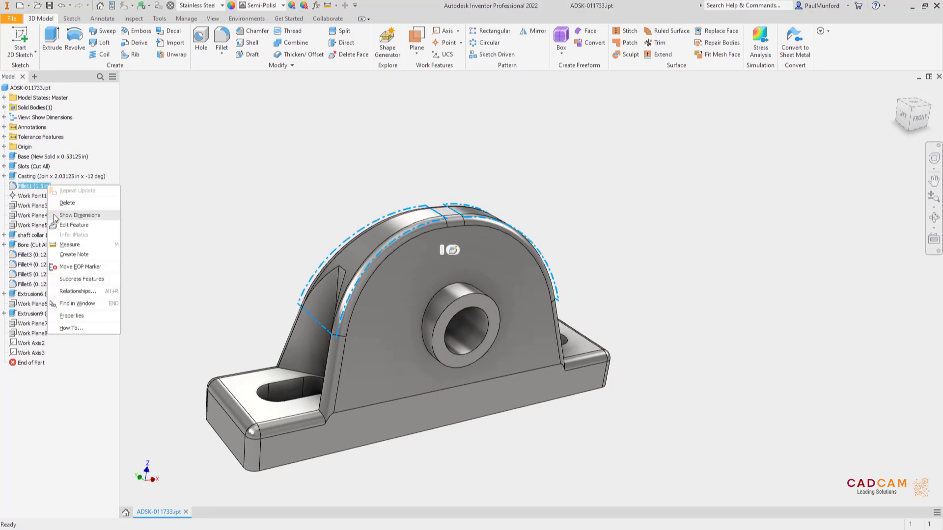
{"action": "left_click", "coordinate": [78, 215]}
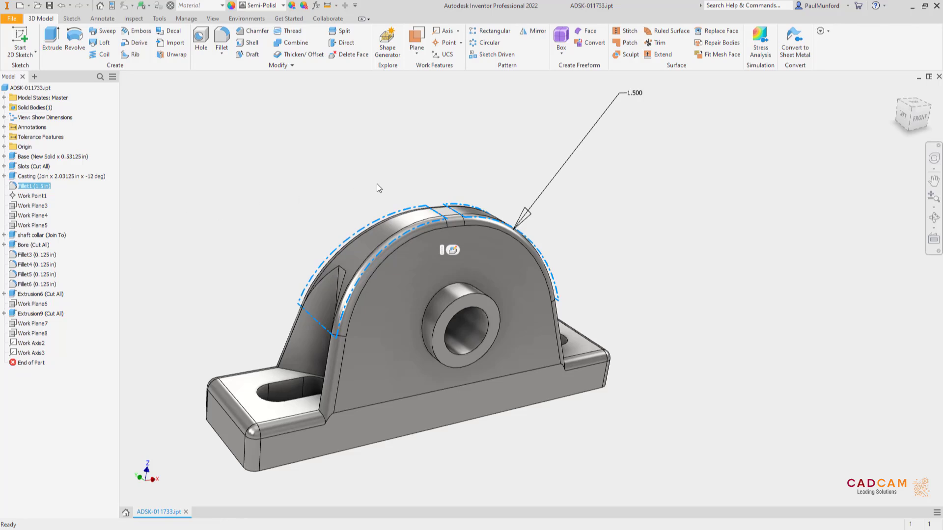
{"action": "double_click", "coordinate": [632, 93]}
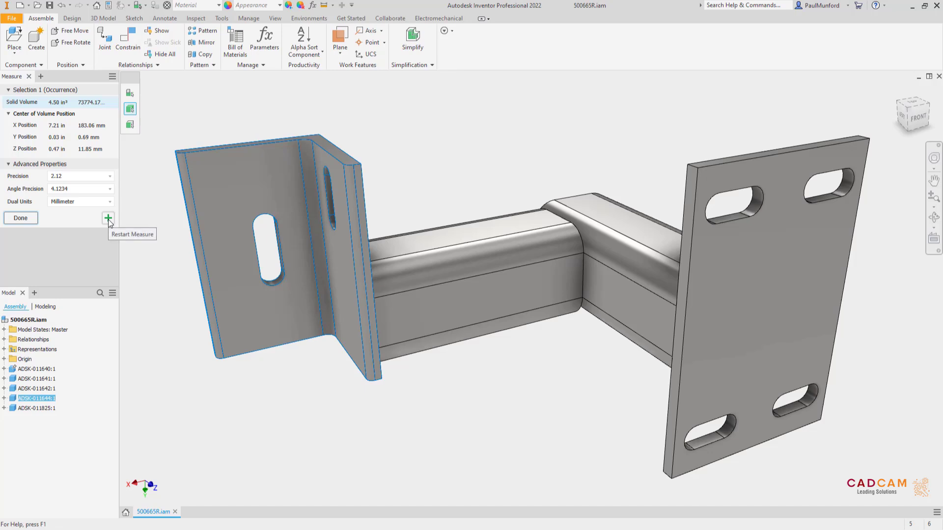
Restart Measure between the bracket slot and end plate slot centres: 8.58 in with X, Y, Z deltas
{"action": "left_click", "coordinate": [108, 218]}
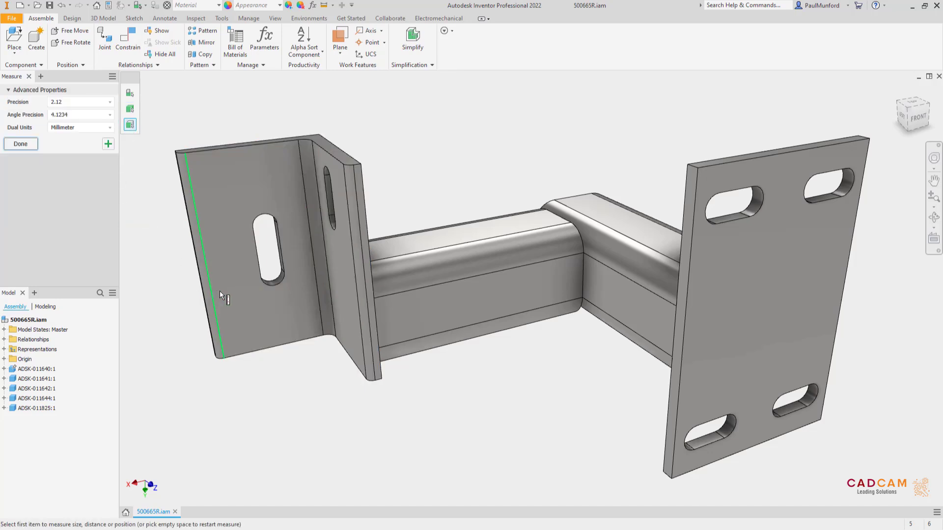
{"action": "left_click", "coordinate": [272, 275]}
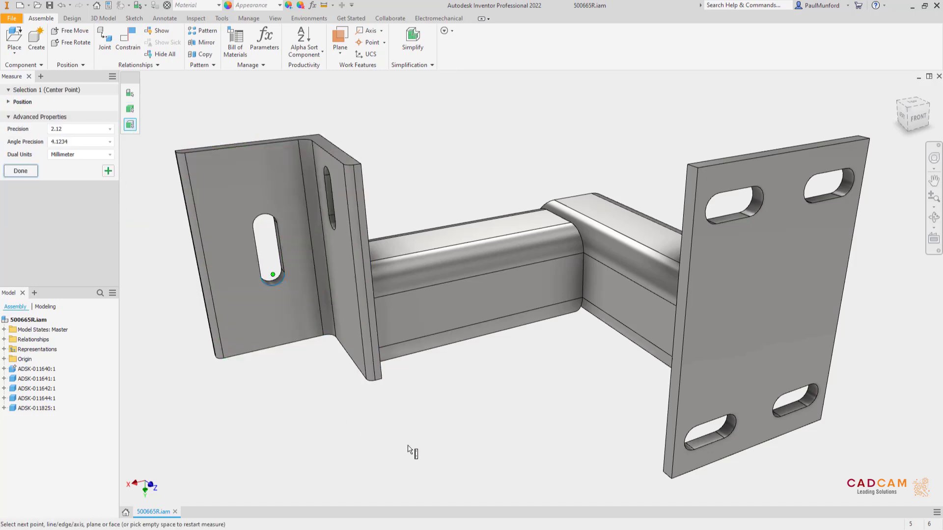
{"action": "left_click", "coordinate": [691, 437]}
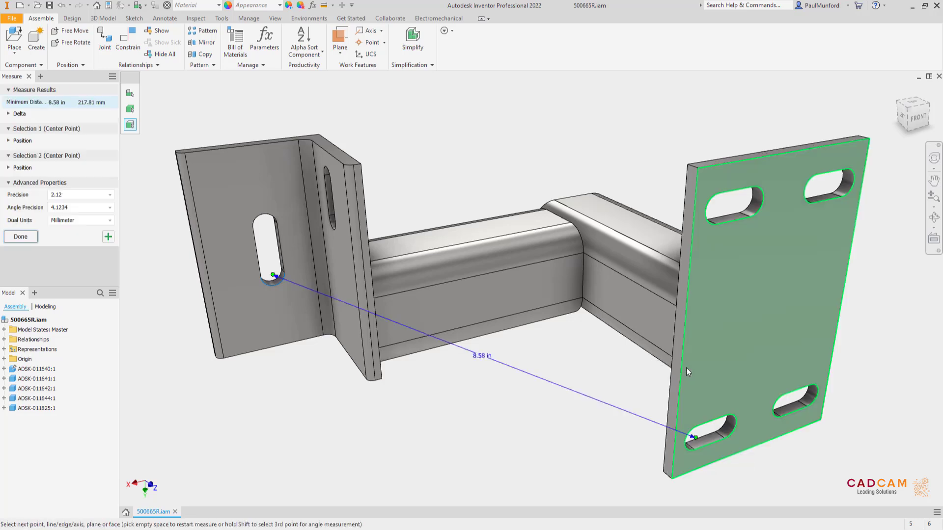
{"action": "left_click", "coordinate": [19, 114]}
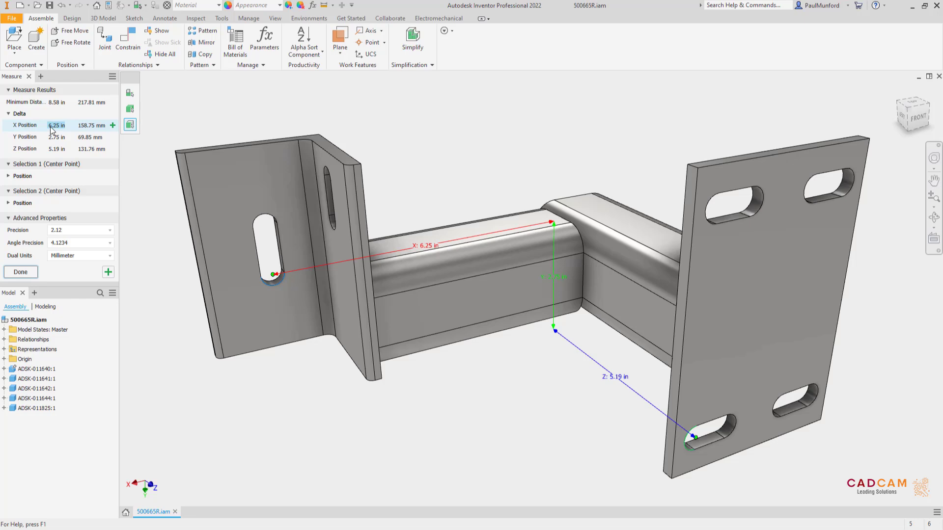
{"action": "left_click", "coordinate": [20, 271]}
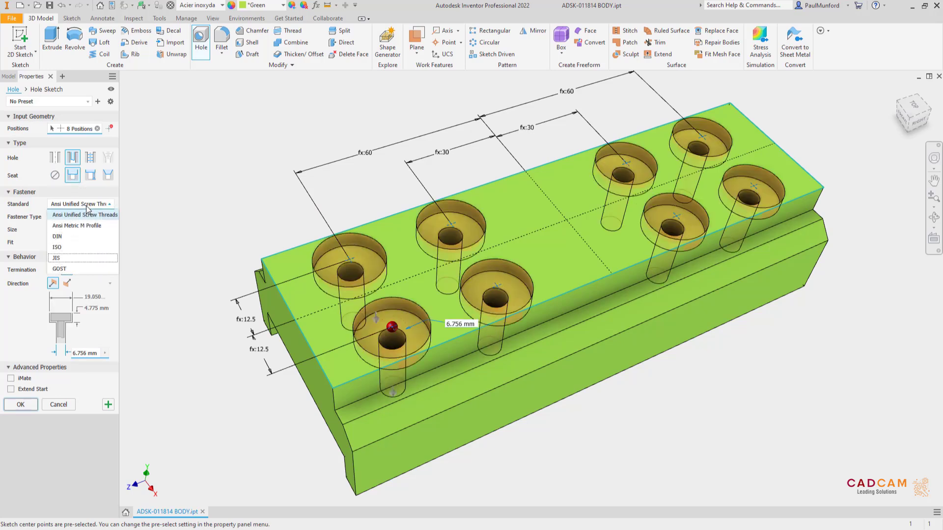
Make the eight holes ISO M3 hex head cap screw counterbores with 5 mm counterbore diameter
{"action": "left_click", "coordinate": [57, 247]}
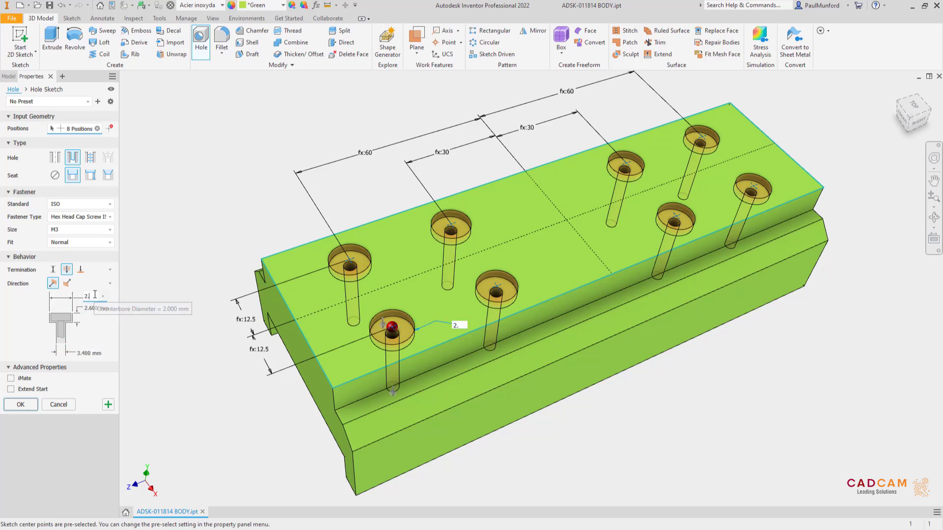
{"action": "type", "text": "2.5"}
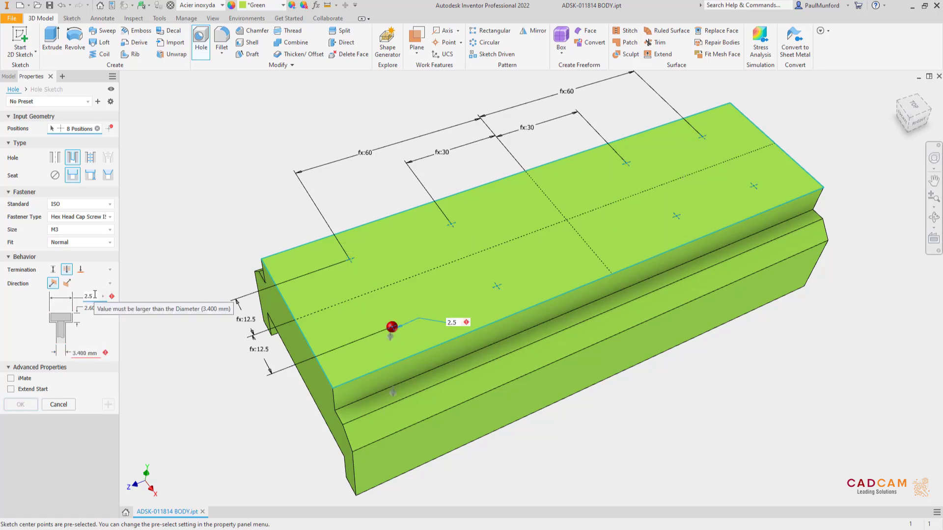
{"action": "type", "text": "5"}
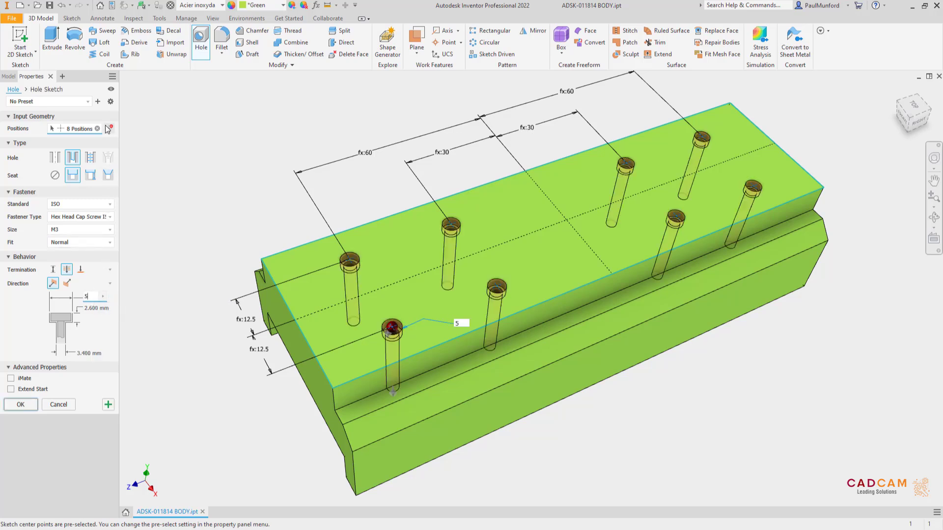
{"action": "left_click", "coordinate": [48, 101]}
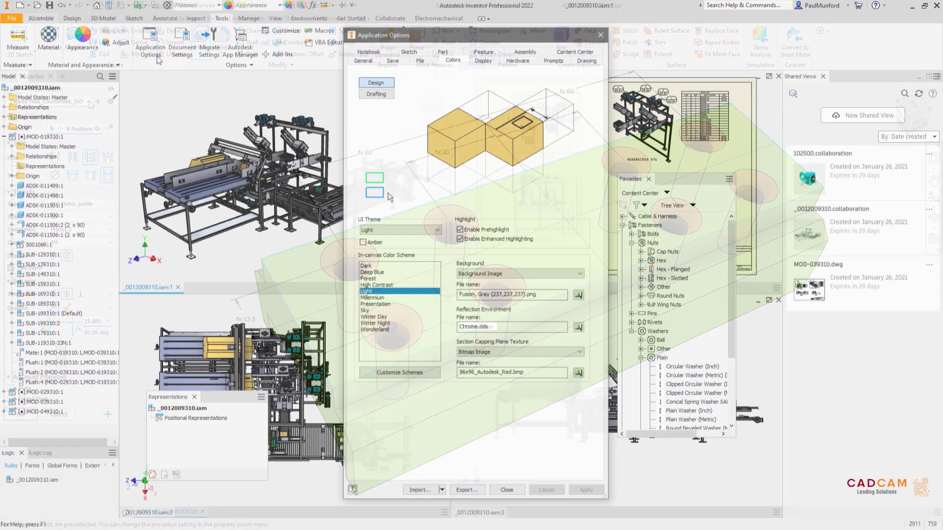
Set the UI Theme to Dark in Application Options and reset the UI layout to default
{"action": "left_click", "coordinate": [399, 230]}
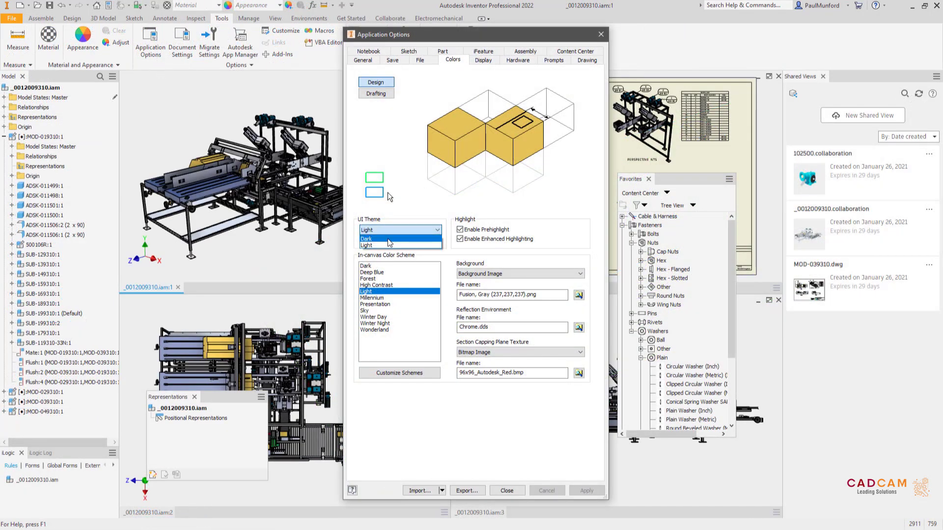
{"action": "left_click", "coordinate": [388, 239]}
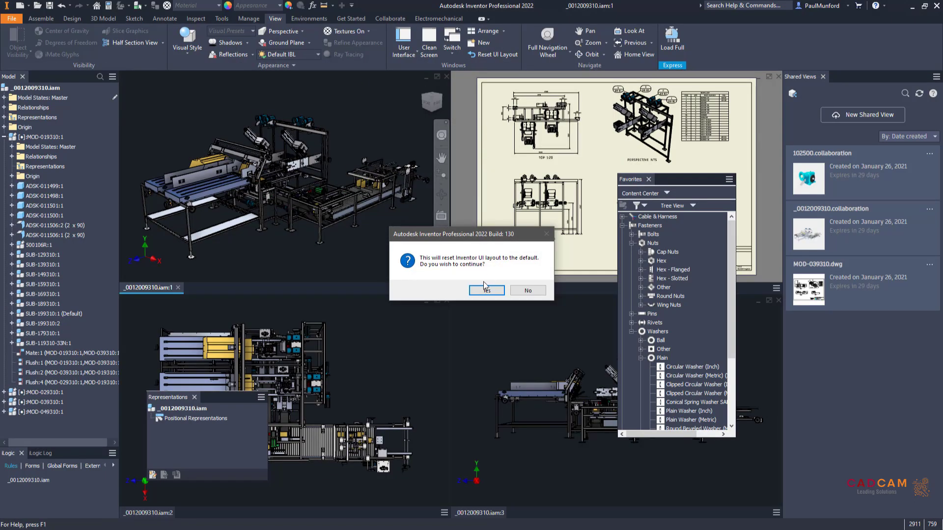
{"action": "left_click", "coordinate": [485, 290]}
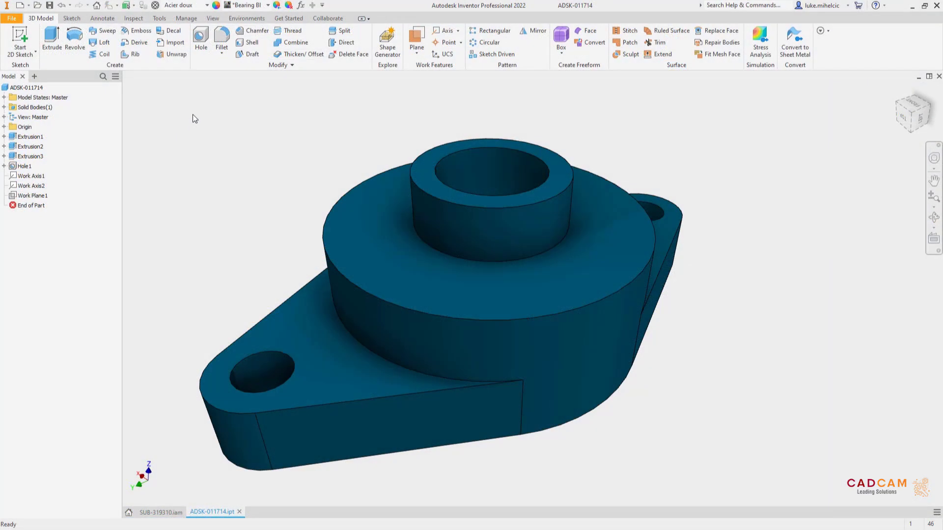
Send ADSK-011714 to Fusion 360 as a new file in the Inventor 2022 Launch project
{"action": "left_click", "coordinate": [314, 41]}
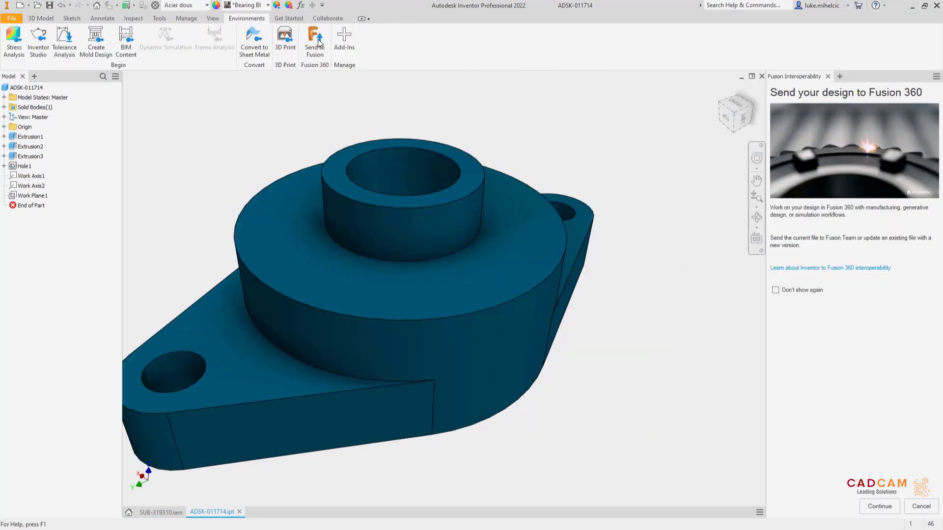
{"action": "left_click", "coordinate": [879, 506]}
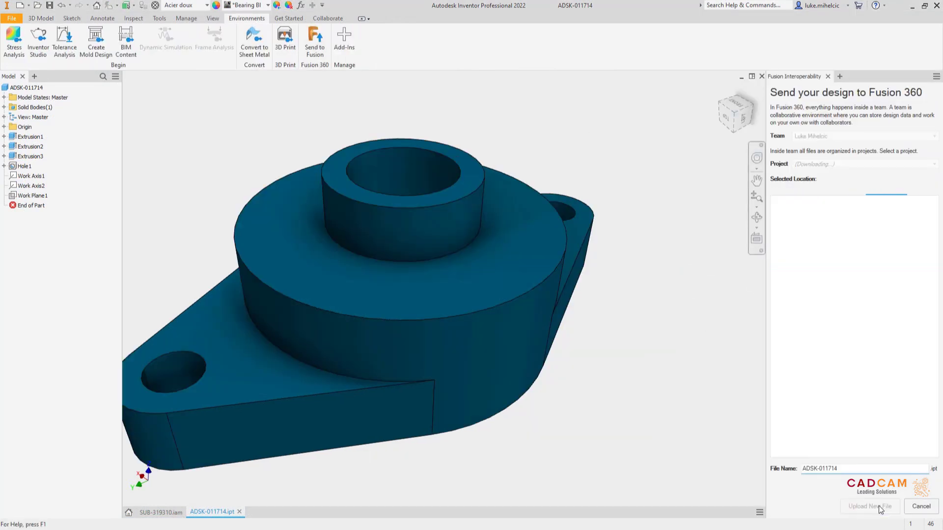
{"action": "left_click", "coordinate": [860, 163]}
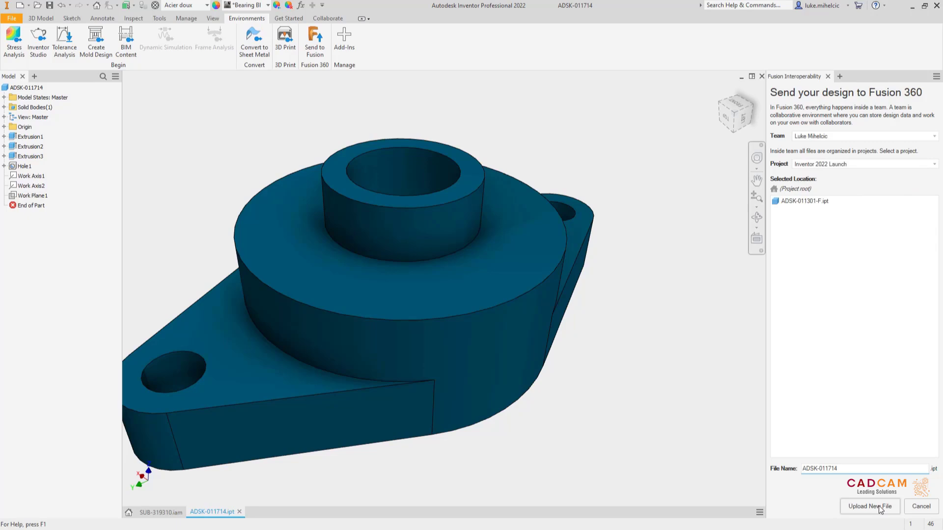
{"action": "left_click", "coordinate": [870, 505]}
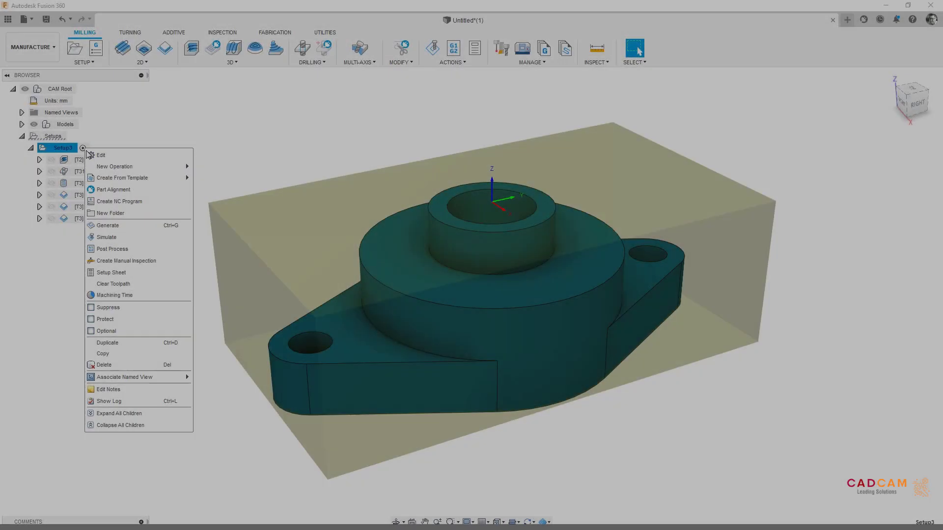
Simulate Setup3's toolpaths and play the machining simulation on the stock
{"action": "left_click", "coordinate": [107, 237]}
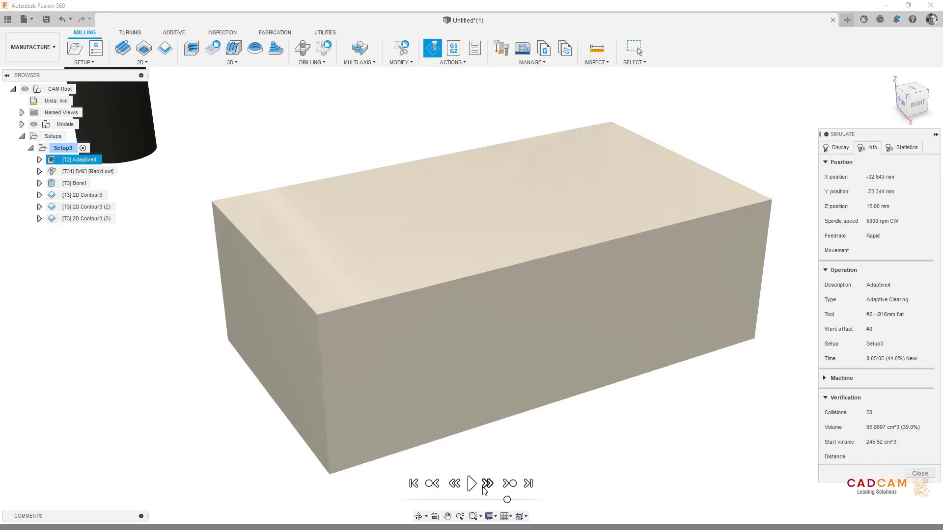
{"action": "left_click", "coordinate": [471, 482]}
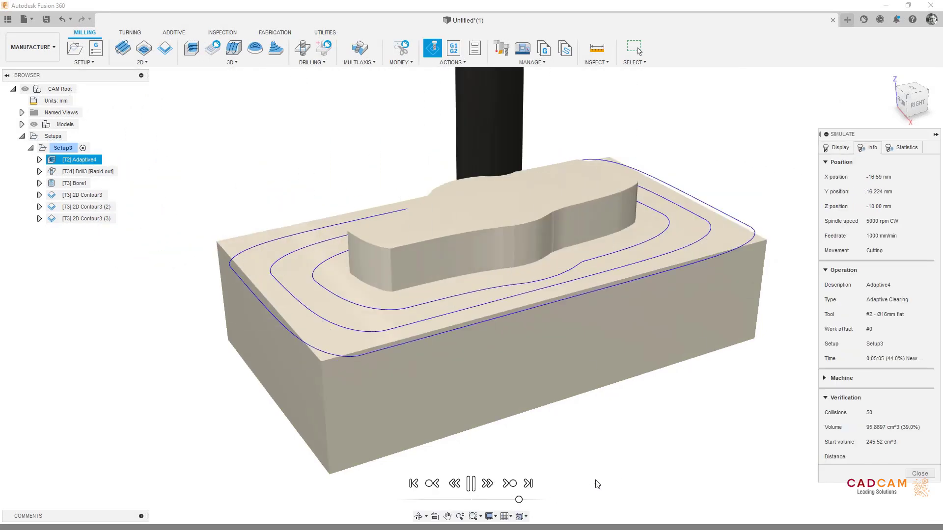